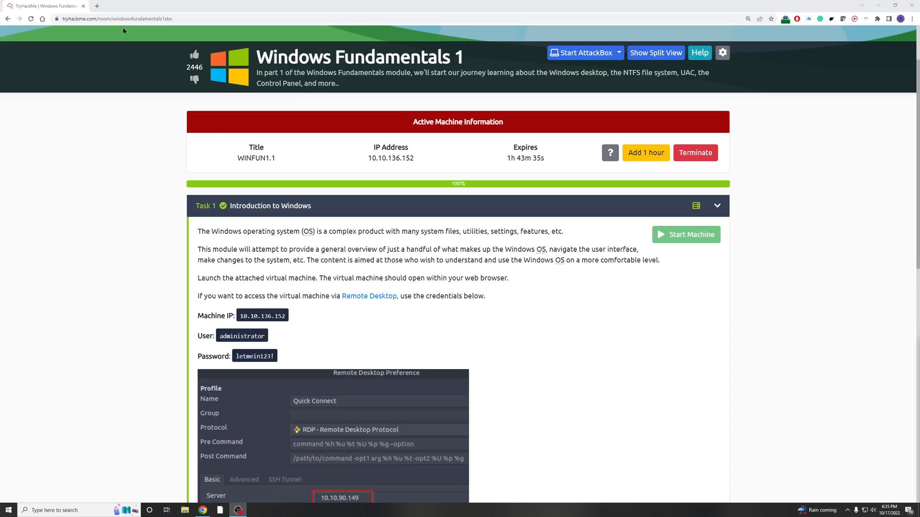
{"action": "mouse_move", "coordinate": [424, 347]}
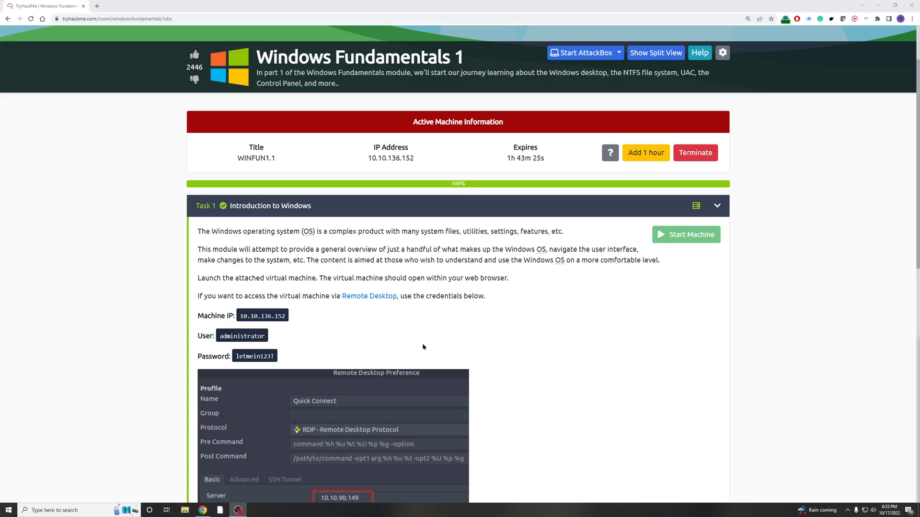
{"action": "mouse_move", "coordinate": [518, 349]}
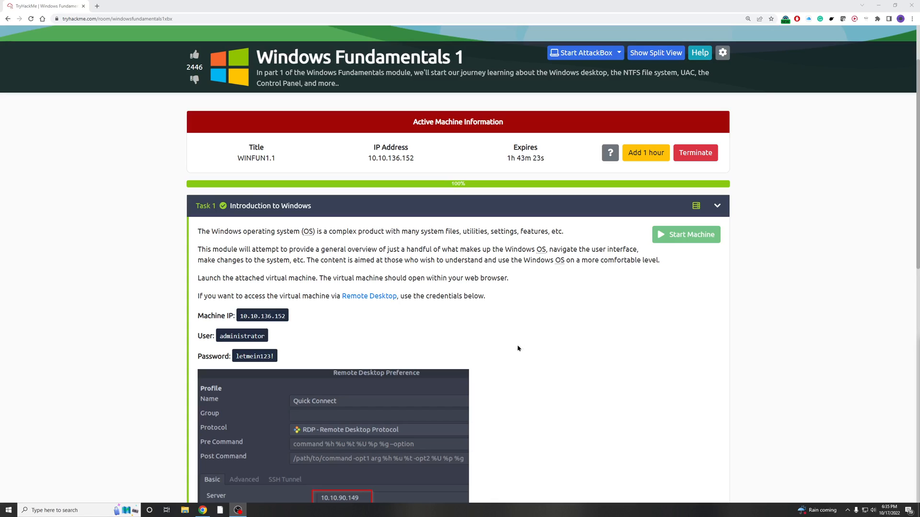
Step: Scroll down the room and search Windows for 'rdp' to reach Remote Desktop
{"action": "scroll", "scroll_direction": "down", "scroll_amount": 3}
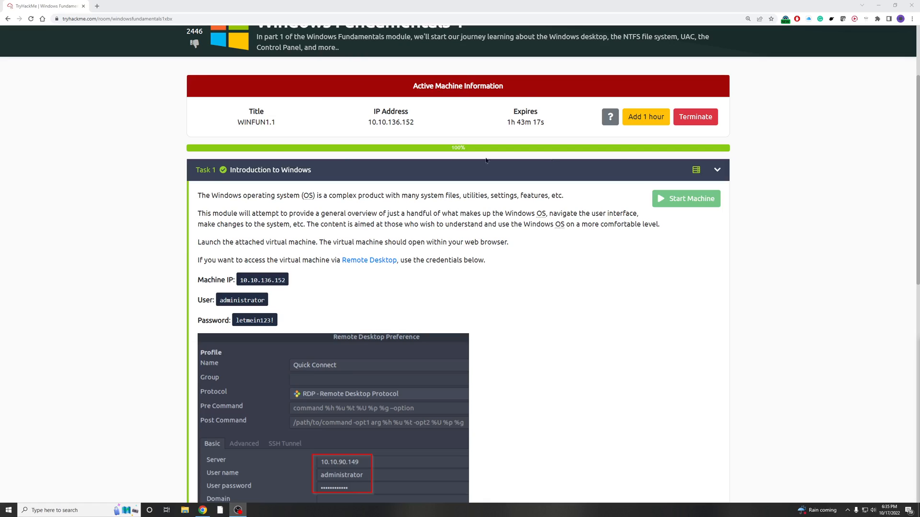
{"action": "scroll", "scroll_direction": "down", "scroll_amount": 3}
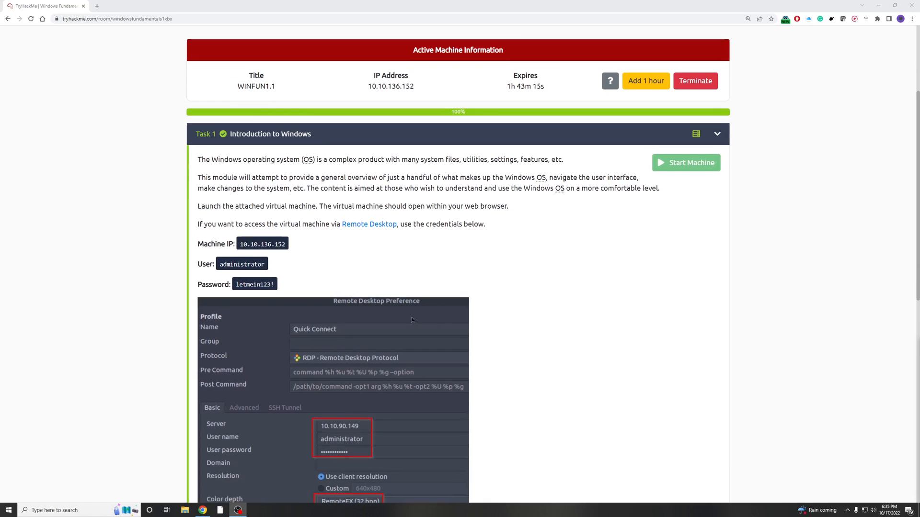
{"action": "mouse_move", "coordinate": [168, 268]}
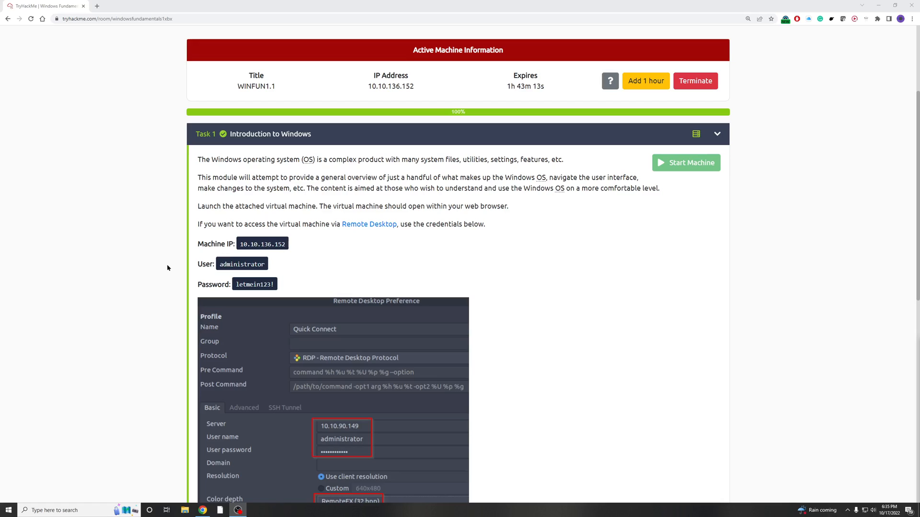
{"action": "scroll", "scroll_direction": "down", "scroll_amount": 3}
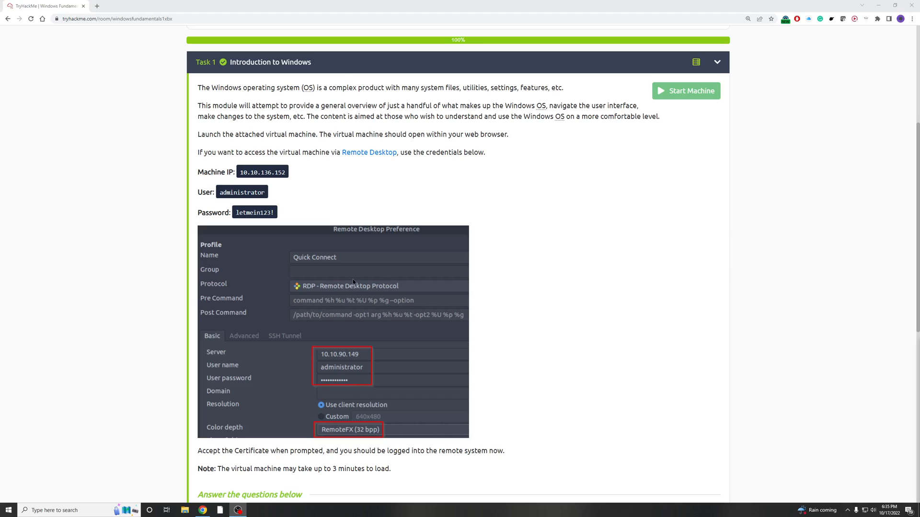
{"action": "mouse_move", "coordinate": [366, 319]}
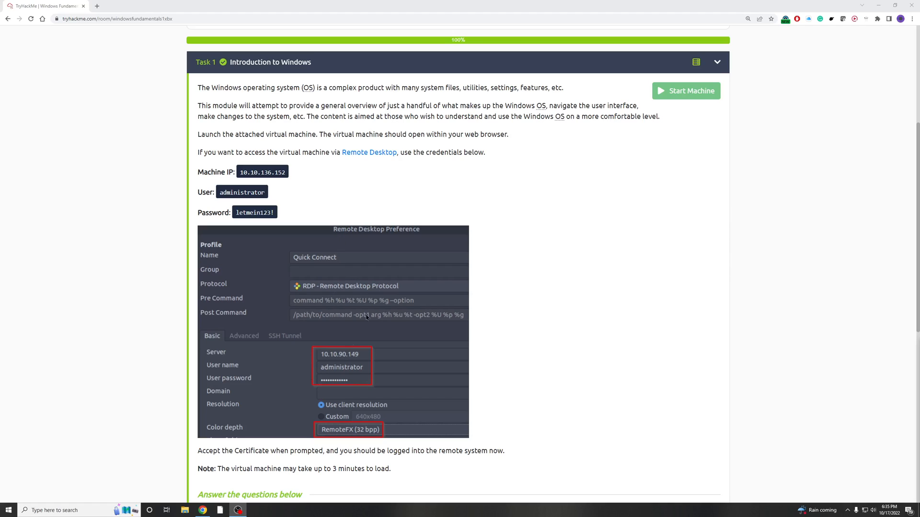
{"action": "left_click", "coordinate": [9, 510]}
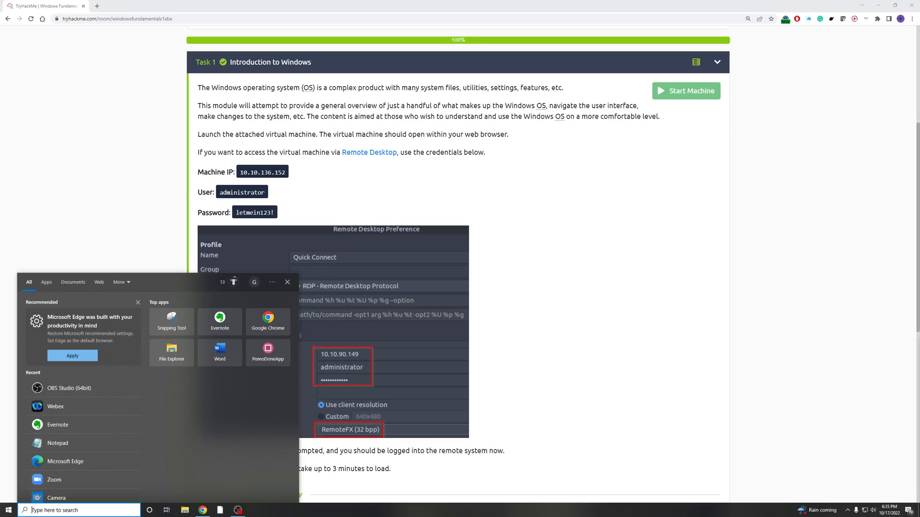
{"action": "type", "text": "rdp"}
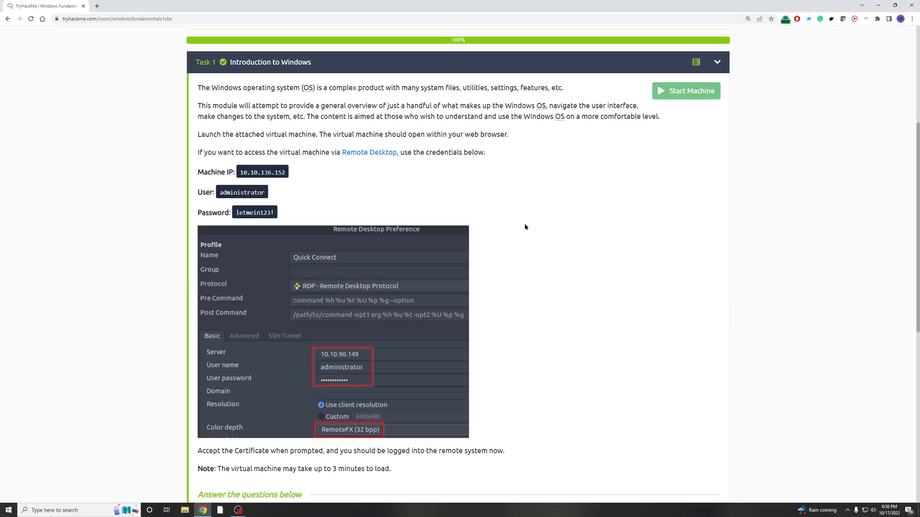
{"action": "mouse_move", "coordinate": [559, 332]}
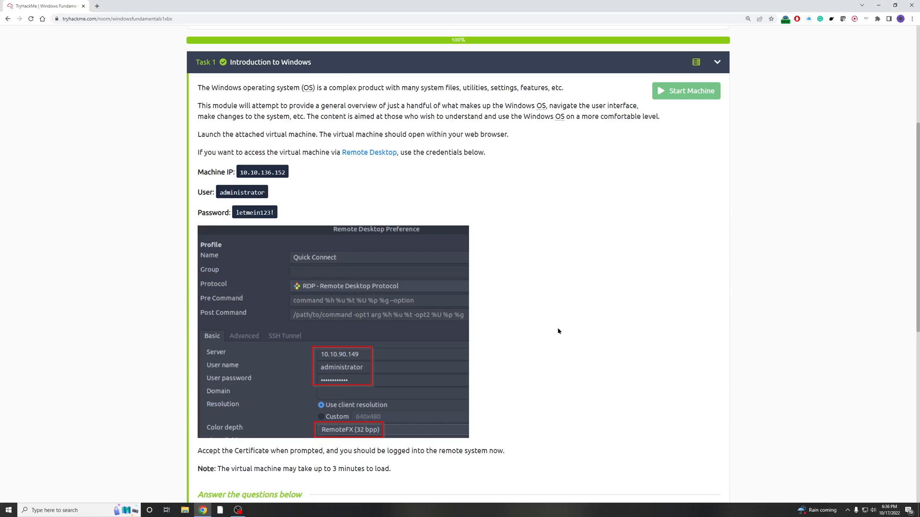
{"action": "mouse_move", "coordinate": [594, 308]}
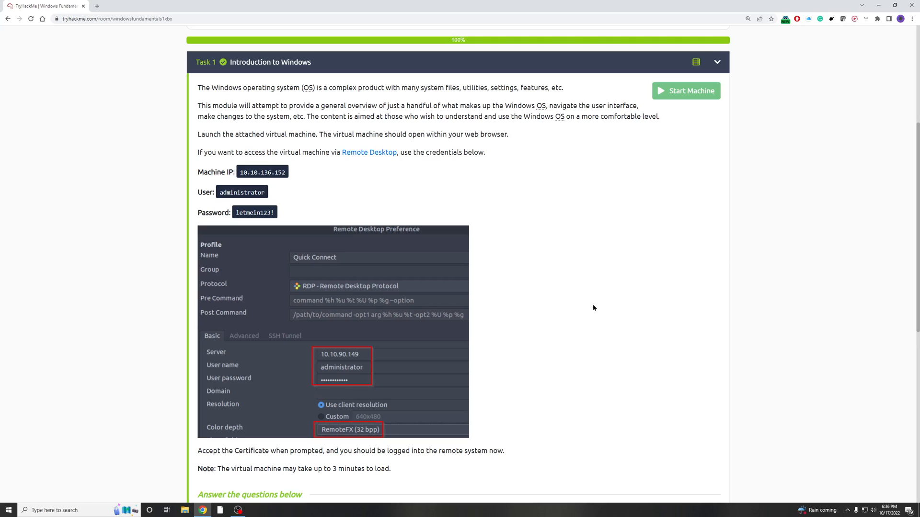
{"action": "mouse_move", "coordinate": [688, 90]}
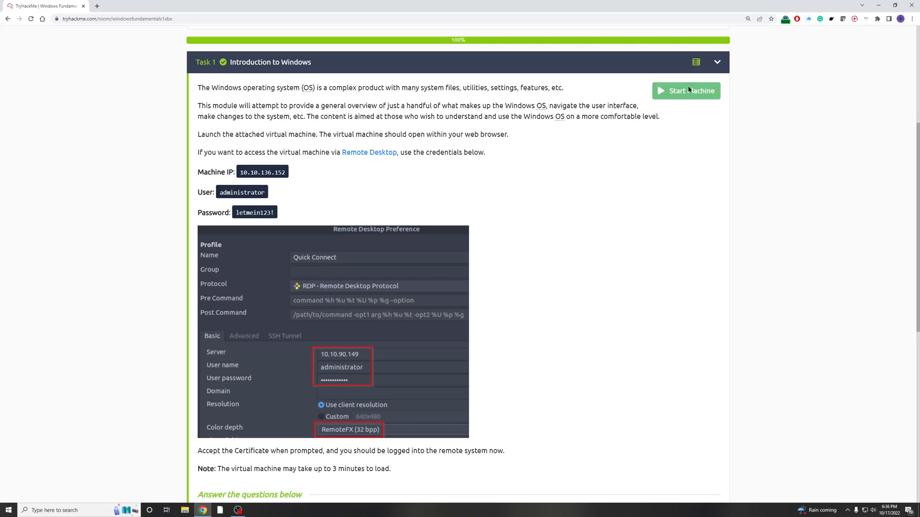
Step: From Task 2 Windows Editions, follow the 'here' link to Microsoft's Home-vs-Pro comparison
{"action": "left_click", "coordinate": [686, 91]}
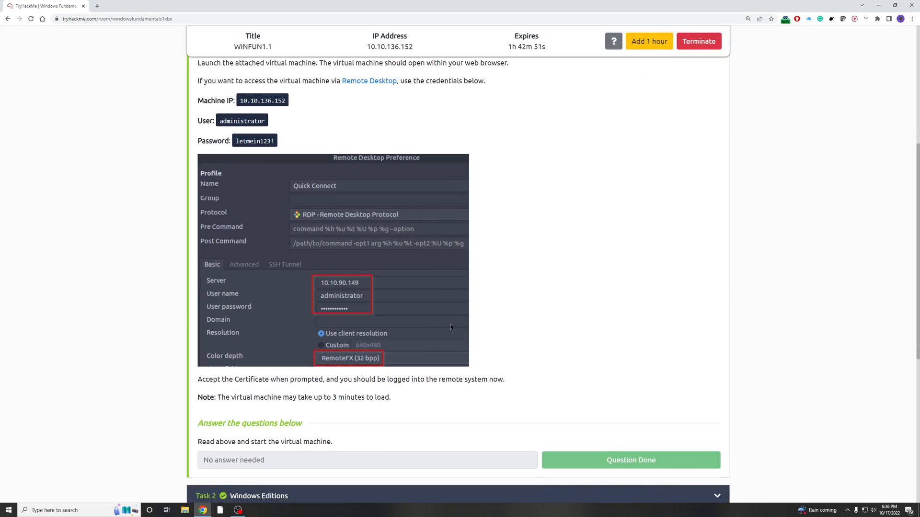
{"action": "mouse_move", "coordinate": [657, 102]}
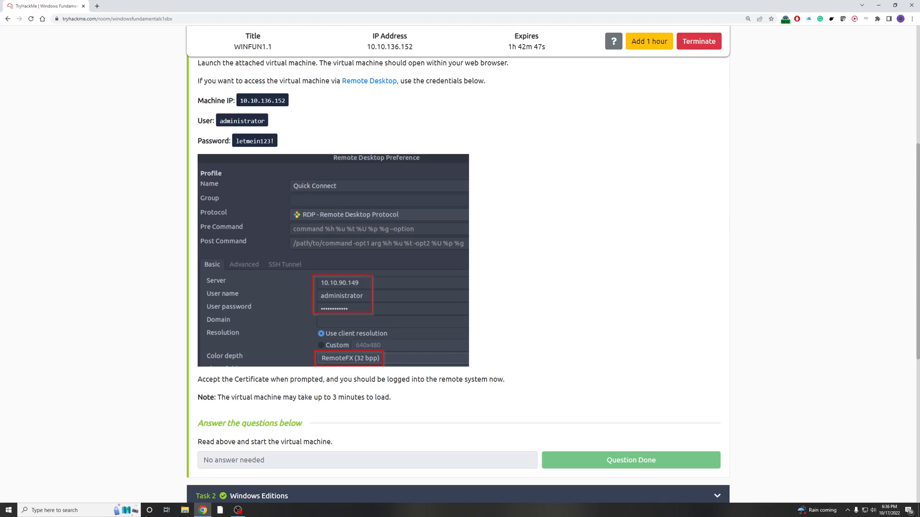
{"action": "scroll", "scroll_direction": "down", "scroll_amount": 3}
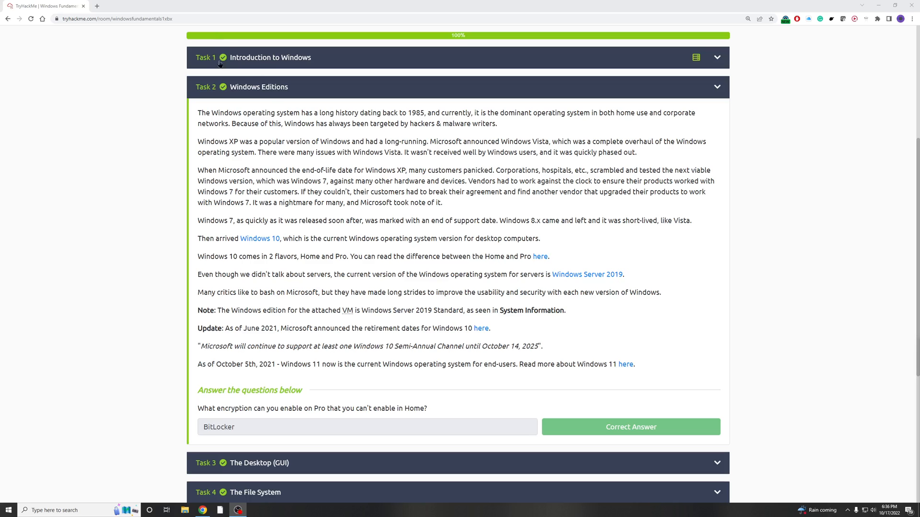
{"action": "mouse_move", "coordinate": [247, 103]}
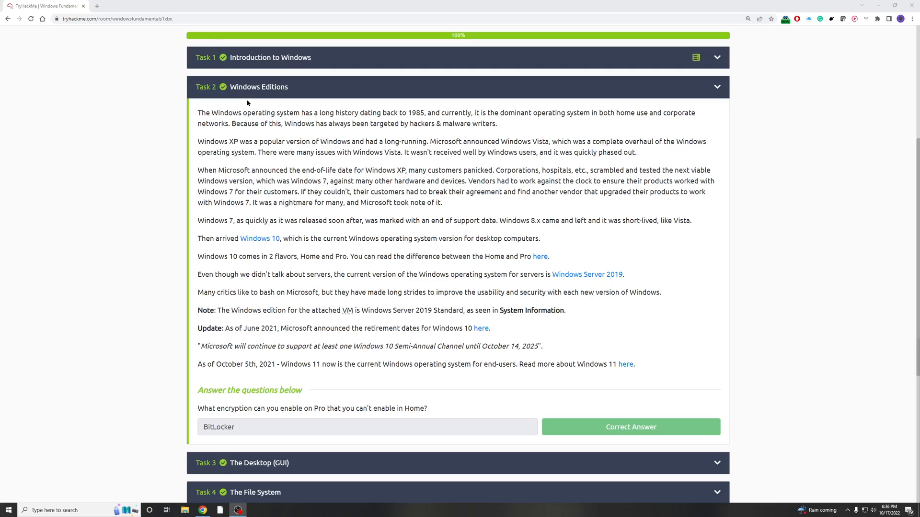
{"action": "mouse_move", "coordinate": [422, 179]}
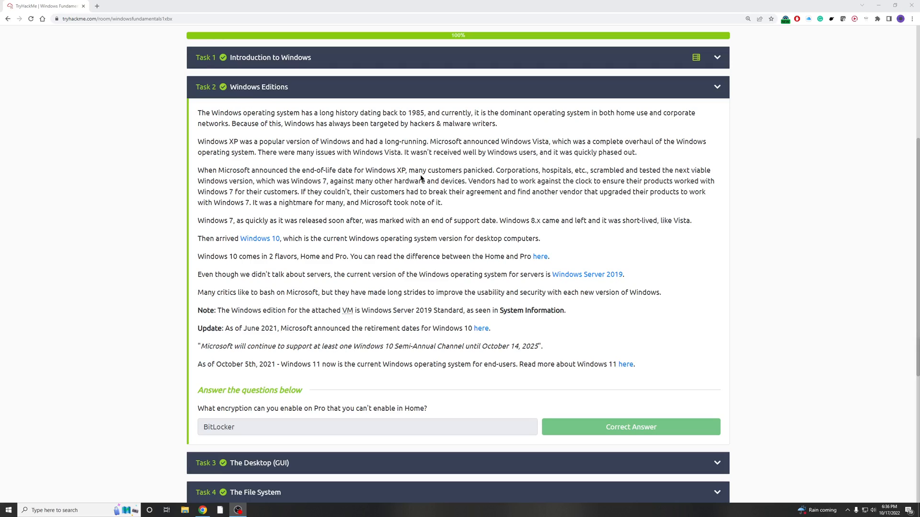
{"action": "mouse_move", "coordinate": [221, 232]}
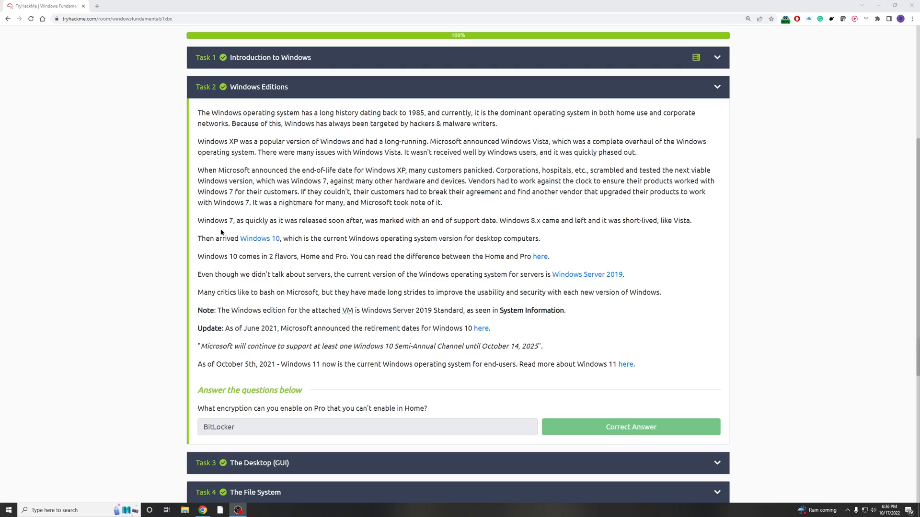
{"action": "mouse_move", "coordinate": [177, 257]}
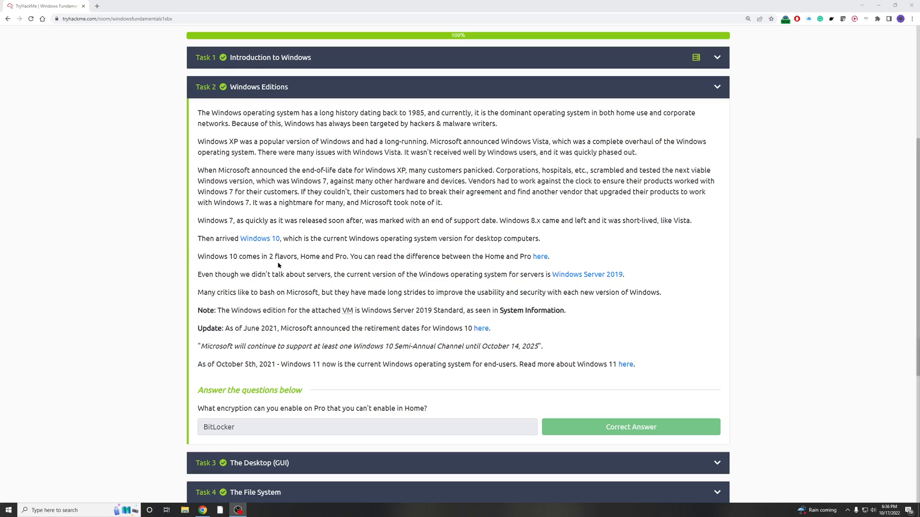
{"action": "mouse_move", "coordinate": [495, 271]}
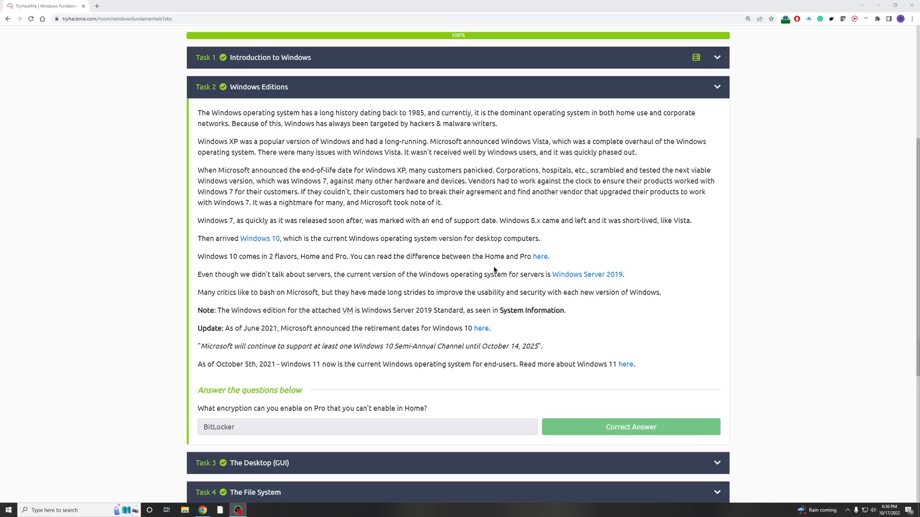
{"action": "mouse_move", "coordinate": [540, 259]}
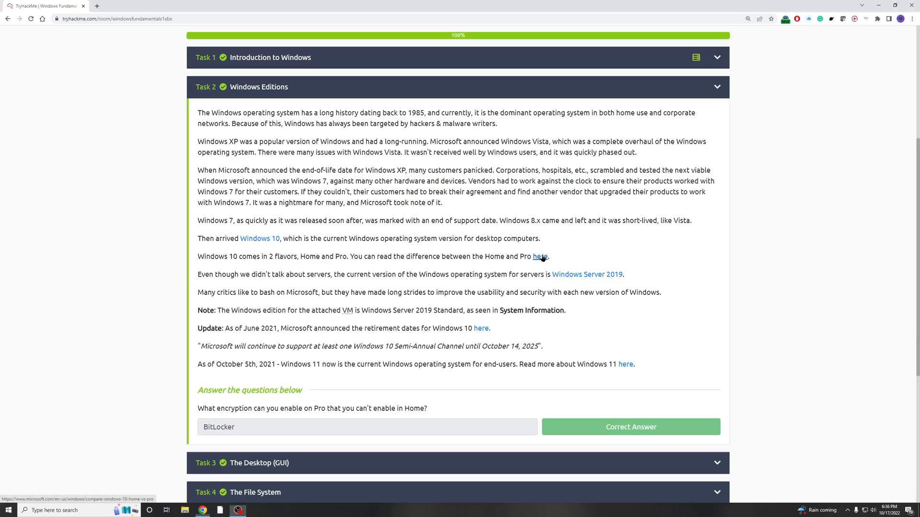
{"action": "left_click", "coordinate": [541, 257]}
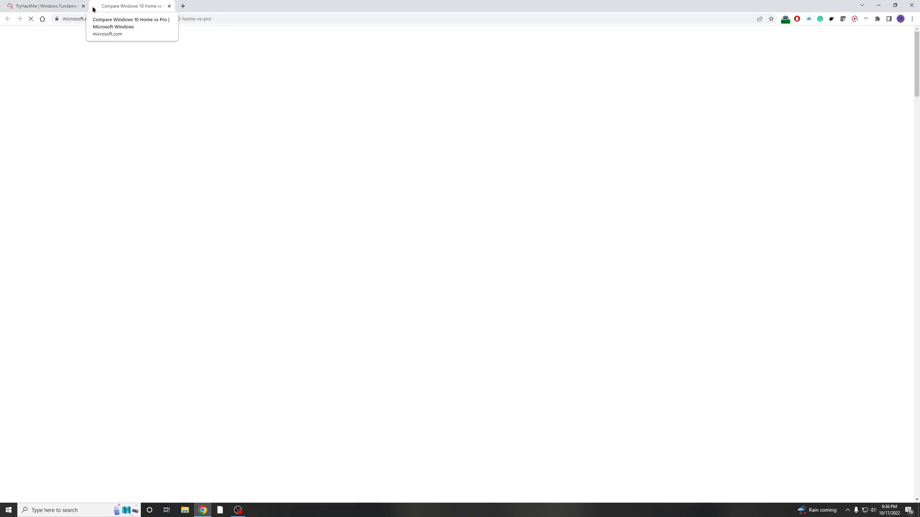
Step: Switch back to the TryHackMe room tab, leaving the comparison page open
{"action": "left_click", "coordinate": [46, 7]}
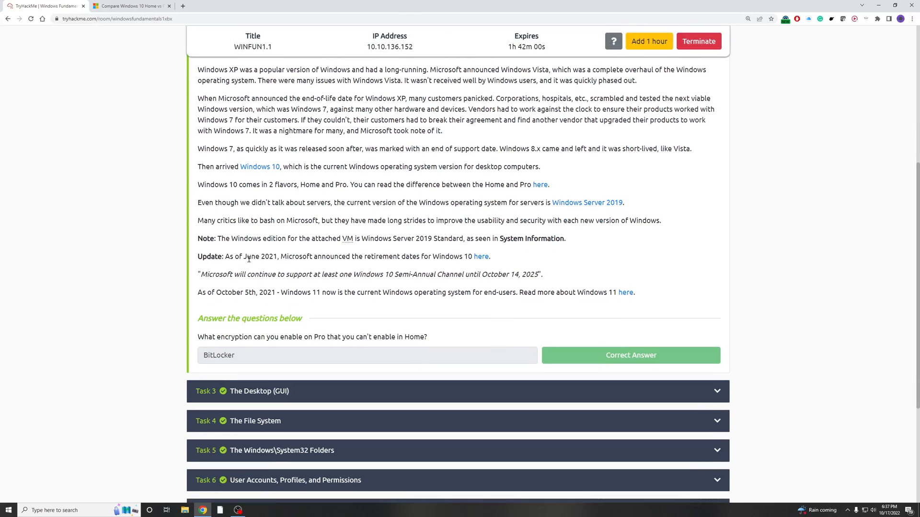
{"action": "mouse_move", "coordinate": [359, 265]}
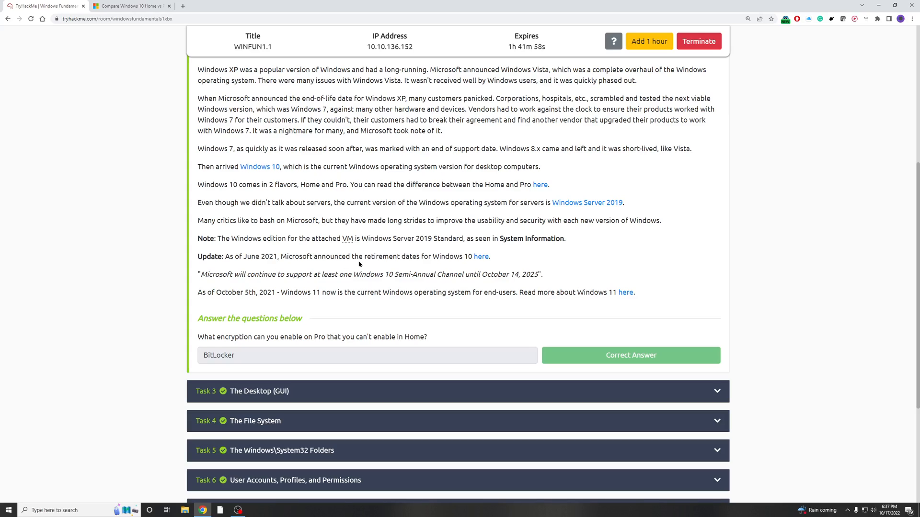
{"action": "mouse_move", "coordinate": [381, 311]}
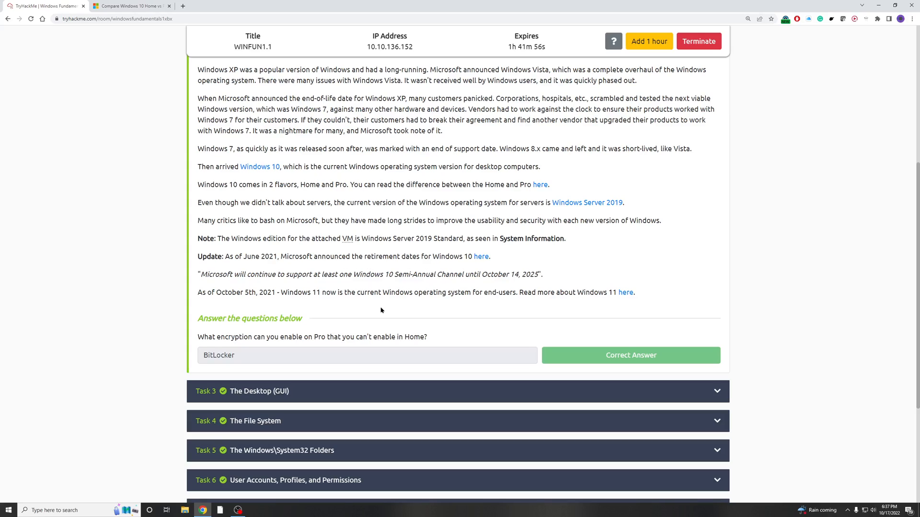
{"action": "mouse_move", "coordinate": [236, 350]}
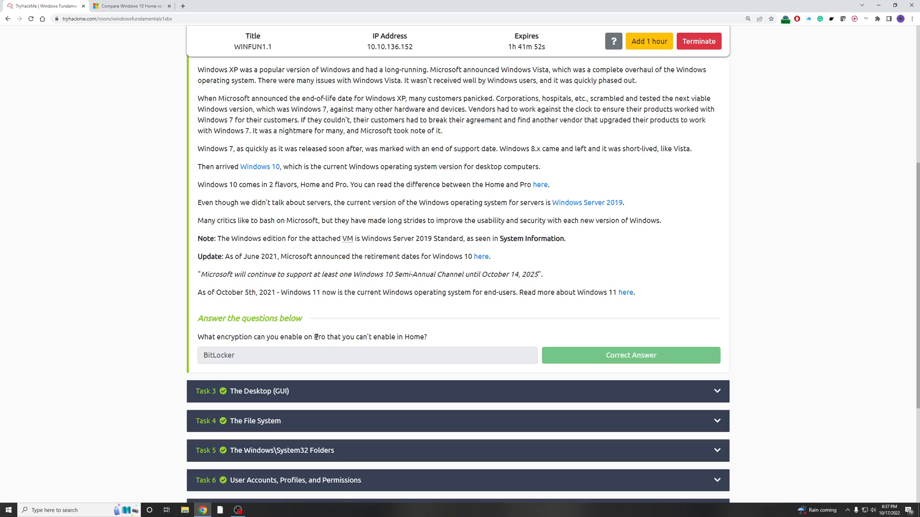
{"action": "mouse_move", "coordinate": [381, 345]}
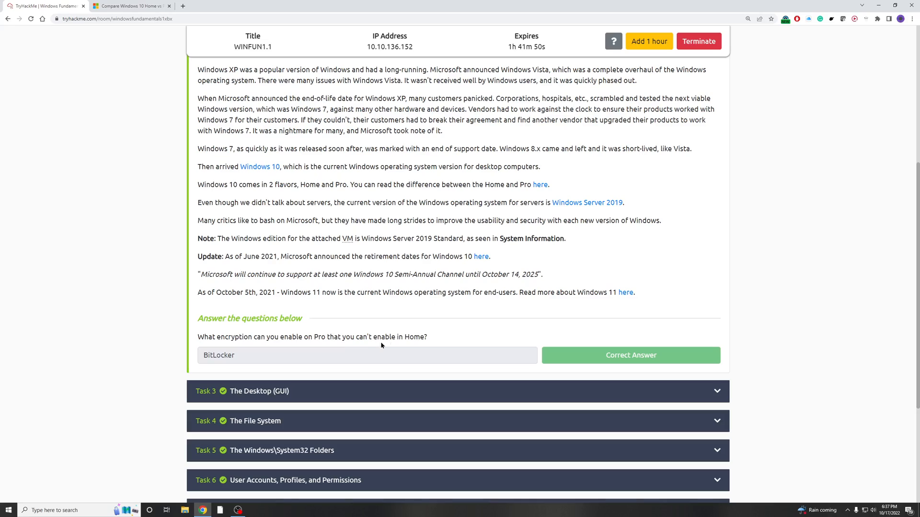
{"action": "mouse_move", "coordinate": [151, 94]}
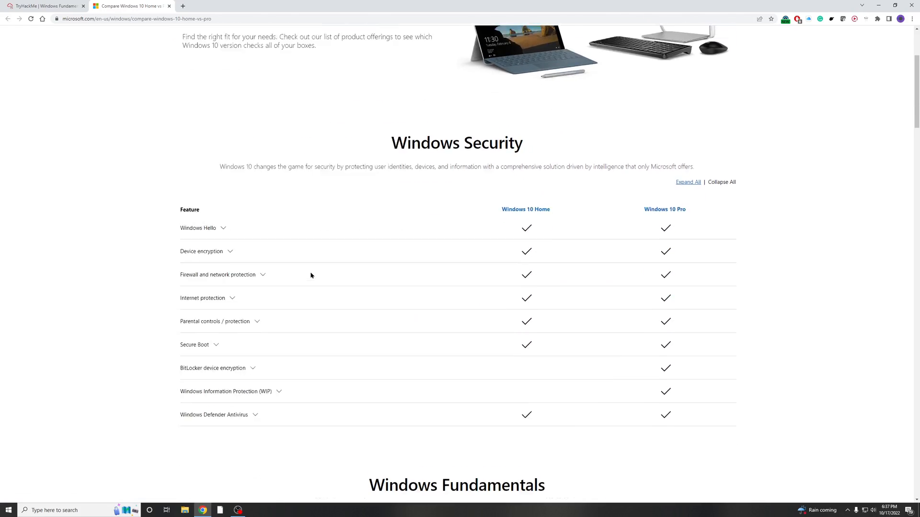
Step: Confirm BitLocker encryption is Pro-only in the Windows Security table, then return to TryHackMe
{"action": "scroll", "scroll_direction": "down", "scroll_amount": 3}
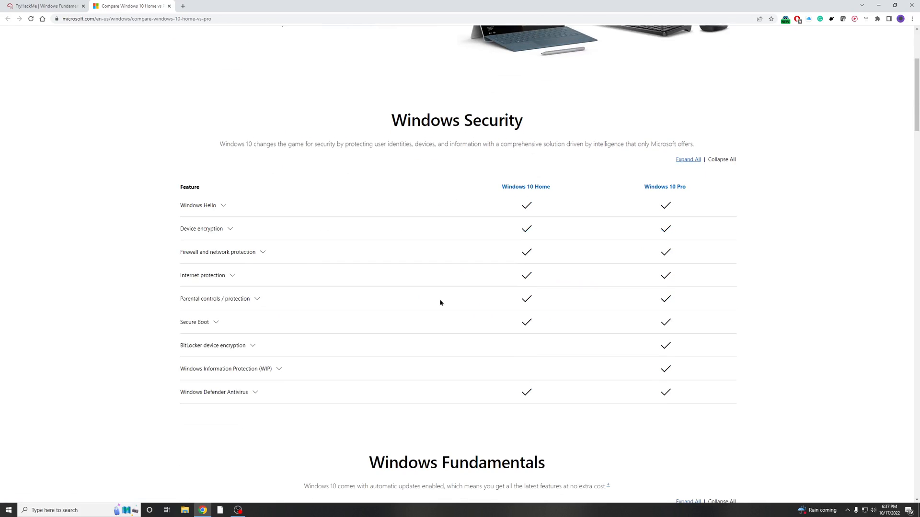
{"action": "mouse_move", "coordinate": [255, 313]}
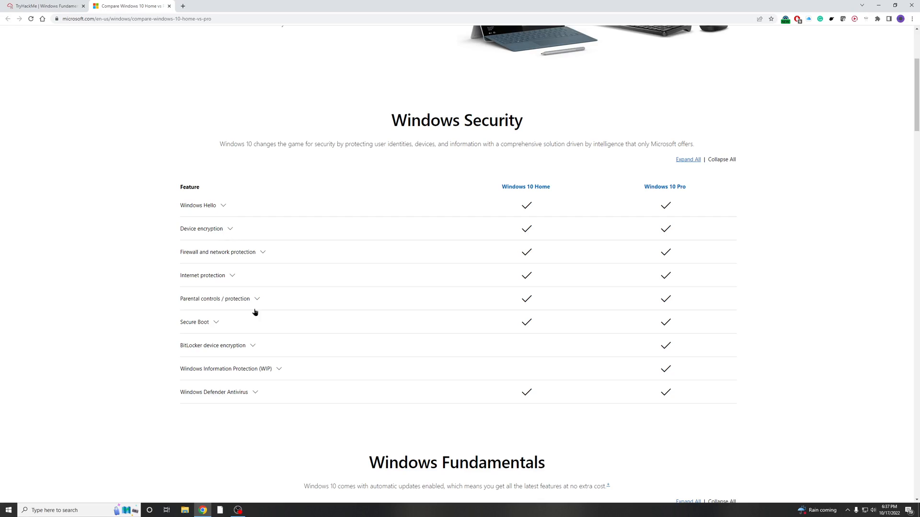
{"action": "mouse_move", "coordinate": [557, 201]}
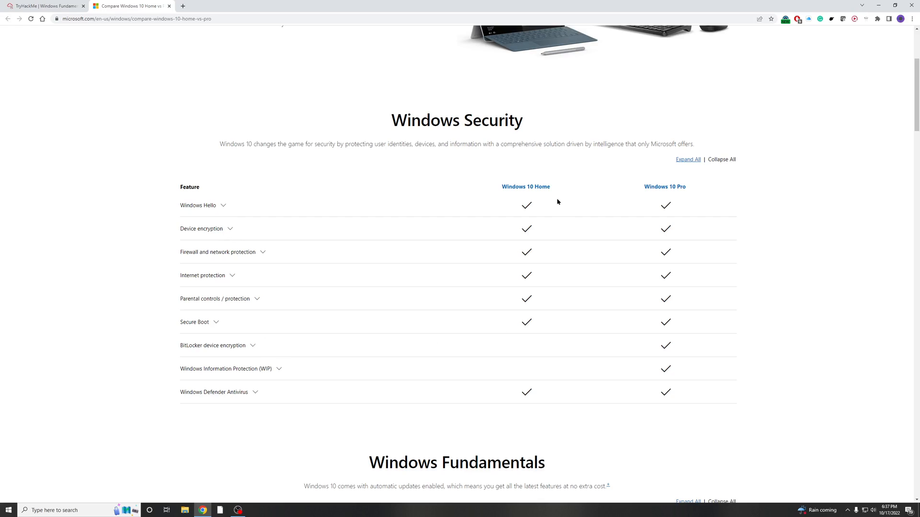
{"action": "mouse_move", "coordinate": [671, 342]}
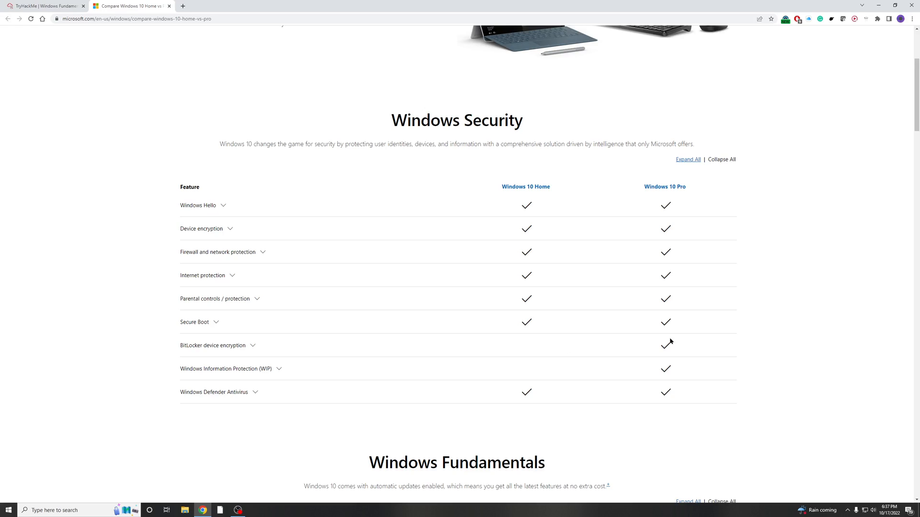
{"action": "mouse_move", "coordinate": [250, 352]}
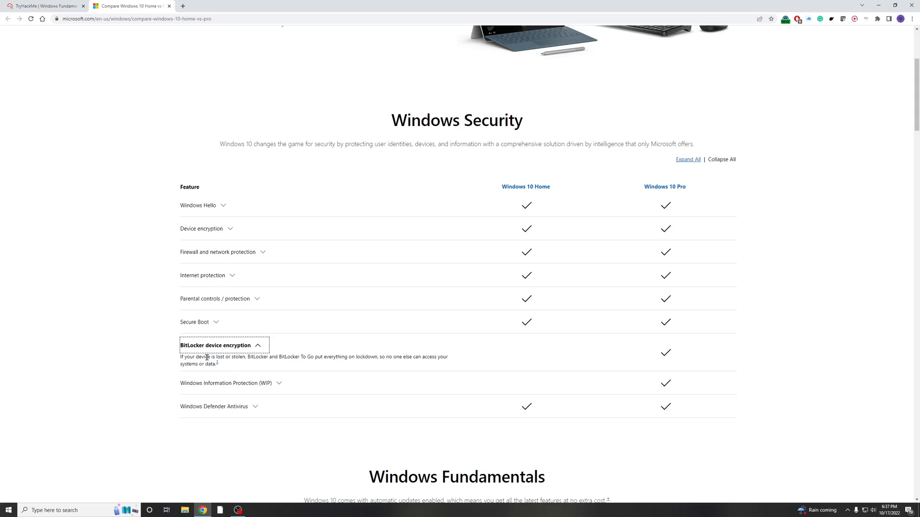
{"action": "mouse_move", "coordinate": [253, 358]}
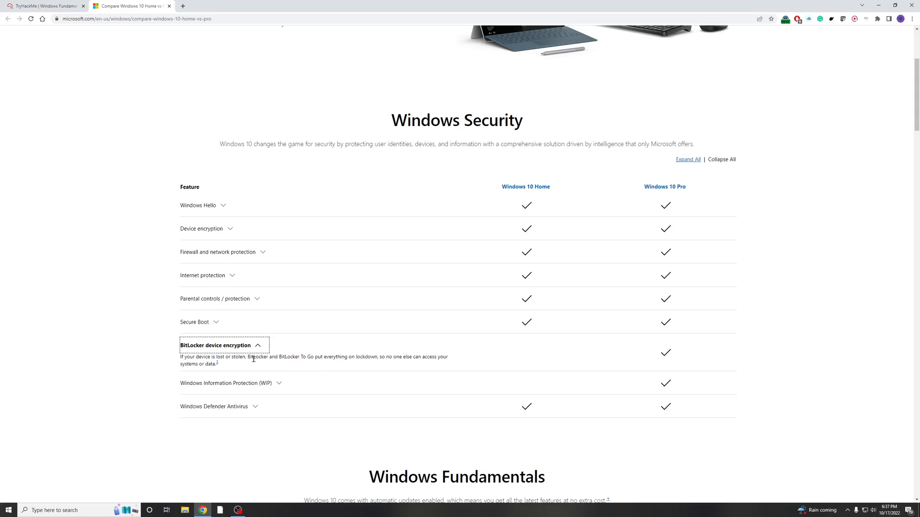
{"action": "mouse_move", "coordinate": [401, 366]}
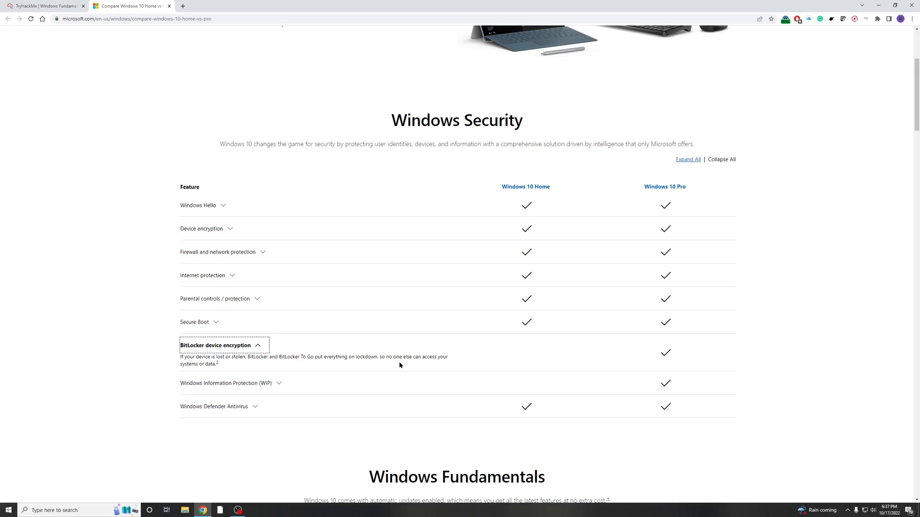
{"action": "mouse_move", "coordinate": [474, 367]}
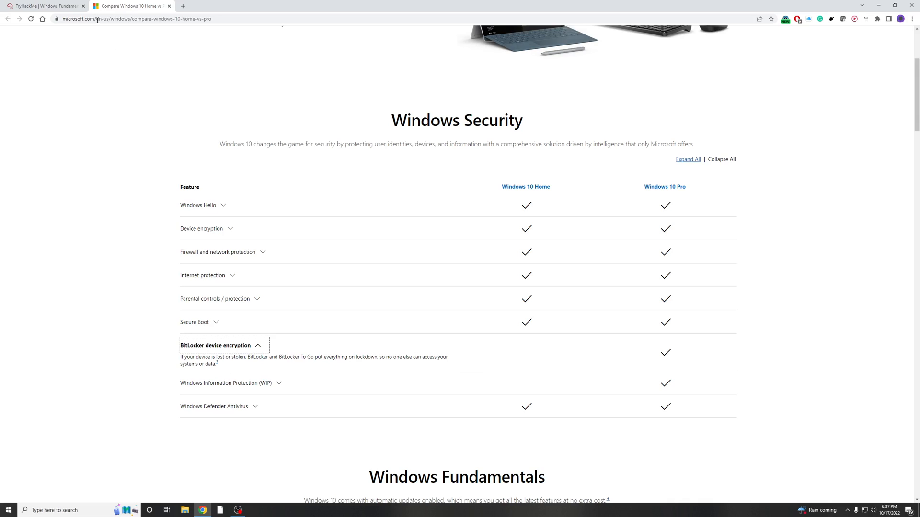
{"action": "left_click", "coordinate": [46, 6]}
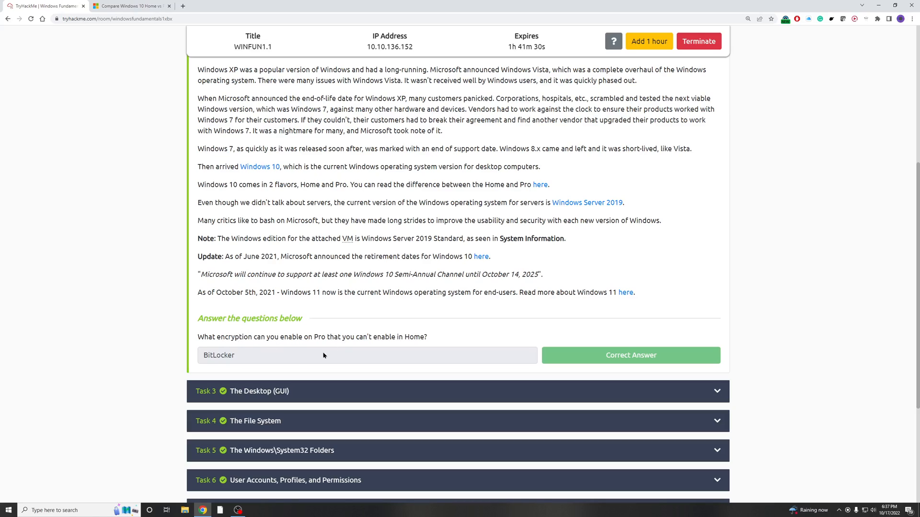
{"action": "mouse_move", "coordinate": [261, 358]}
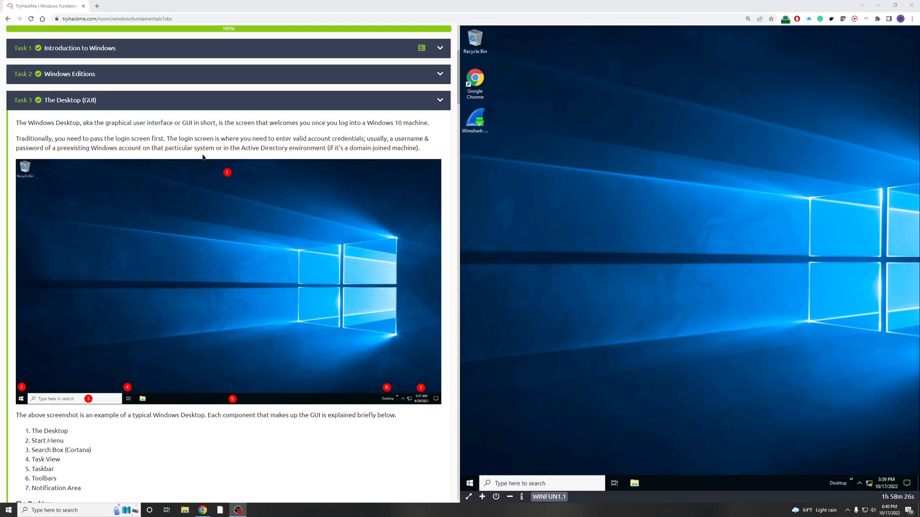
{"action": "mouse_move", "coordinate": [244, 120]}
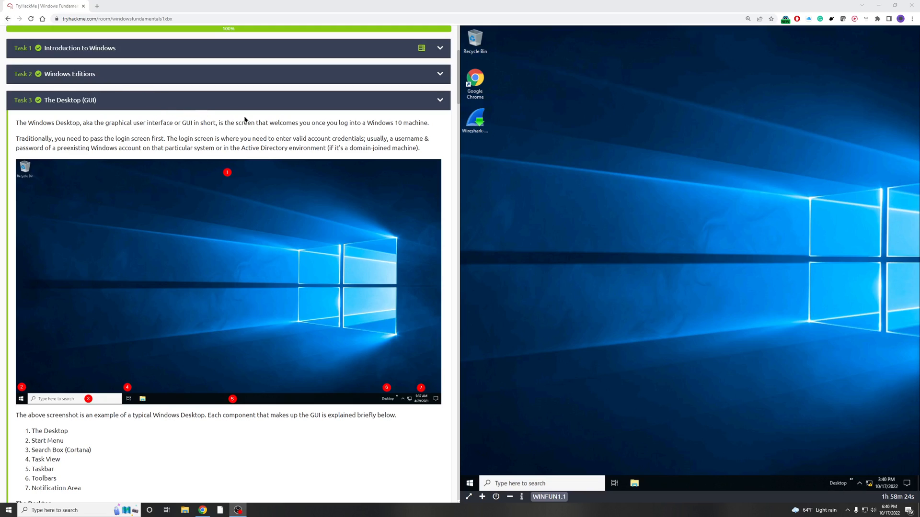
{"action": "mouse_move", "coordinate": [115, 131]}
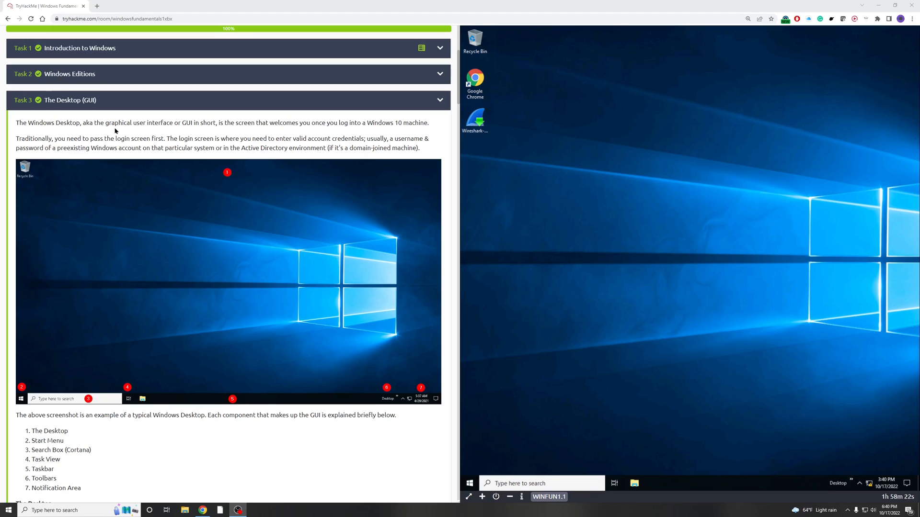
{"action": "mouse_move", "coordinate": [180, 138]}
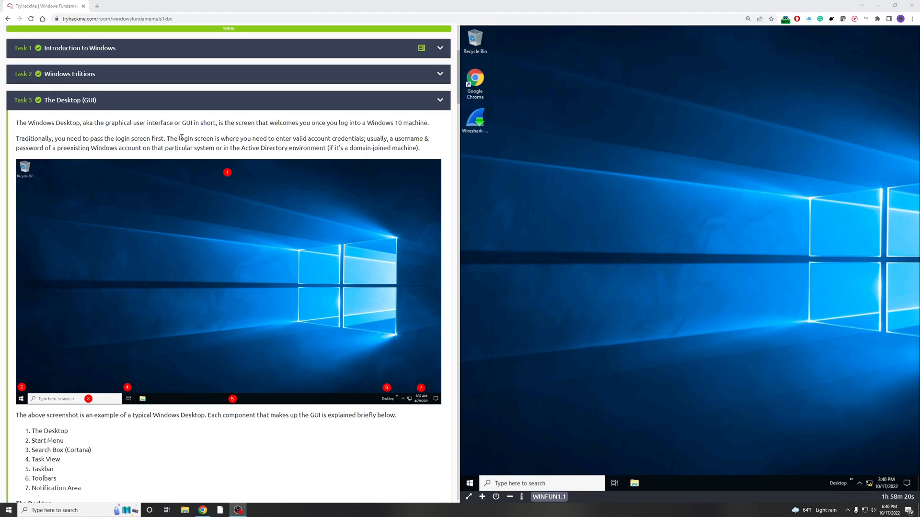
{"action": "mouse_move", "coordinate": [89, 376]}
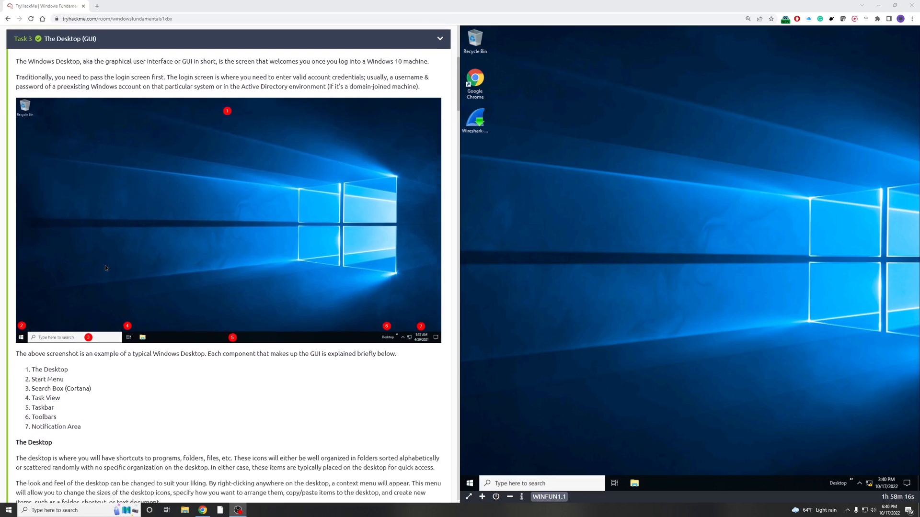
Step: Read down Task 3 The Desktop (GUI) to its answered taskbar and Notification Area questions
{"action": "scroll", "scroll_direction": "down", "scroll_amount": 3}
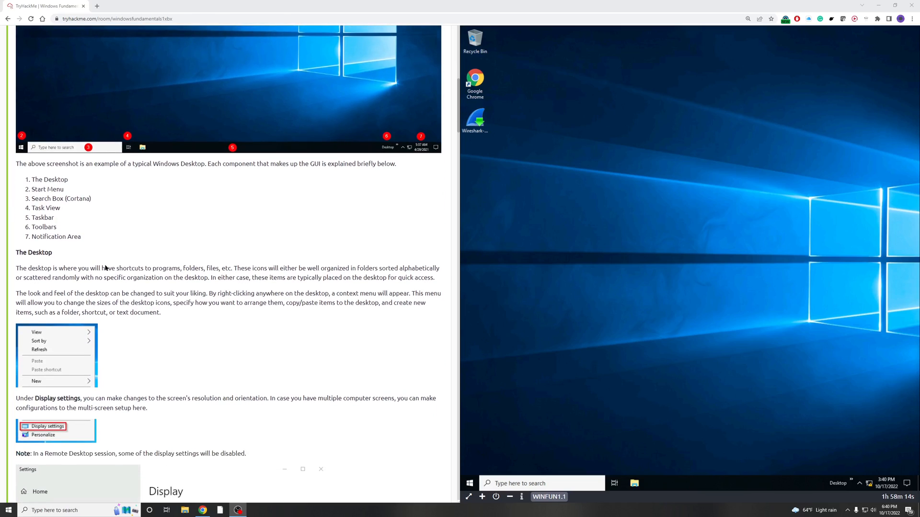
{"action": "scroll", "scroll_direction": "down", "scroll_amount": 3}
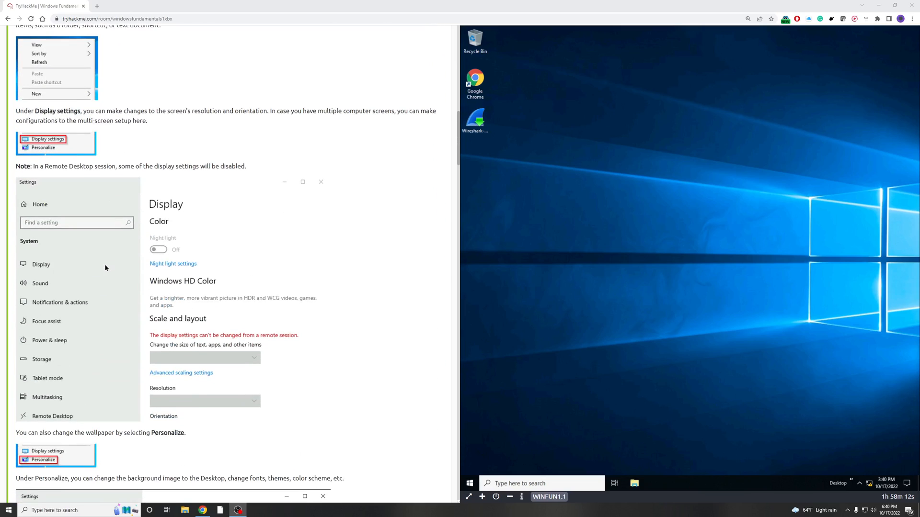
{"action": "mouse_move", "coordinate": [381, 274]}
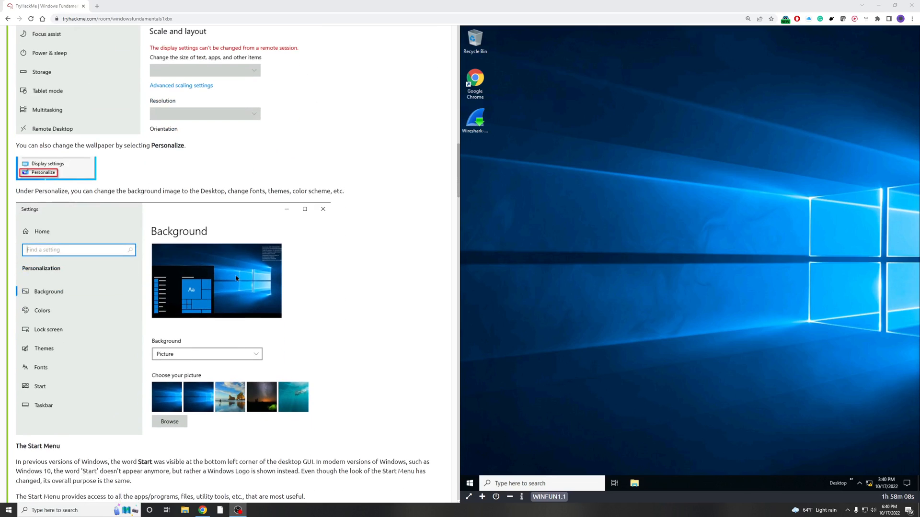
{"action": "scroll", "scroll_direction": "down", "scroll_amount": 3}
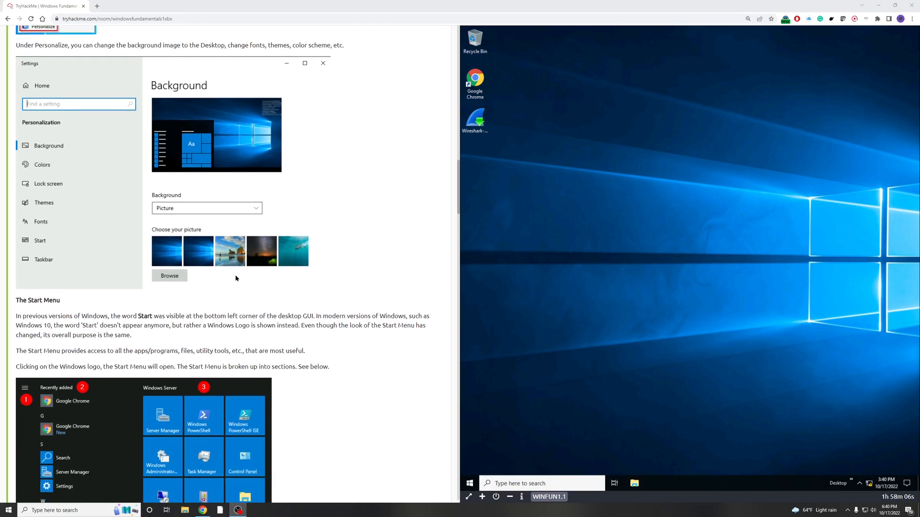
{"action": "scroll", "scroll_direction": "down", "scroll_amount": 3}
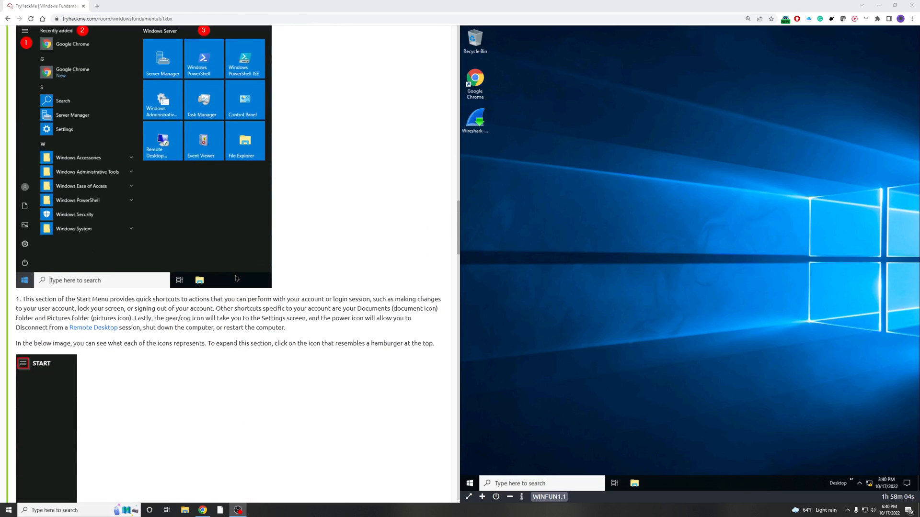
{"action": "scroll", "scroll_direction": "down", "scroll_amount": 3}
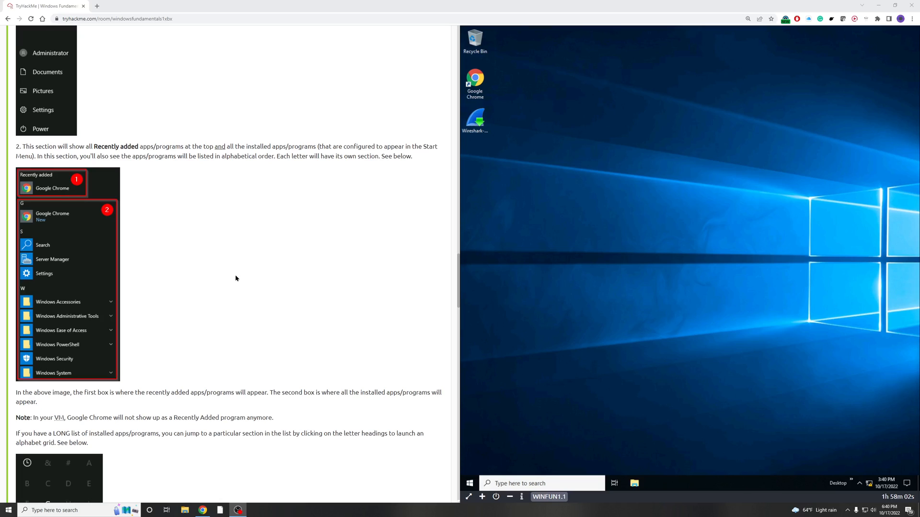
{"action": "scroll", "scroll_direction": "down", "scroll_amount": 3}
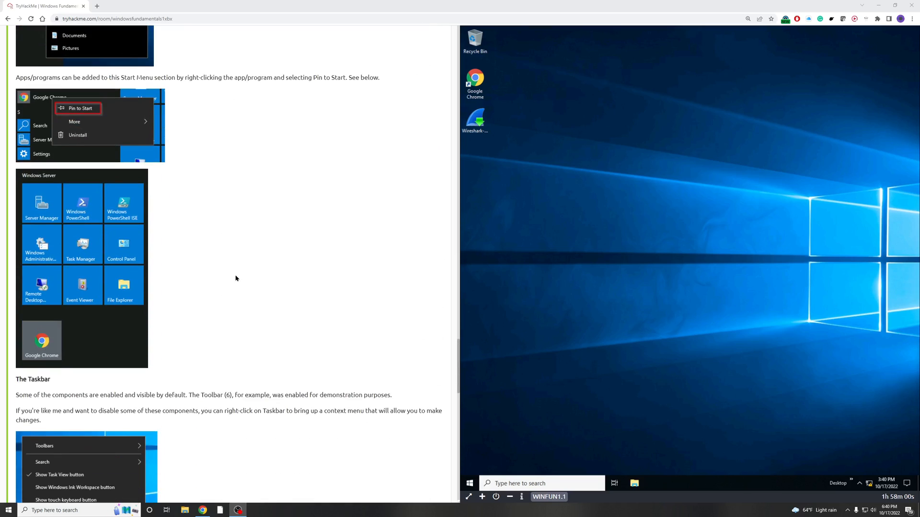
{"action": "scroll", "scroll_direction": "down", "scroll_amount": 3}
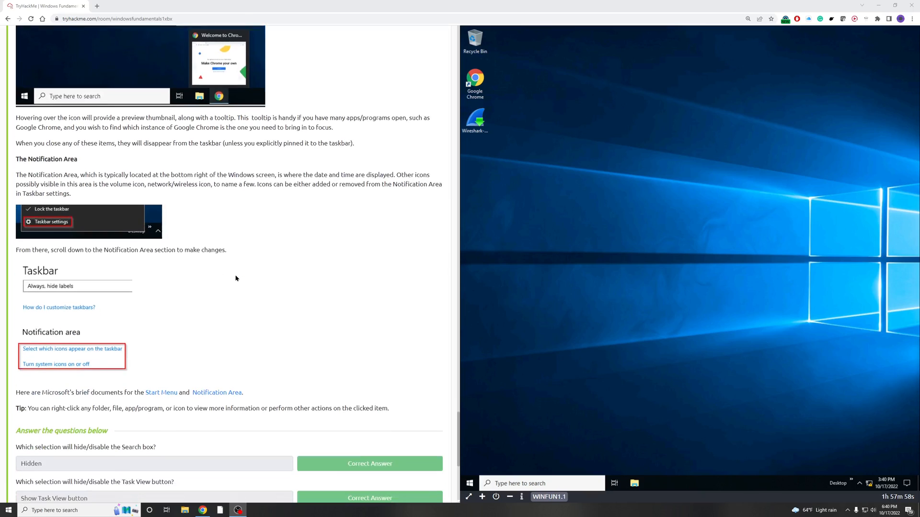
{"action": "scroll", "scroll_direction": "down", "scroll_amount": 3}
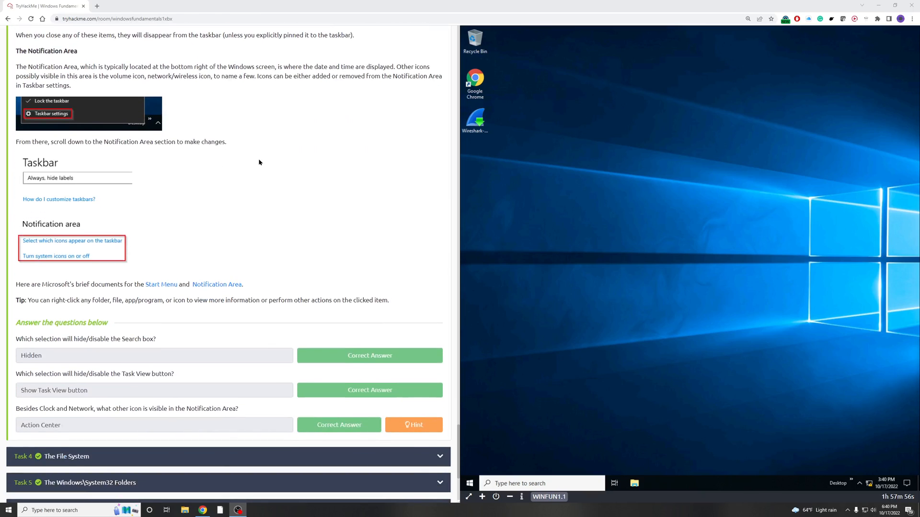
{"action": "mouse_move", "coordinate": [80, 339]}
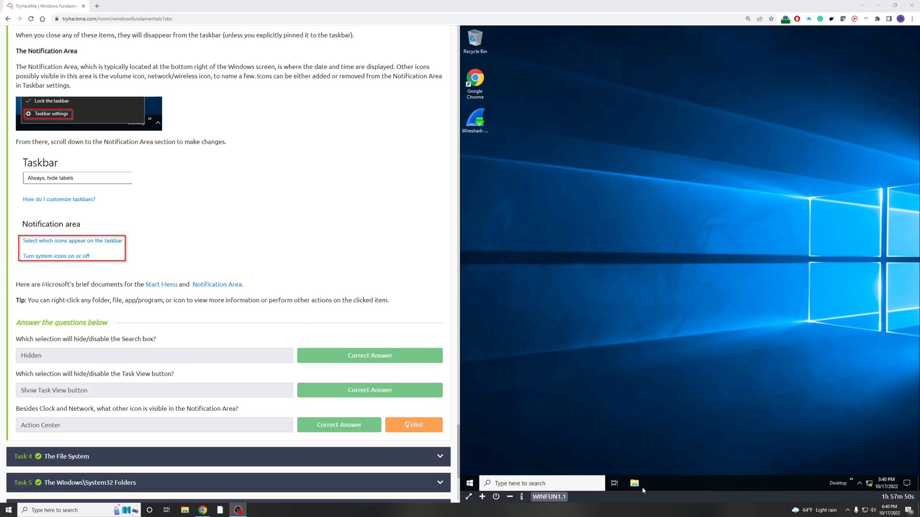
Step: Set the VM taskbar Search to Hidden and untick Show Task View button
{"action": "right_click", "coordinate": [661, 487]}
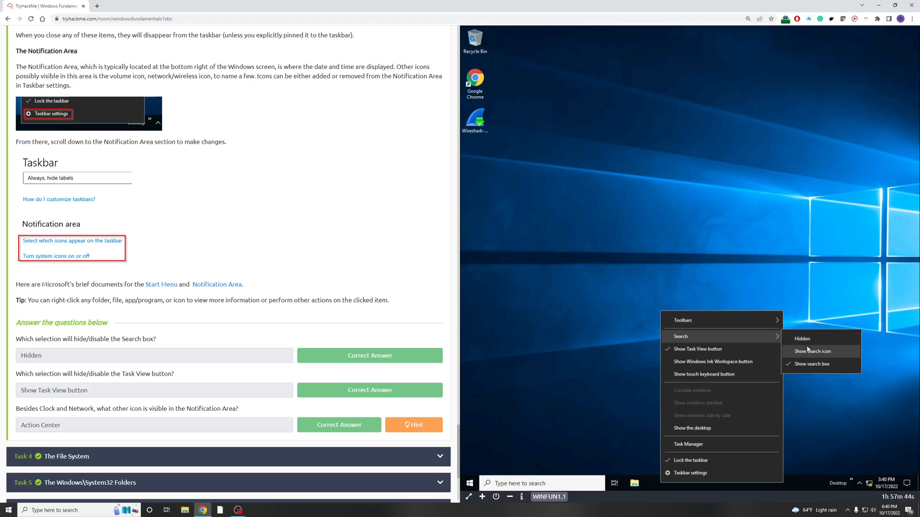
{"action": "left_click", "coordinate": [802, 339]}
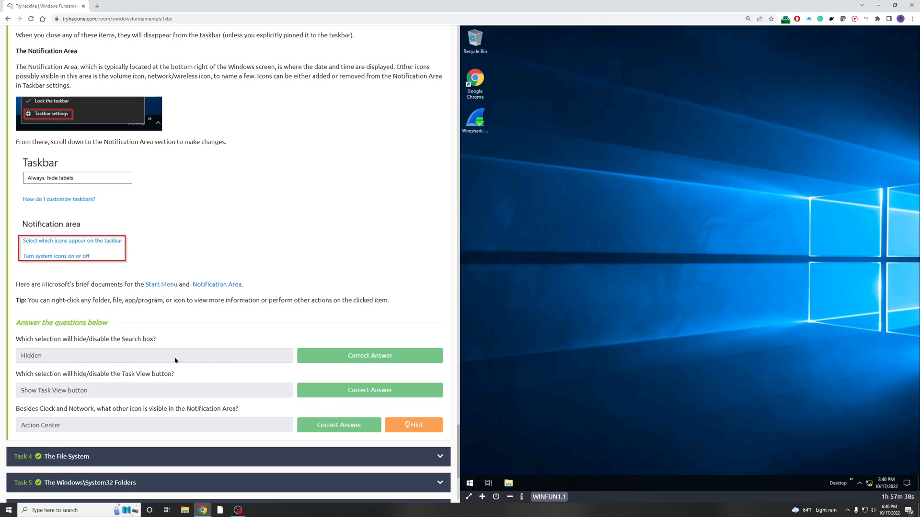
{"action": "right_click", "coordinate": [556, 484]}
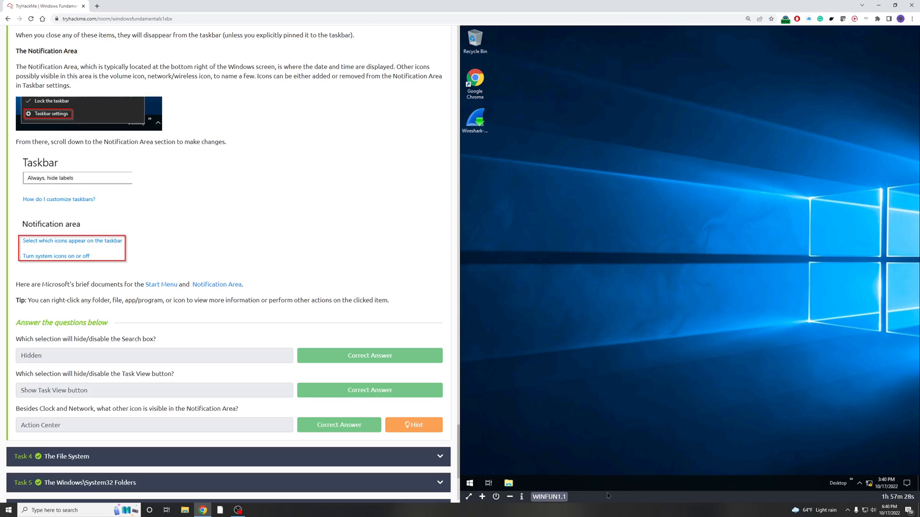
{"action": "right_click", "coordinate": [607, 482]}
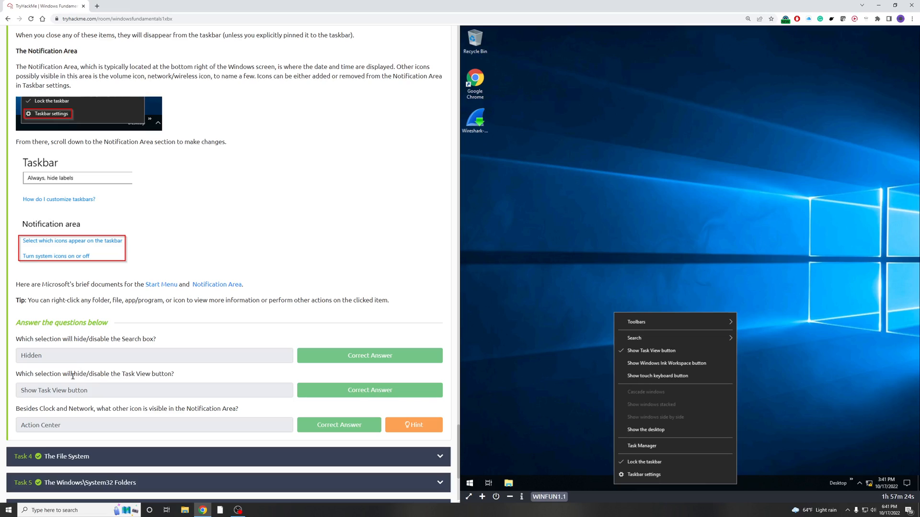
{"action": "mouse_move", "coordinate": [134, 381]}
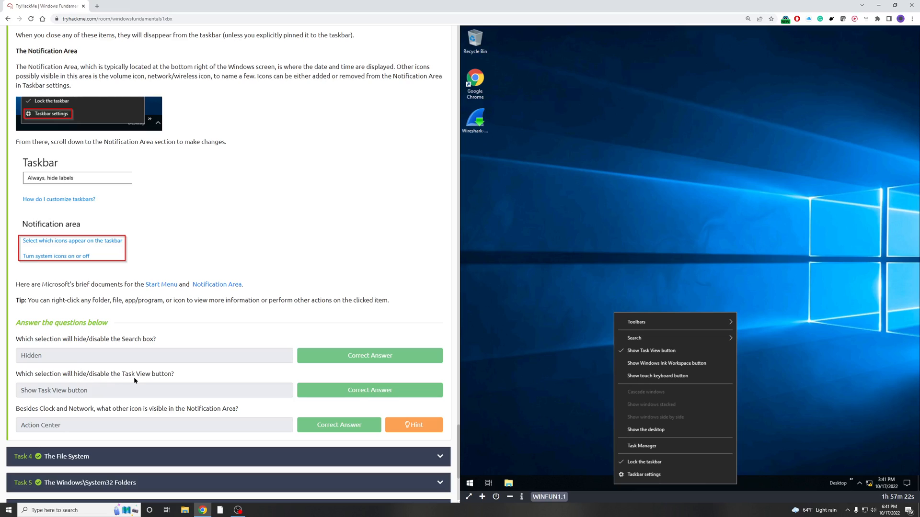
{"action": "mouse_move", "coordinate": [678, 359]}
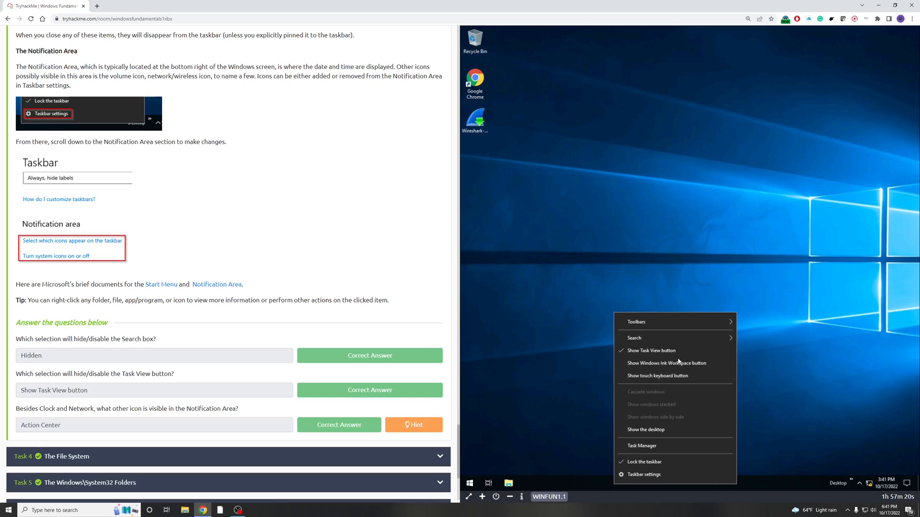
{"action": "mouse_move", "coordinate": [640, 355]}
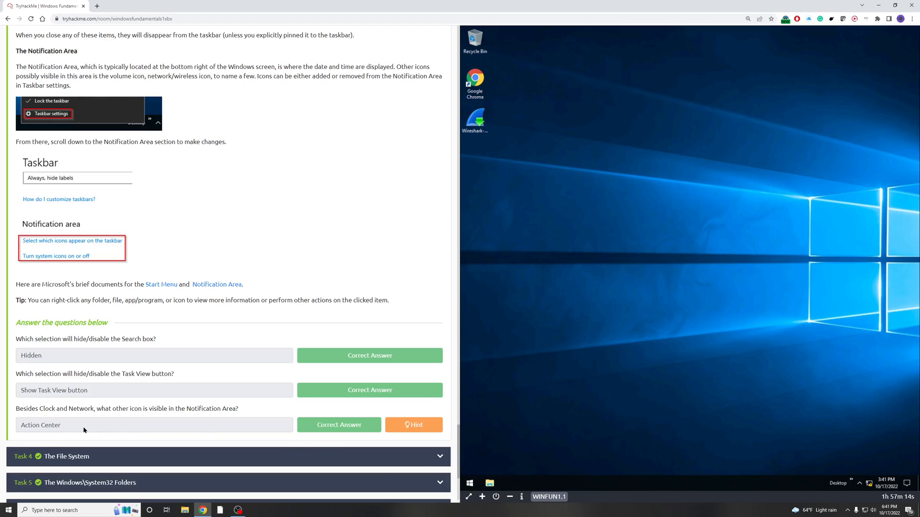
{"action": "mouse_move", "coordinate": [41, 420]}
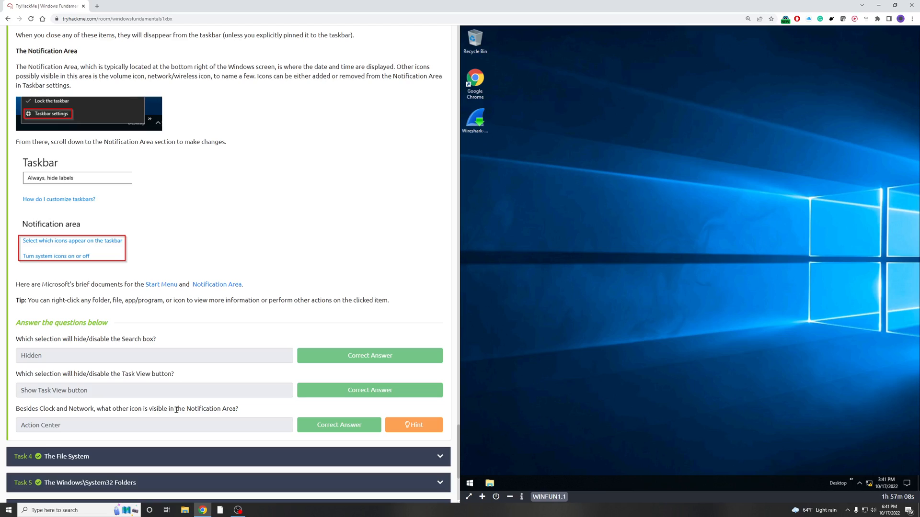
{"action": "mouse_move", "coordinate": [870, 482]}
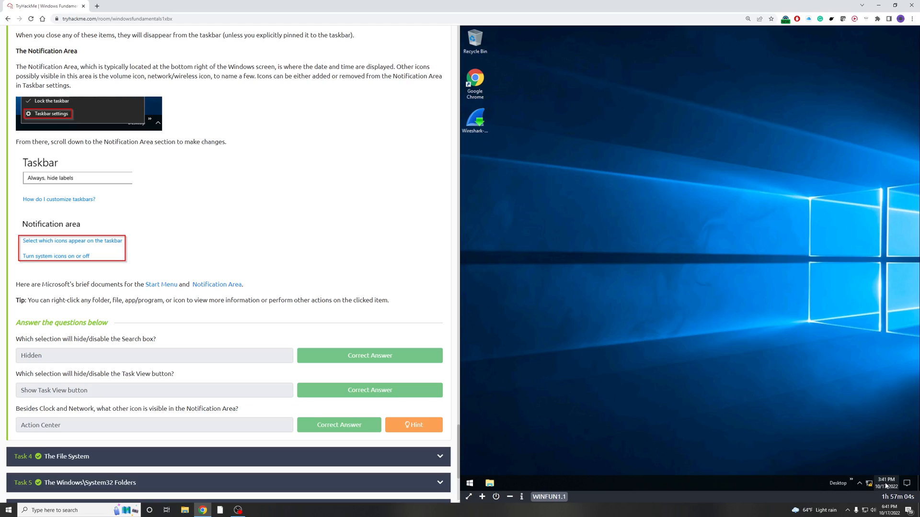
{"action": "mouse_move", "coordinate": [885, 486]}
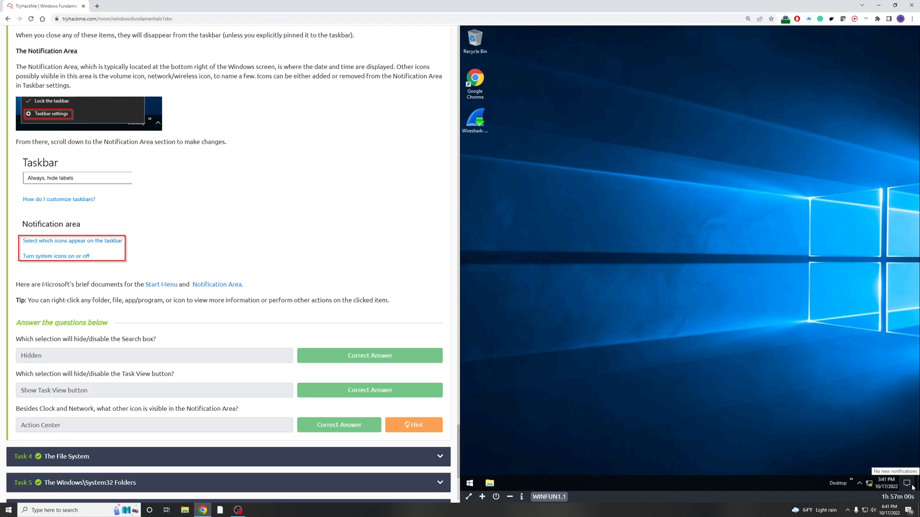
{"action": "mouse_move", "coordinate": [353, 454]}
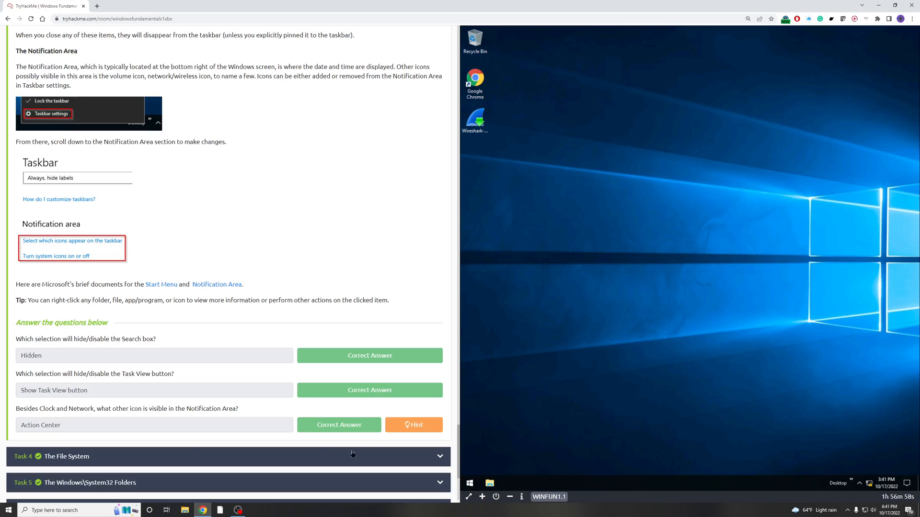
Step: Open the Action Center from the VM's notification icon to confirm the extra icon
{"action": "left_click", "coordinate": [414, 426]}
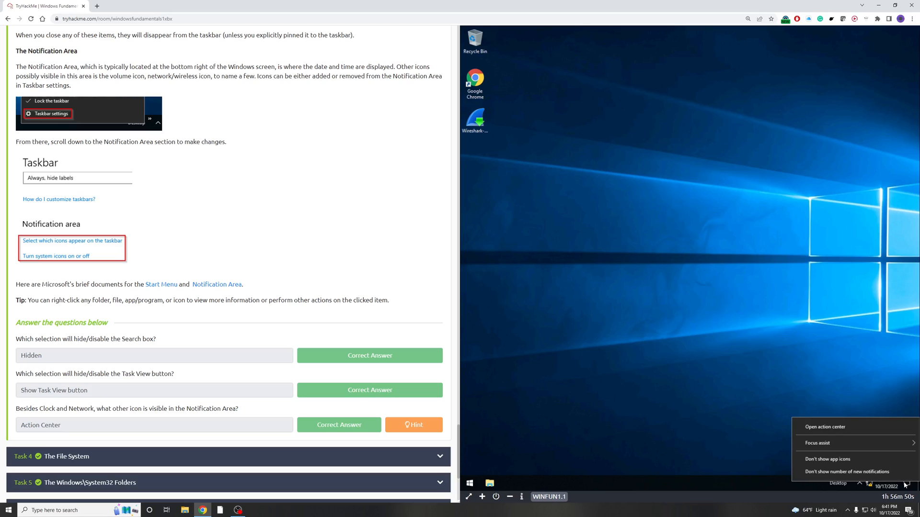
{"action": "mouse_move", "coordinate": [829, 445]}
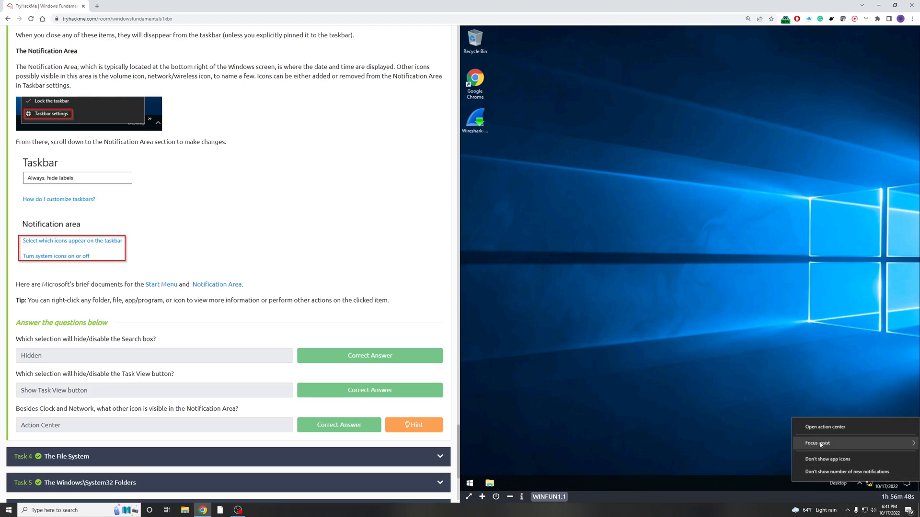
{"action": "left_click", "coordinate": [825, 427]}
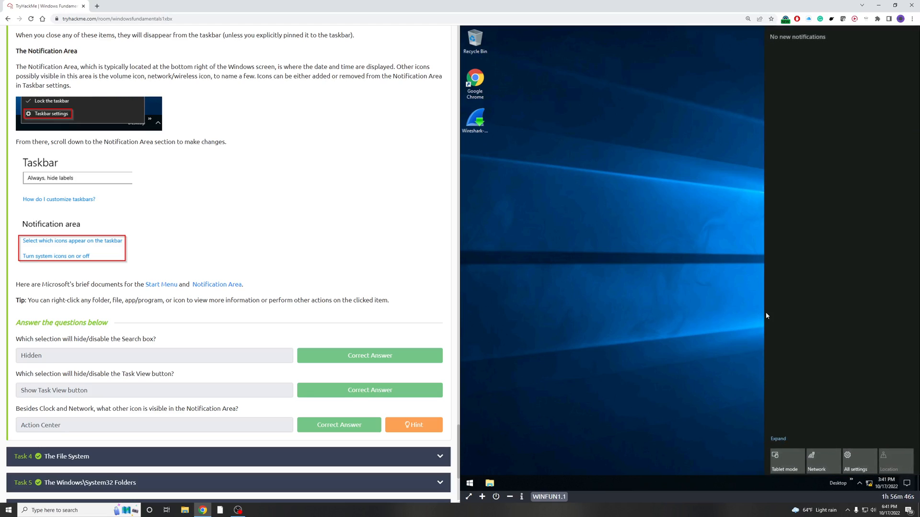
{"action": "mouse_move", "coordinate": [295, 380]}
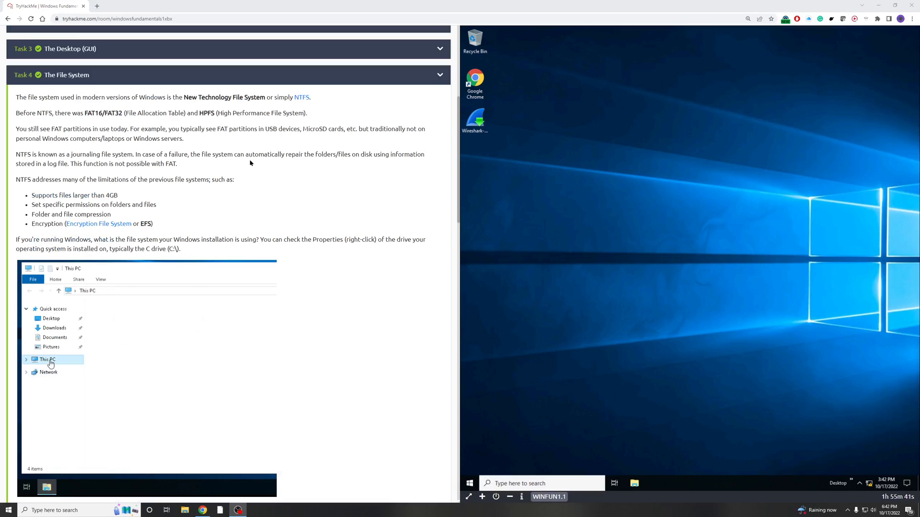
{"action": "right_click", "coordinate": [123, 397]}
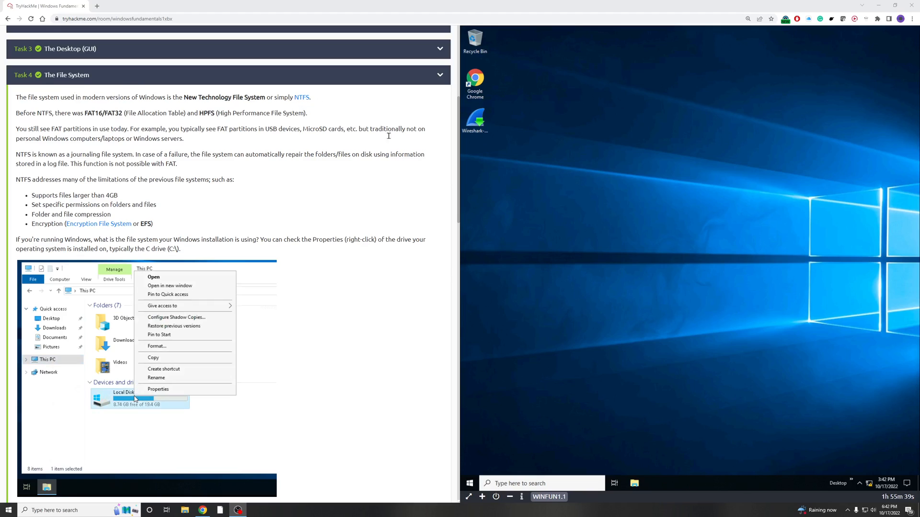
{"action": "left_click", "coordinate": [158, 389]}
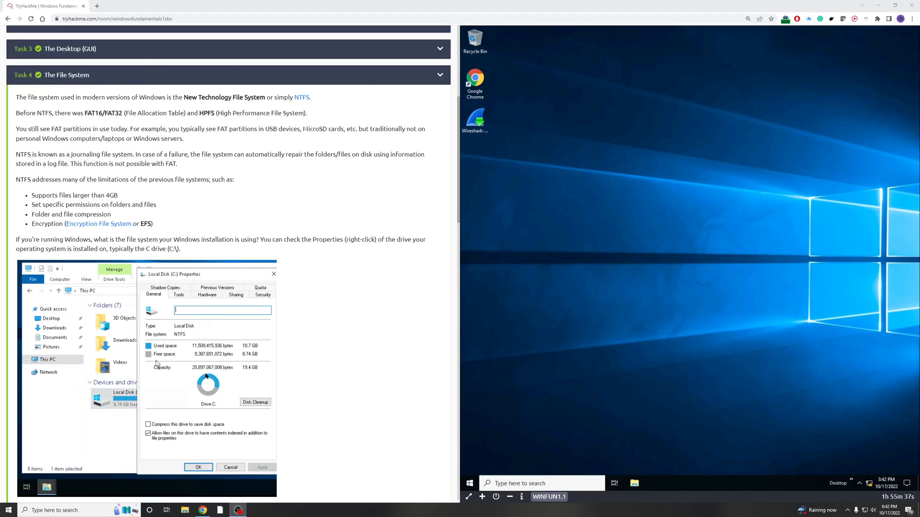
{"action": "mouse_move", "coordinate": [184, 337]}
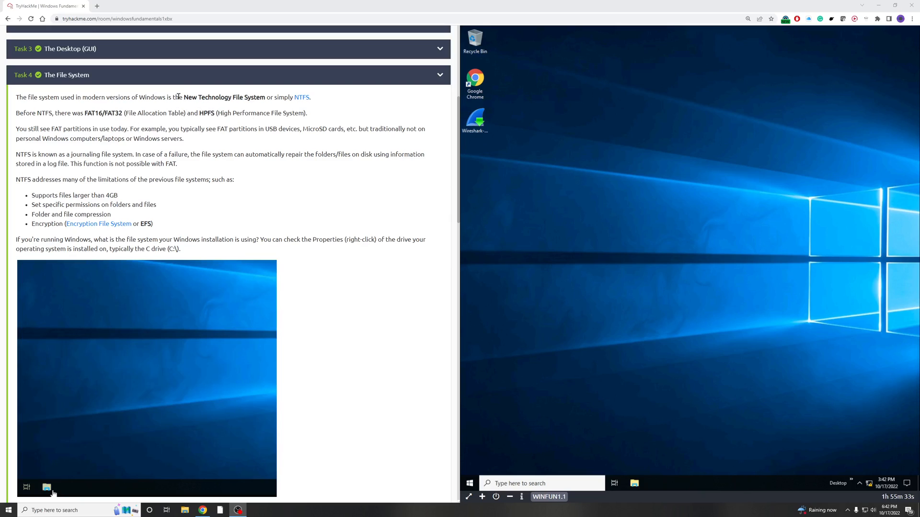
{"action": "left_click", "coordinate": [46, 487]}
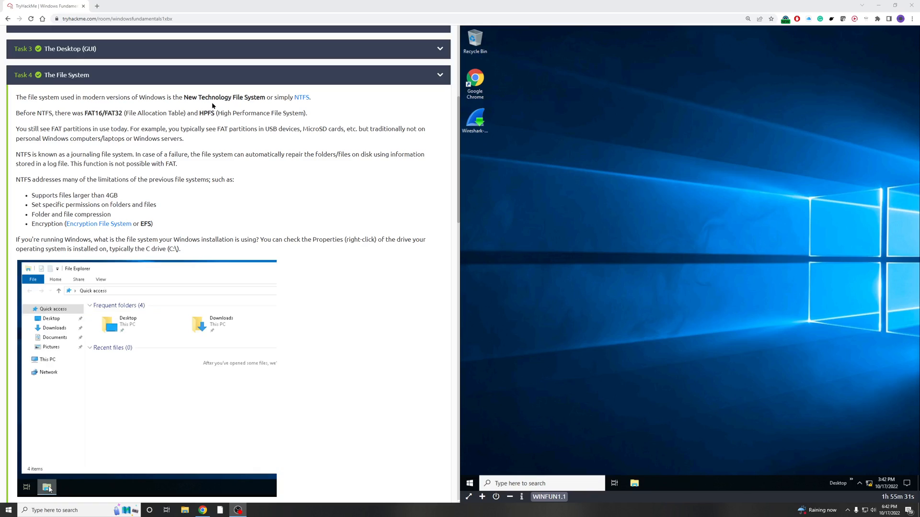
{"action": "left_click", "coordinate": [44, 359]}
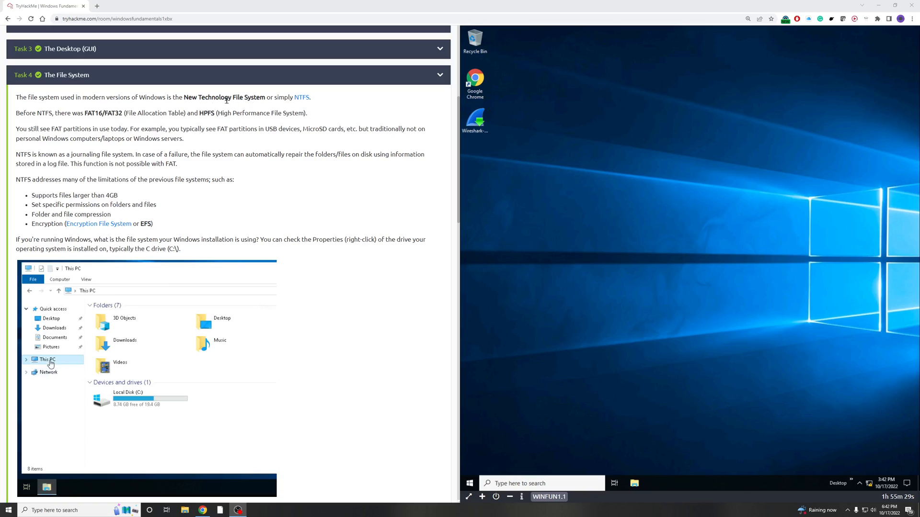
{"action": "right_click", "coordinate": [129, 398]}
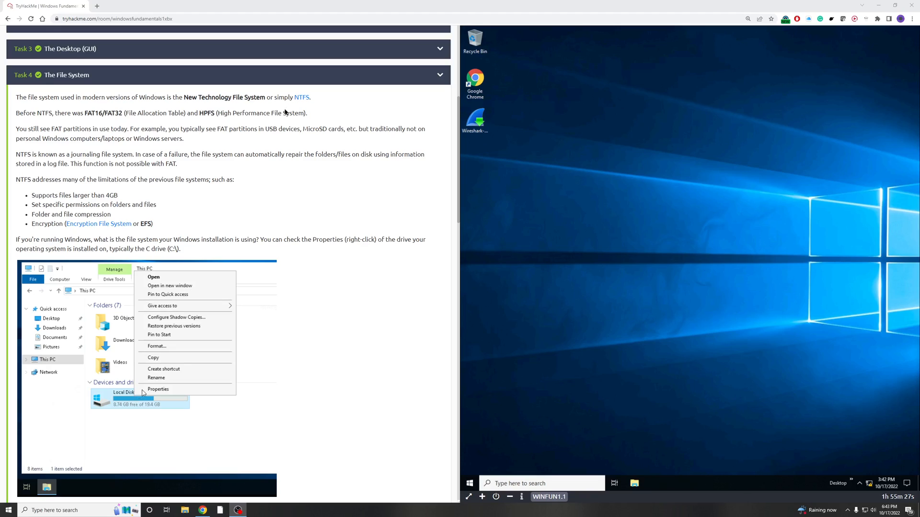
{"action": "left_click", "coordinate": [158, 389]}
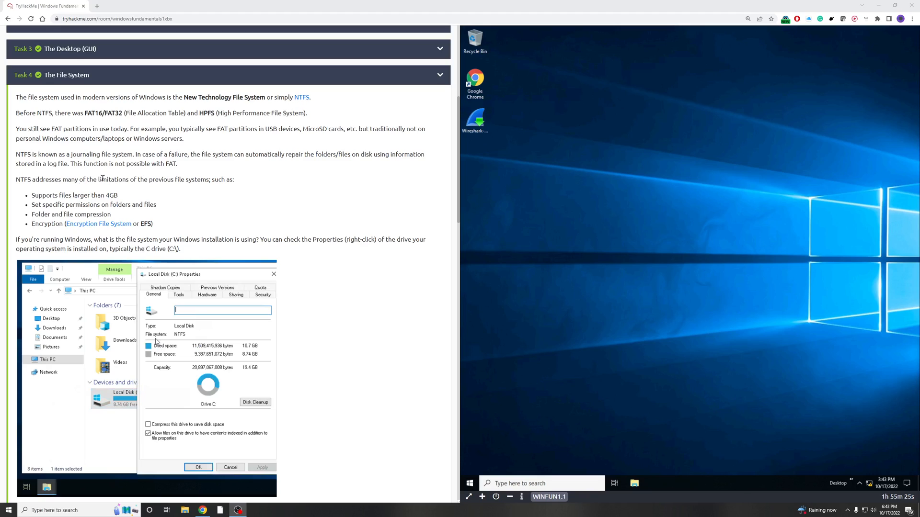
{"action": "mouse_move", "coordinate": [370, 339]}
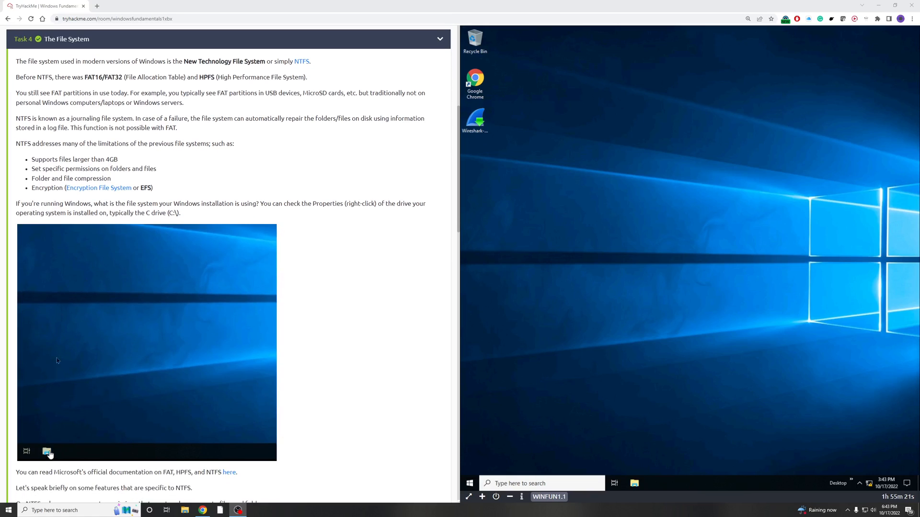
{"action": "left_click", "coordinate": [47, 452]}
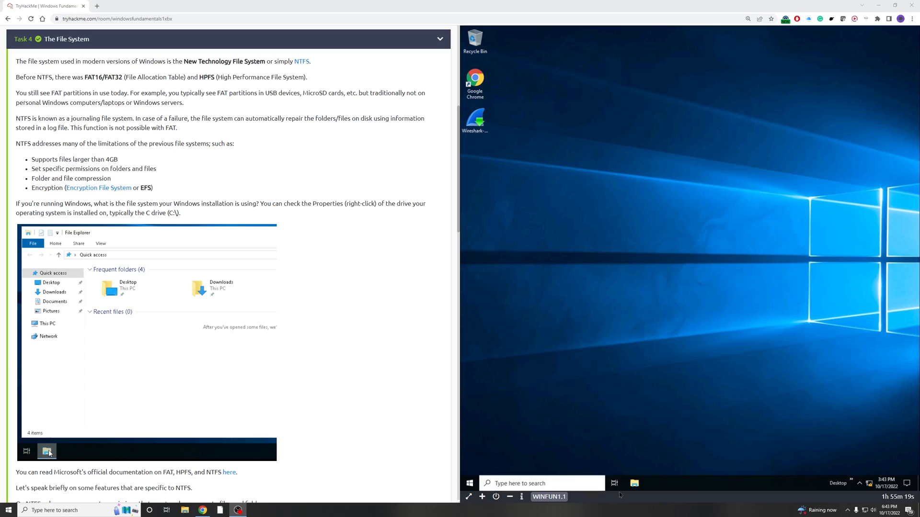
{"action": "left_click", "coordinate": [45, 324]}
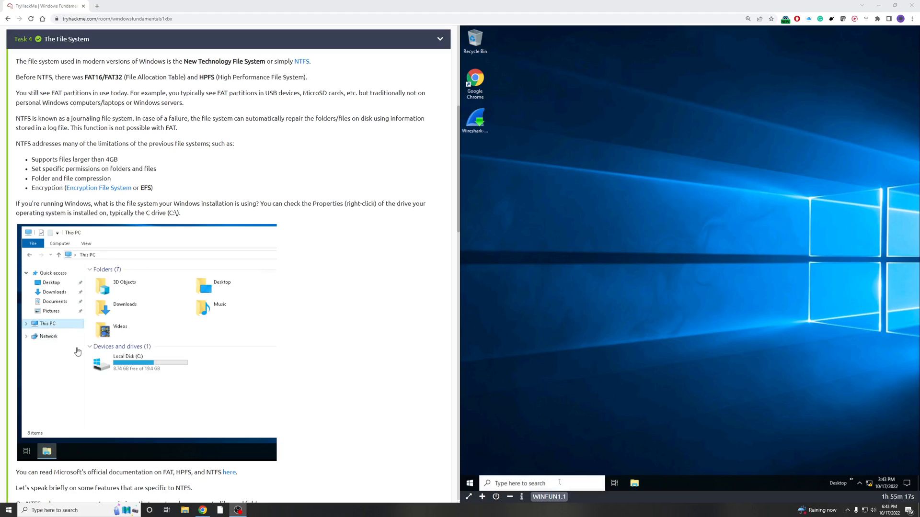
{"action": "right_click", "coordinate": [125, 361]}
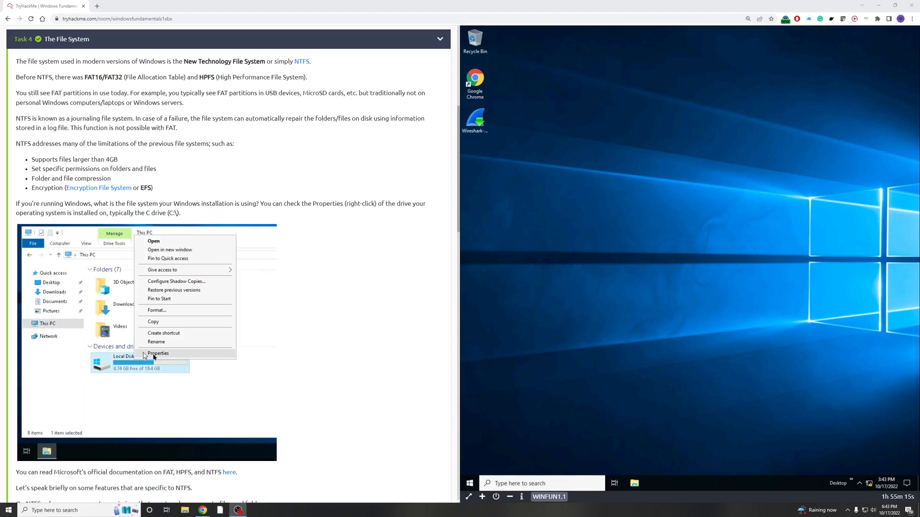
{"action": "left_click", "coordinate": [159, 353]}
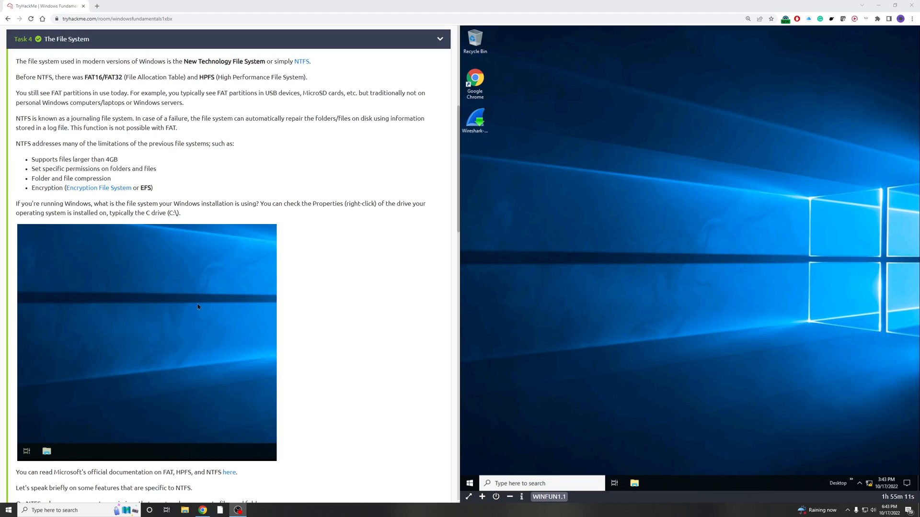
{"action": "scroll", "scroll_direction": "down", "scroll_amount": 3}
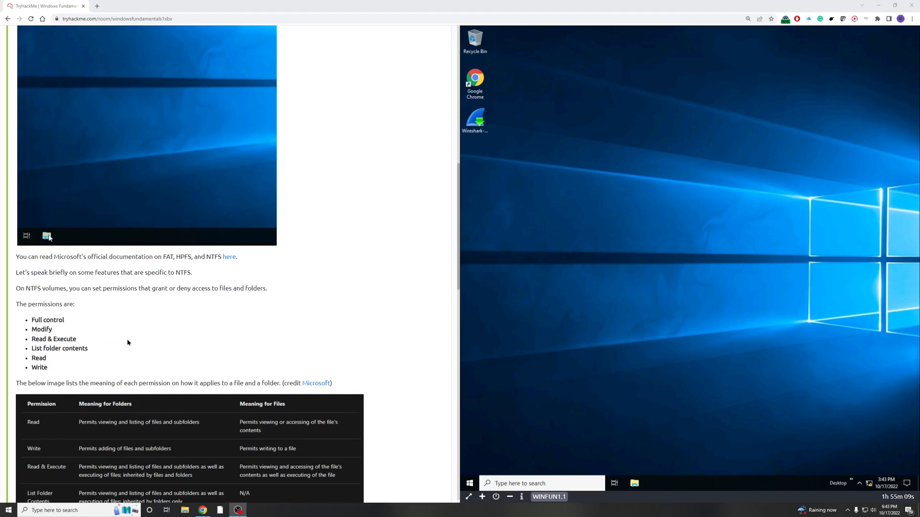
{"action": "scroll", "scroll_direction": "down", "scroll_amount": 3}
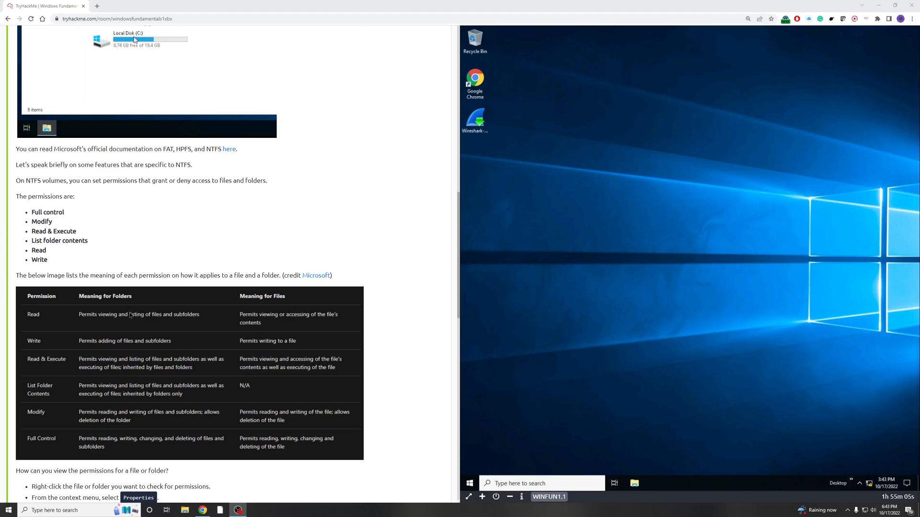
{"action": "left_click", "coordinate": [136, 40]}
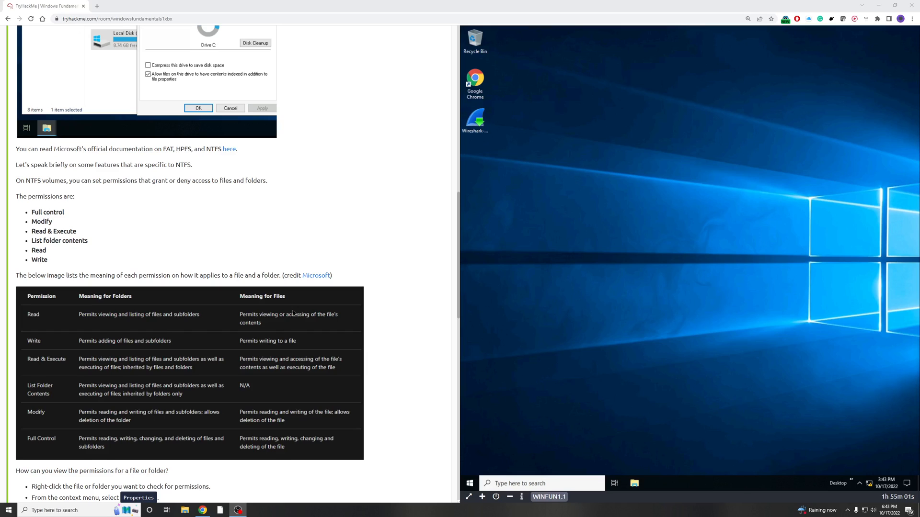
{"action": "scroll", "scroll_direction": "down", "scroll_amount": 3}
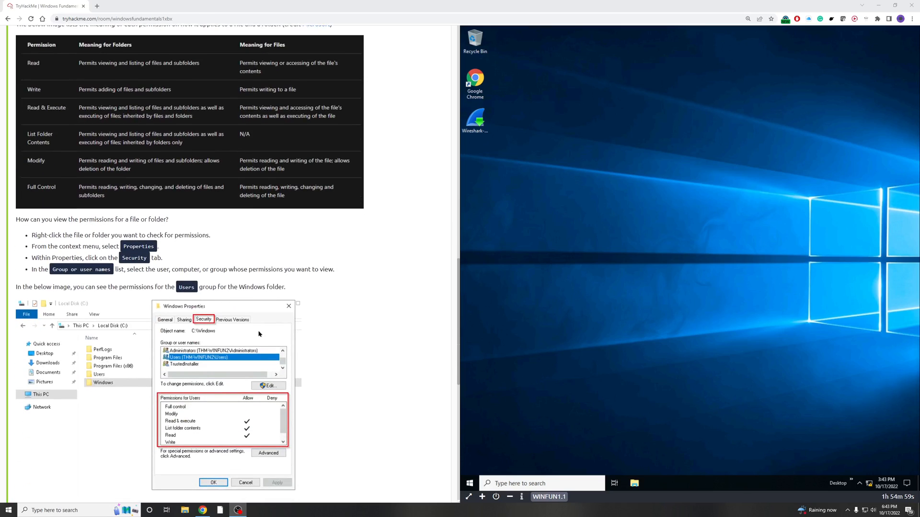
{"action": "scroll", "scroll_direction": "down", "scroll_amount": 3}
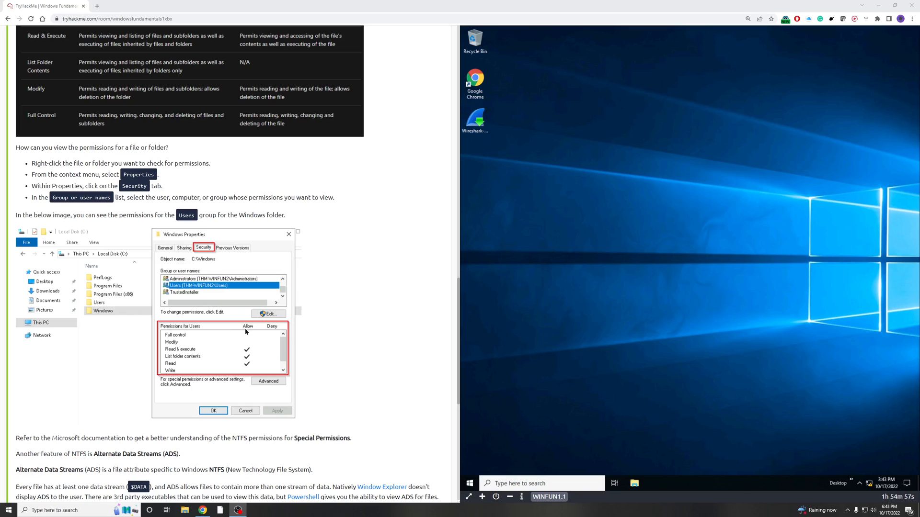
{"action": "scroll", "scroll_direction": "down", "scroll_amount": 3}
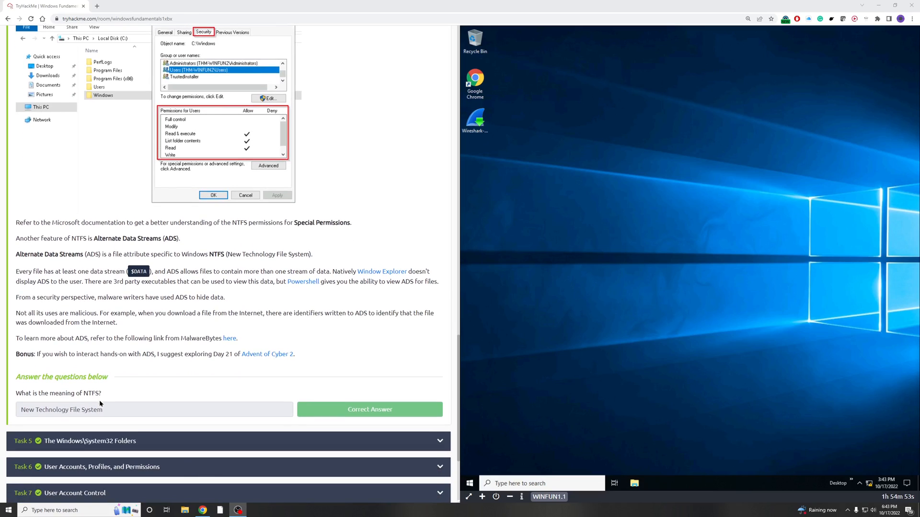
{"action": "mouse_move", "coordinate": [68, 421]}
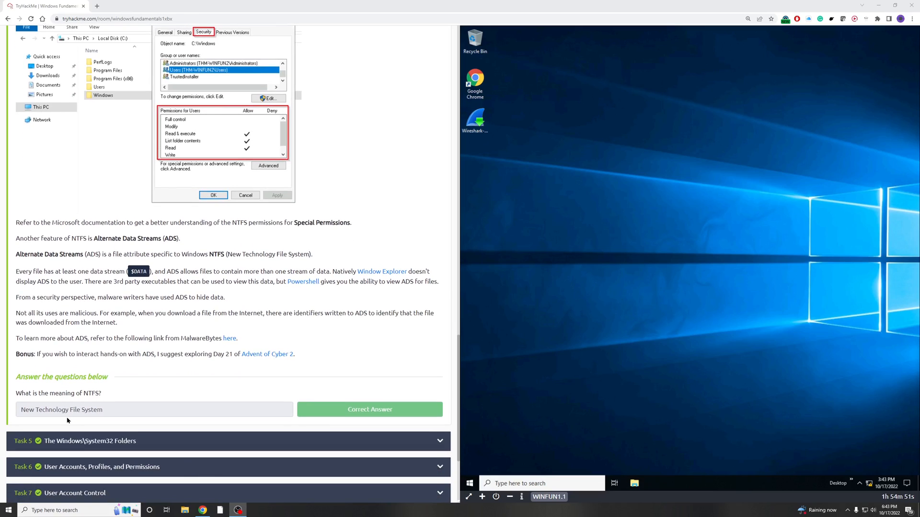
{"action": "mouse_move", "coordinate": [180, 390]}
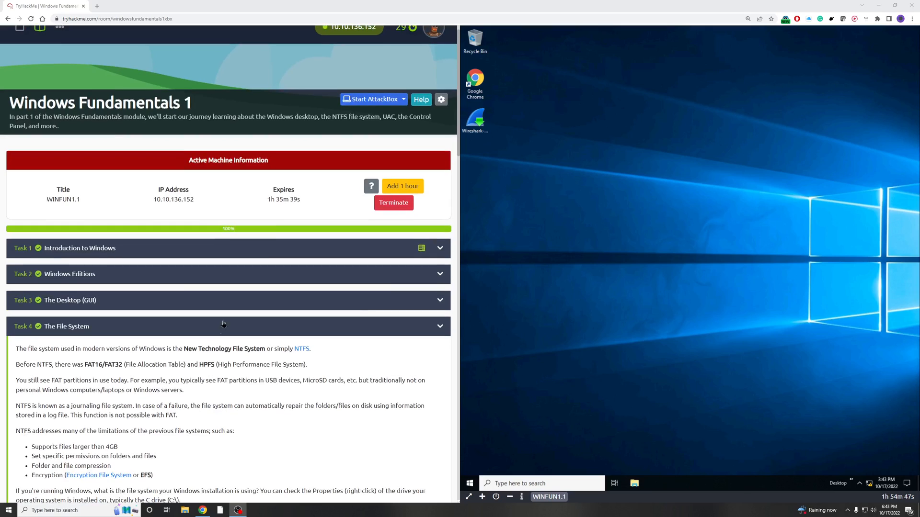
{"action": "mouse_move", "coordinate": [370, 446]}
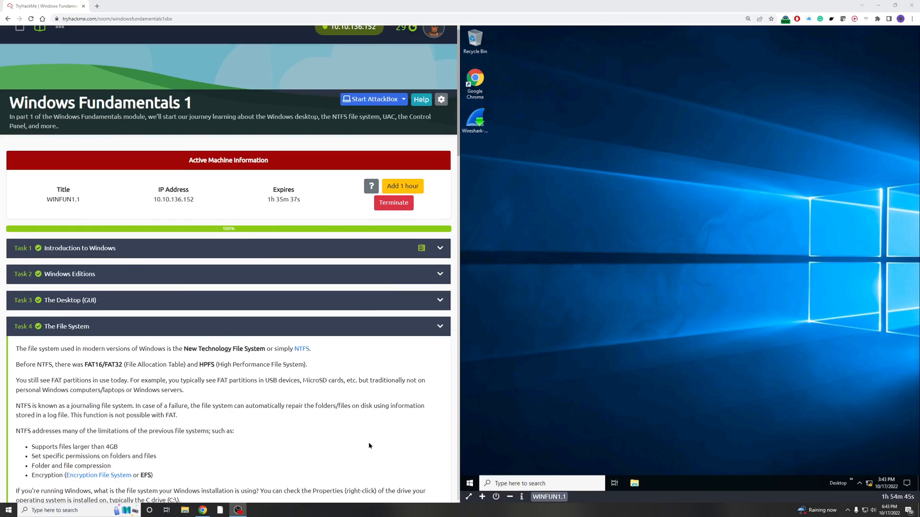
{"action": "scroll", "scroll_direction": "down", "scroll_amount": 3}
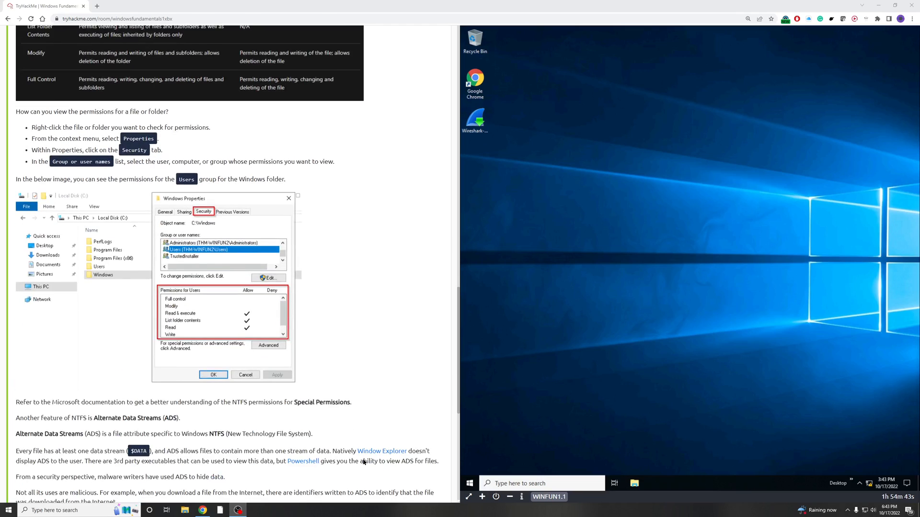
{"action": "scroll", "scroll_direction": "down", "scroll_amount": 3}
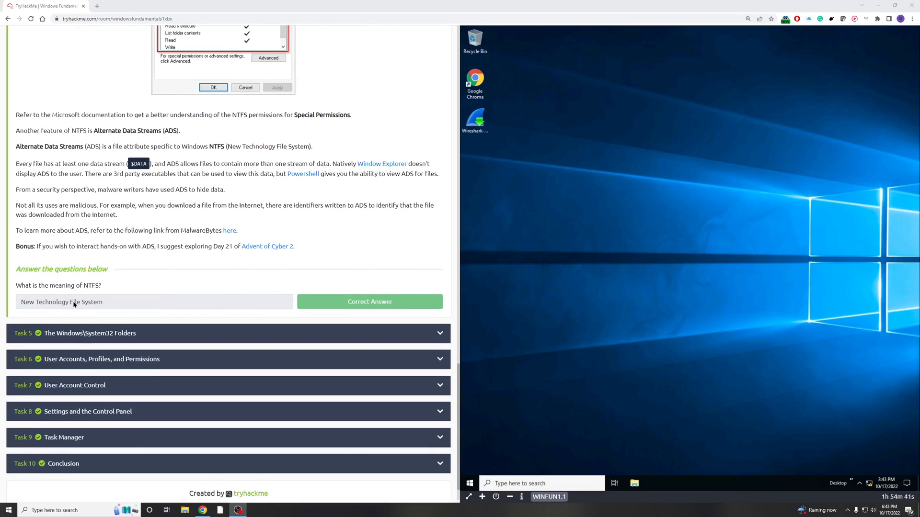
{"action": "mouse_move", "coordinate": [508, 320]}
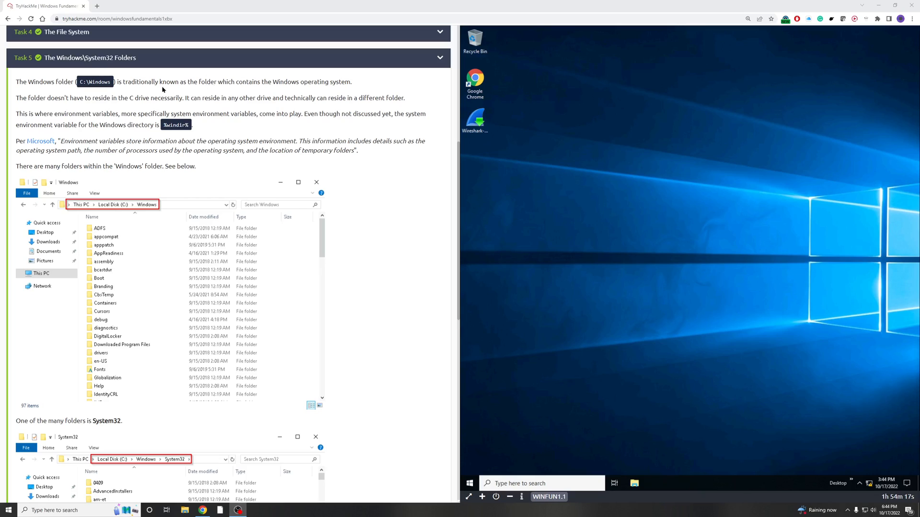
{"action": "mouse_move", "coordinate": [118, 90]}
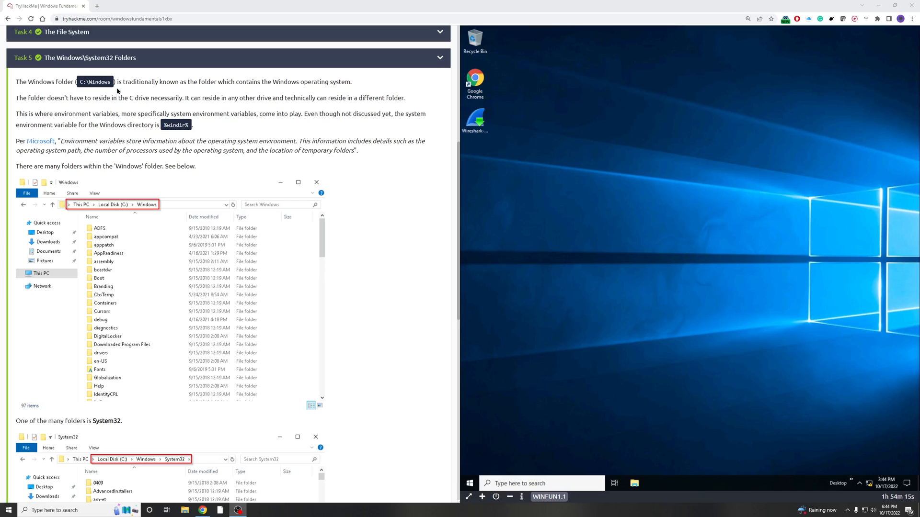
{"action": "mouse_move", "coordinate": [241, 98]}
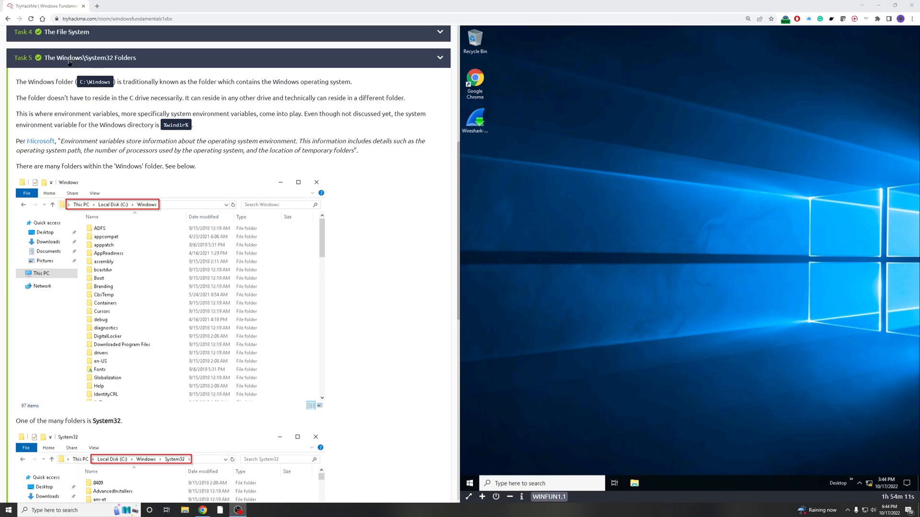
{"action": "mouse_move", "coordinate": [66, 100]}
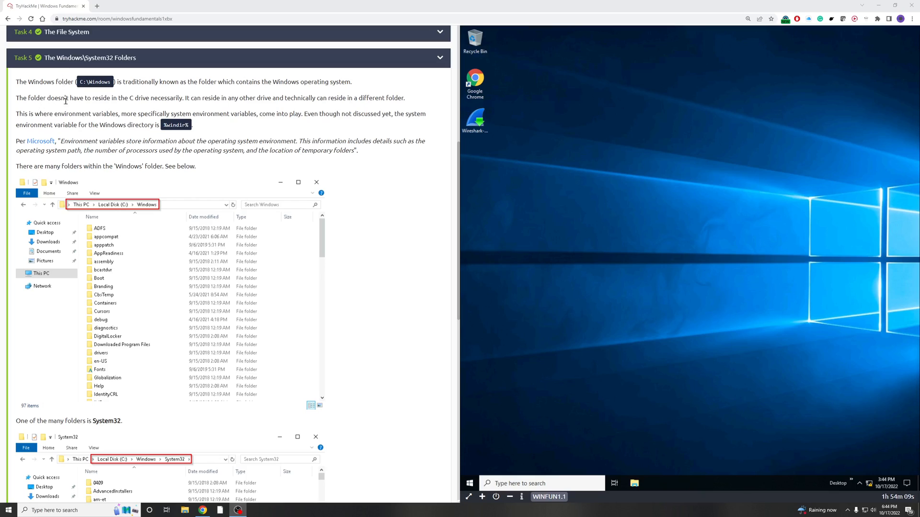
{"action": "mouse_move", "coordinate": [190, 106]}
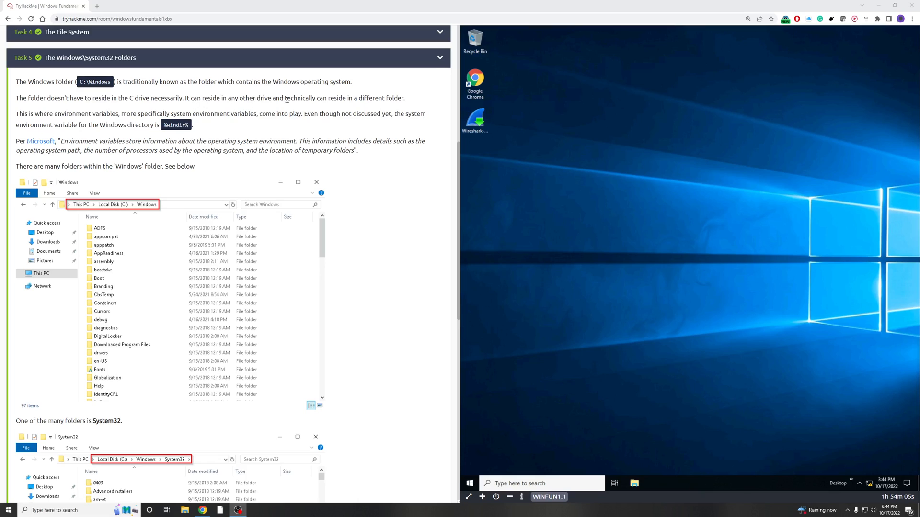
{"action": "mouse_move", "coordinate": [374, 94]}
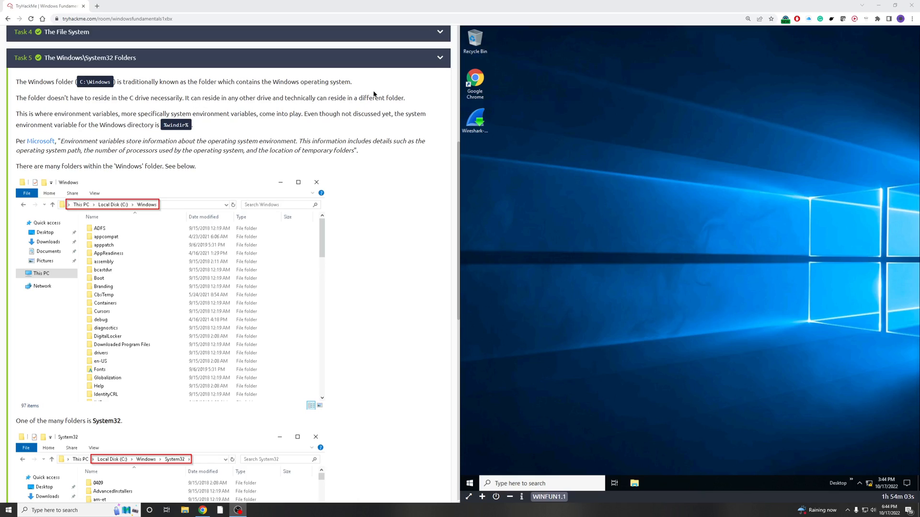
{"action": "mouse_move", "coordinate": [142, 223]}
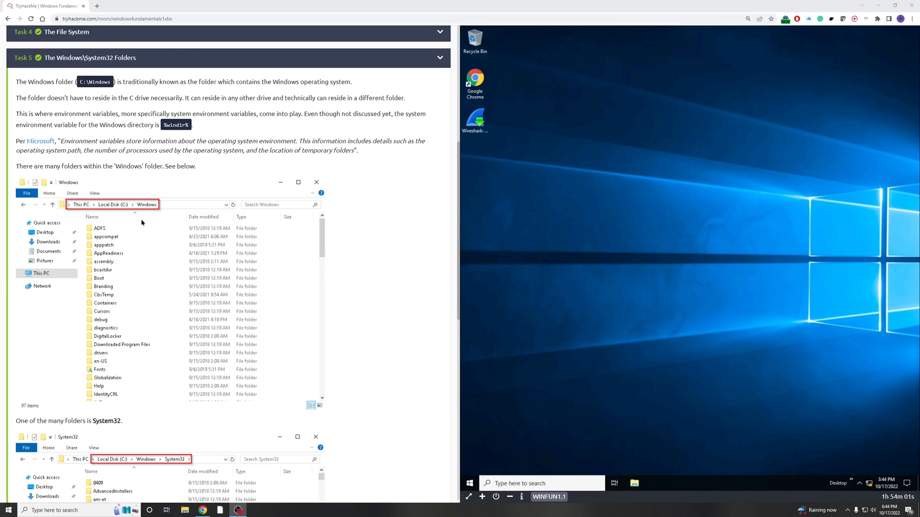
{"action": "mouse_move", "coordinate": [344, 116]}
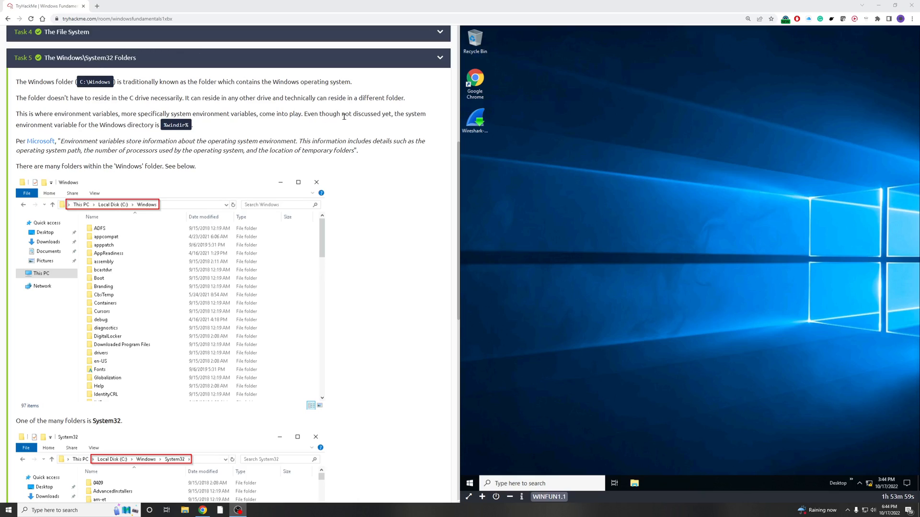
{"action": "mouse_move", "coordinate": [91, 125]}
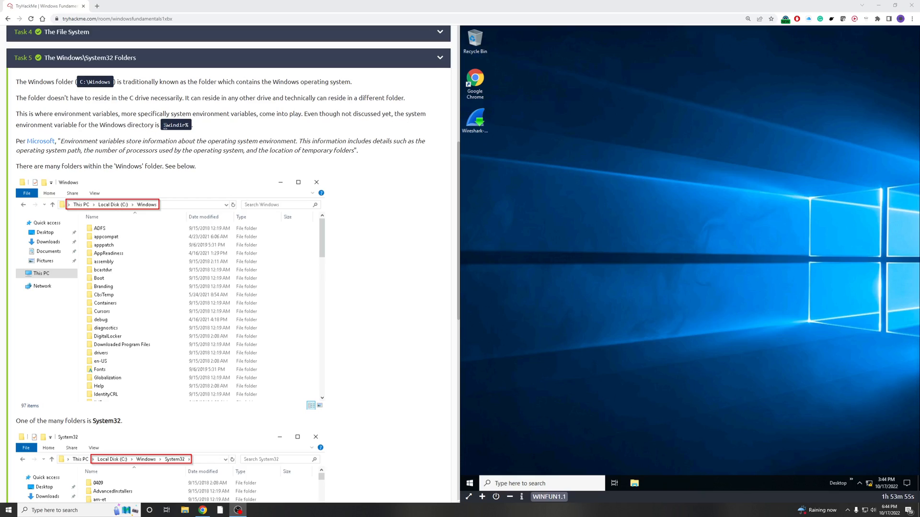
{"action": "mouse_move", "coordinate": [220, 138]}
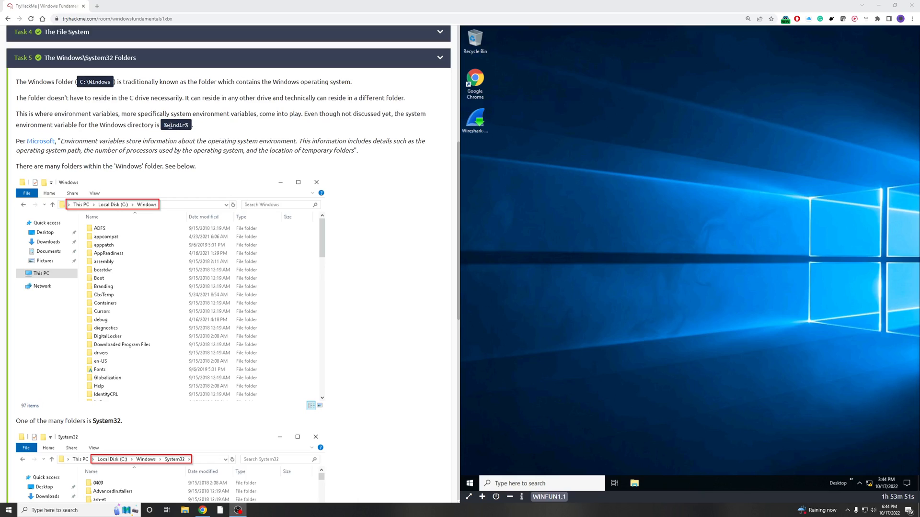
{"action": "mouse_move", "coordinate": [122, 240]}
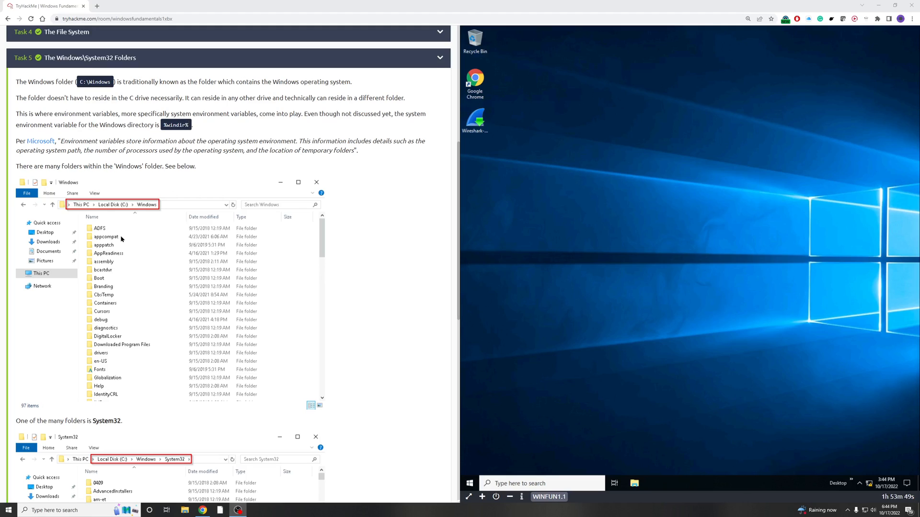
{"action": "scroll", "scroll_direction": "down", "scroll_amount": 3}
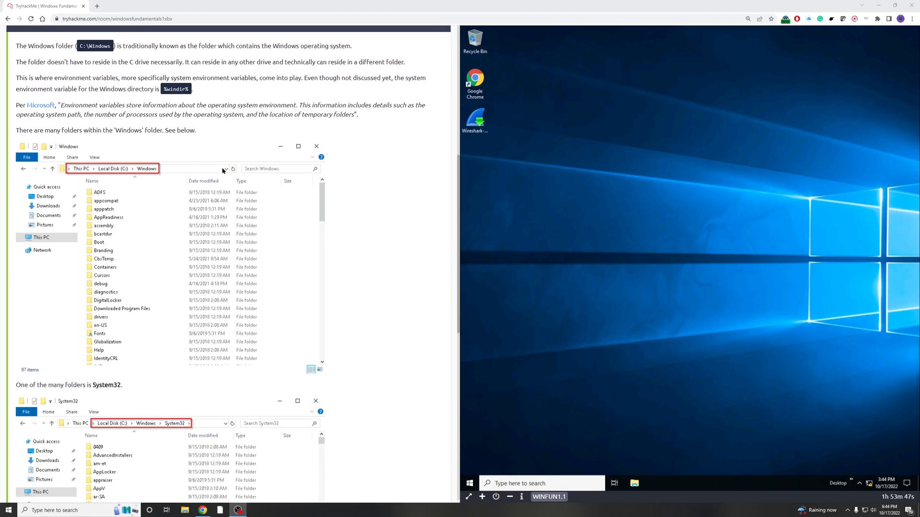
{"action": "mouse_move", "coordinate": [153, 153]}
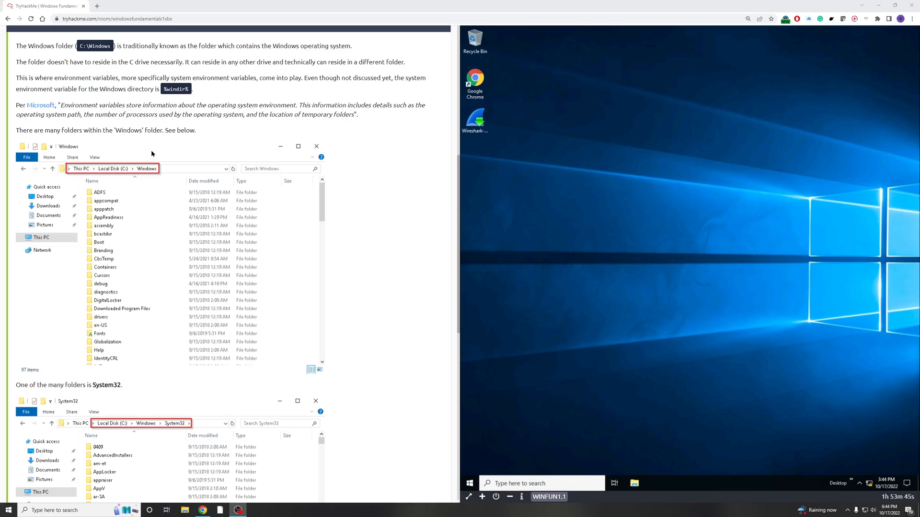
{"action": "scroll", "scroll_direction": "down", "scroll_amount": 3}
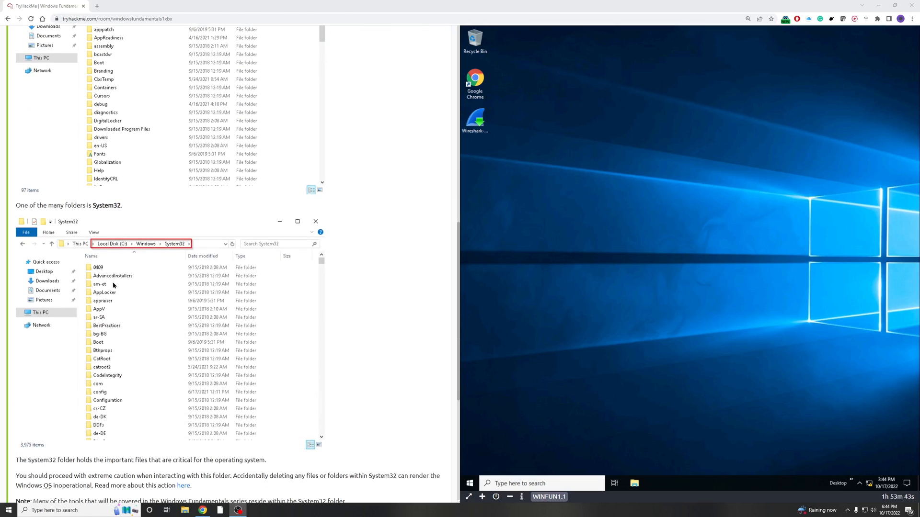
{"action": "mouse_move", "coordinate": [166, 297]}
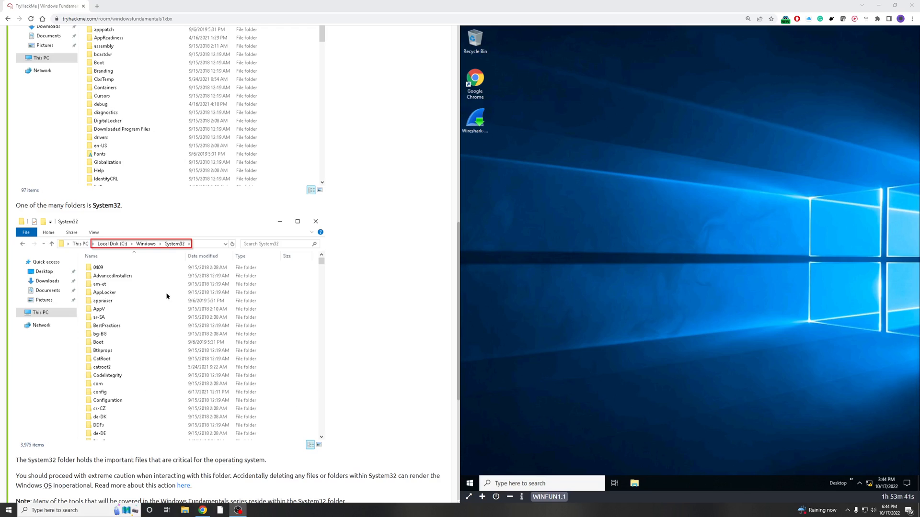
{"action": "scroll", "scroll_direction": "down", "scroll_amount": 3}
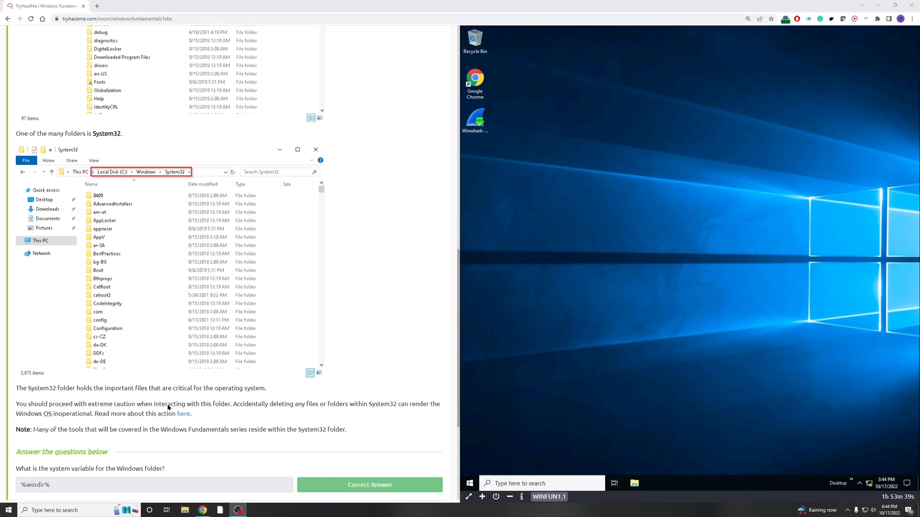
{"action": "mouse_move", "coordinate": [94, 242]}
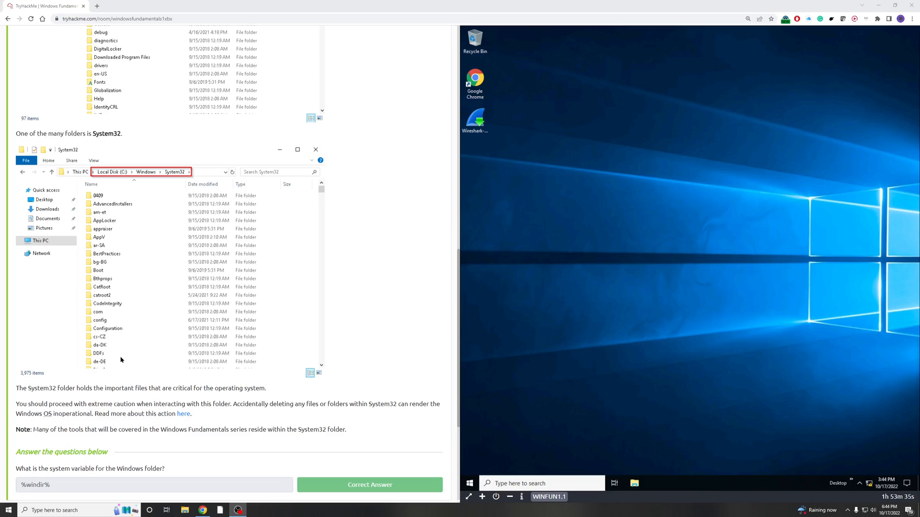
{"action": "mouse_move", "coordinate": [258, 310]}
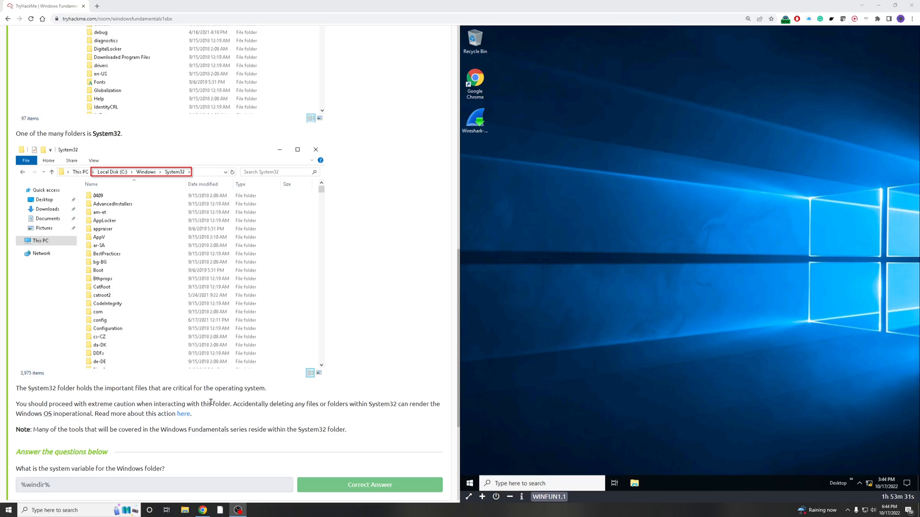
{"action": "scroll", "scroll_direction": "down", "scroll_amount": 3}
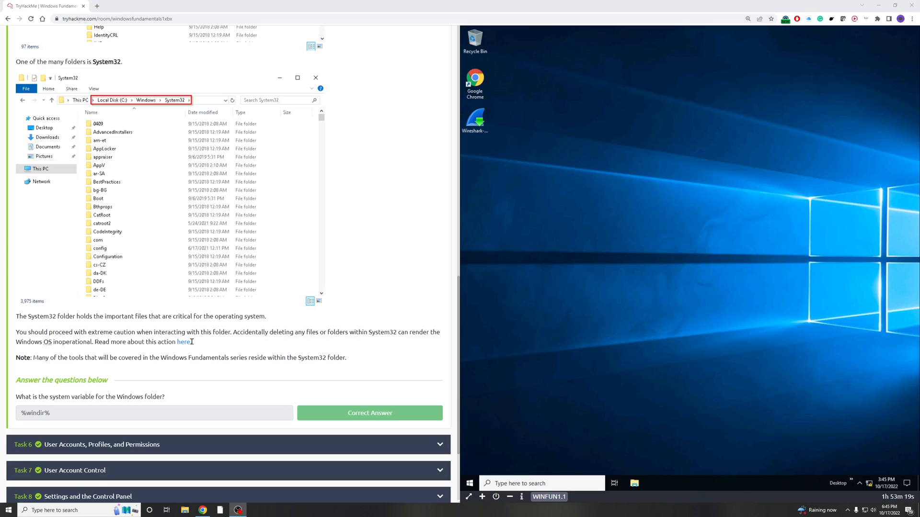
{"action": "mouse_move", "coordinate": [126, 382]}
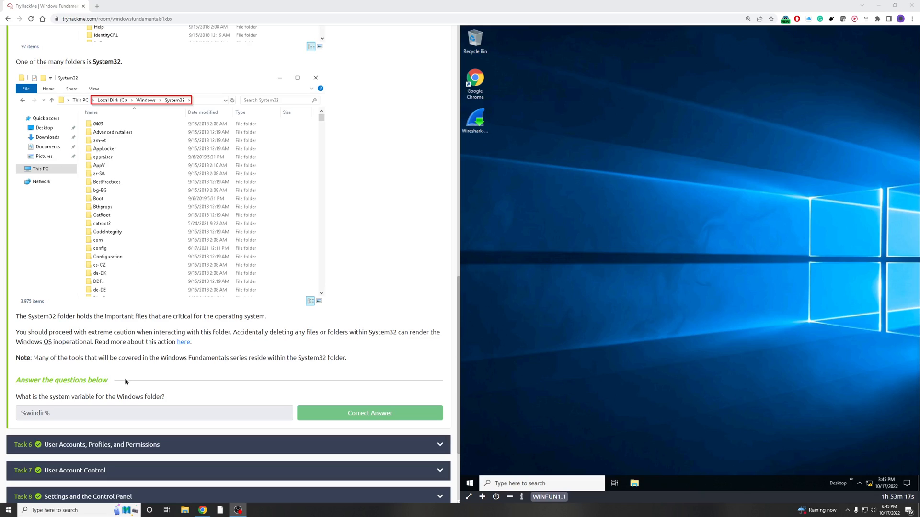
{"action": "mouse_move", "coordinate": [190, 342]}
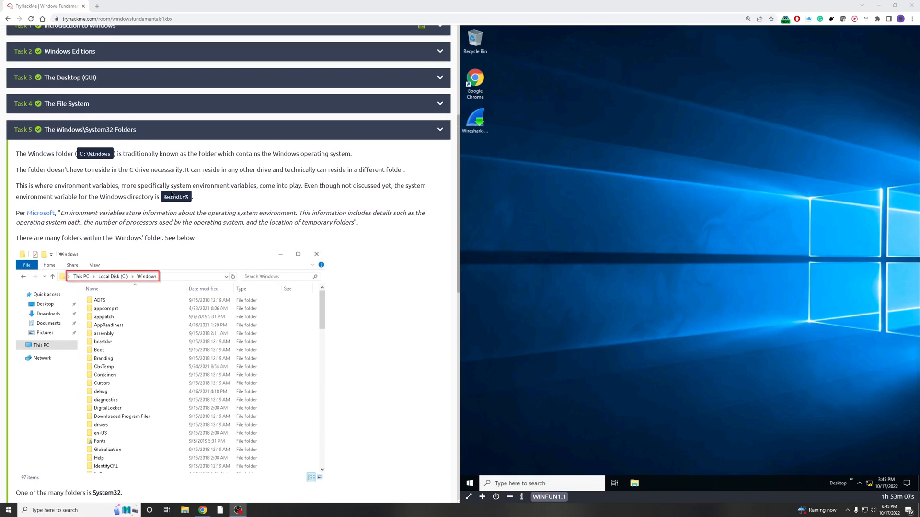
{"action": "scroll", "scroll_direction": "down", "scroll_amount": 3}
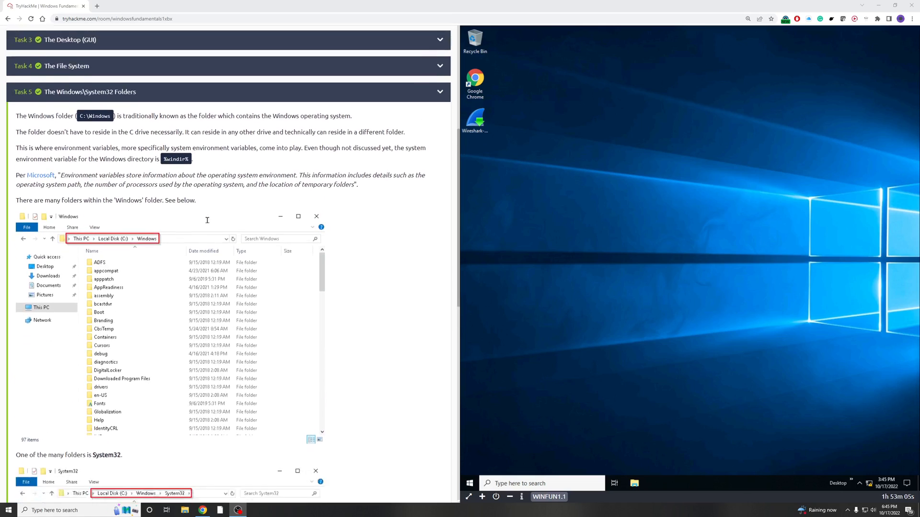
{"action": "scroll", "scroll_direction": "down", "scroll_amount": 3}
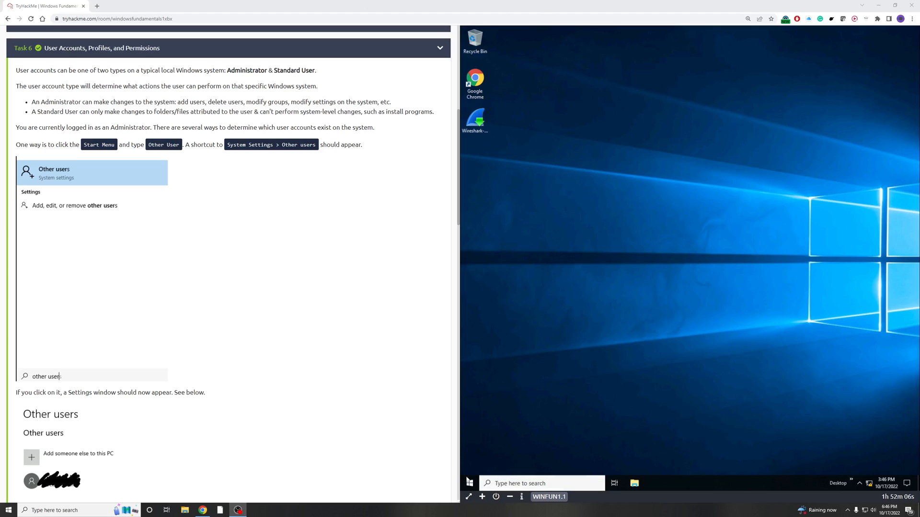
Step: Glance at the VM Start menu, then scroll Task 6 to the lusrmgr.msc instructions
{"action": "left_click", "coordinate": [469, 483]}
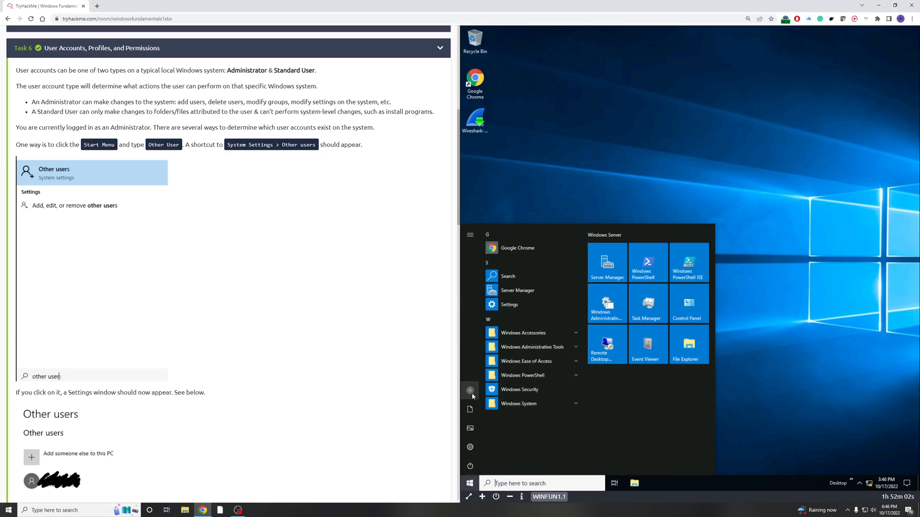
{"action": "mouse_move", "coordinate": [477, 389]}
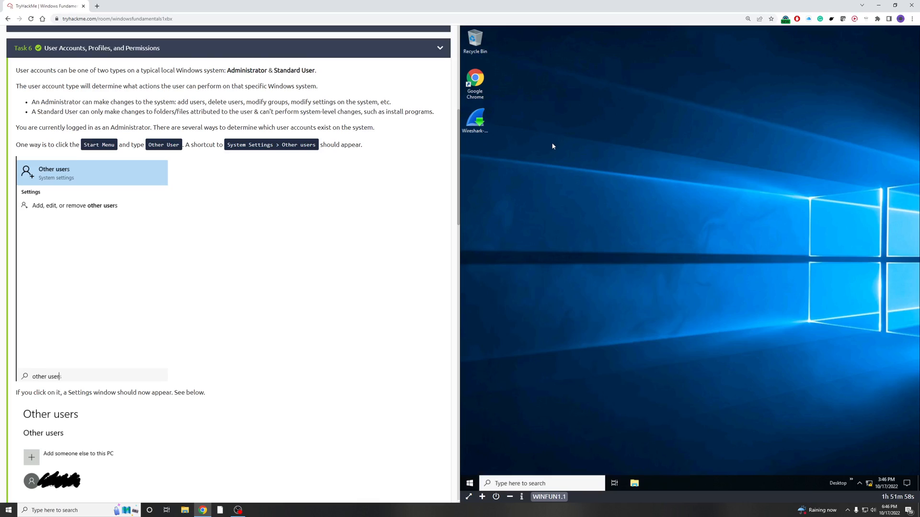
{"action": "scroll", "scroll_direction": "down", "scroll_amount": 3}
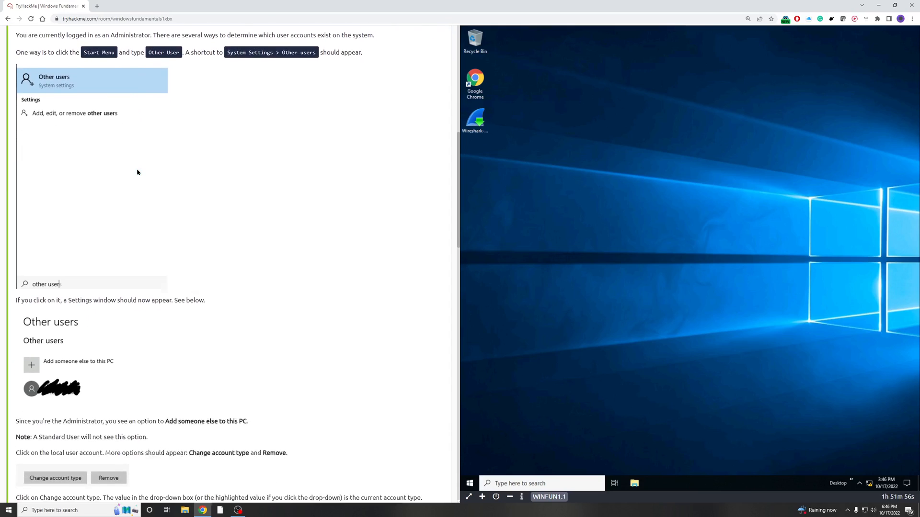
{"action": "scroll", "scroll_direction": "down", "scroll_amount": 3}
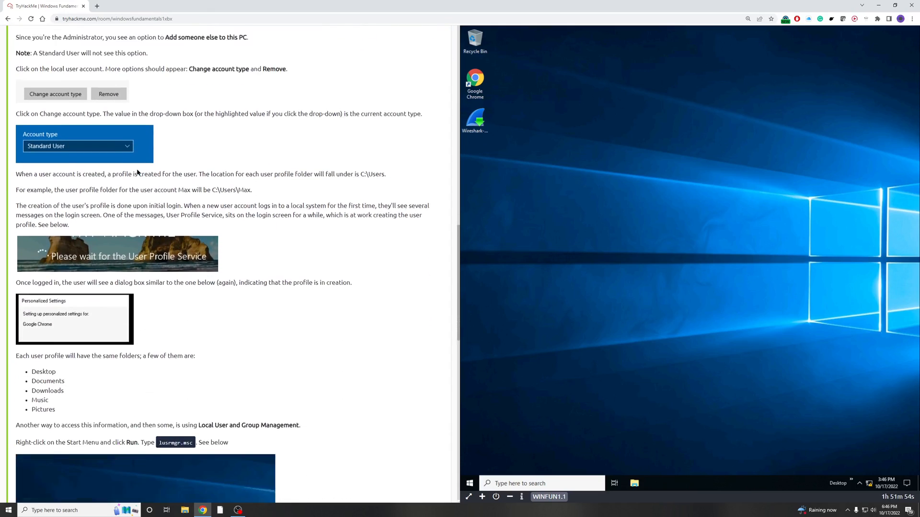
{"action": "scroll", "scroll_direction": "down", "scroll_amount": 3}
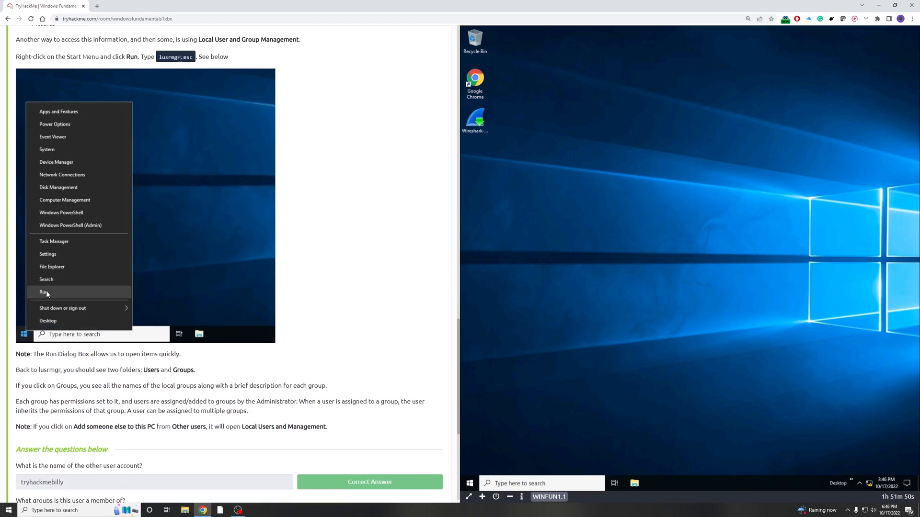
Step: Launch Run from the VM search and enter lusrmgr.msc to open Local Users and Groups
{"action": "left_click", "coordinate": [44, 292]}
{"action": "type", "text": "run"}
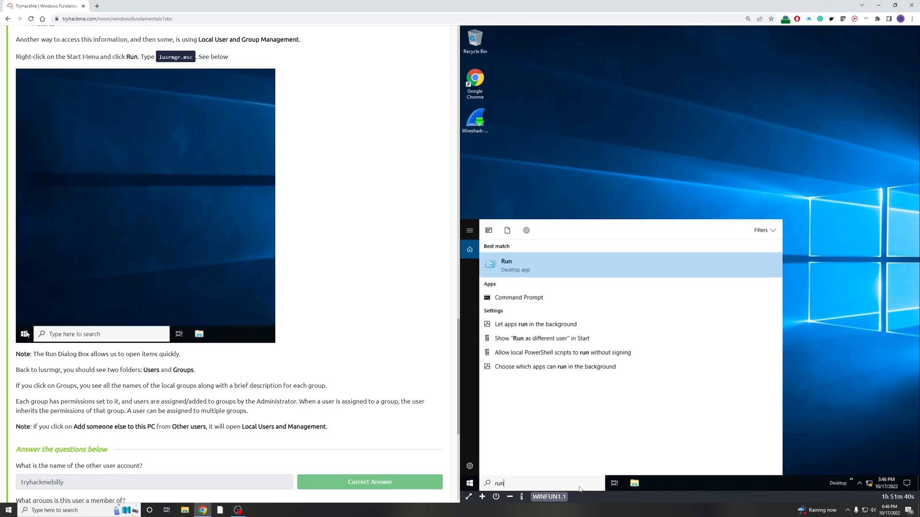
{"action": "left_click", "coordinate": [506, 264]}
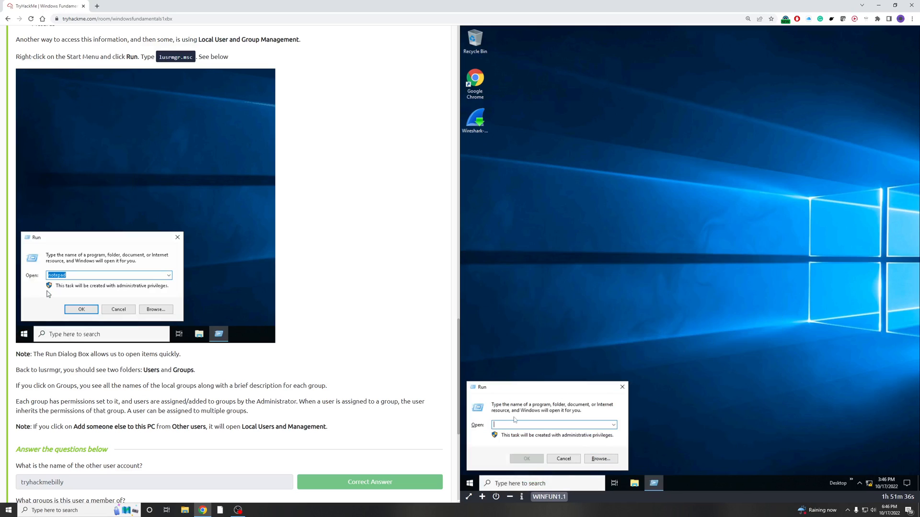
{"action": "type", "text": "lus"}
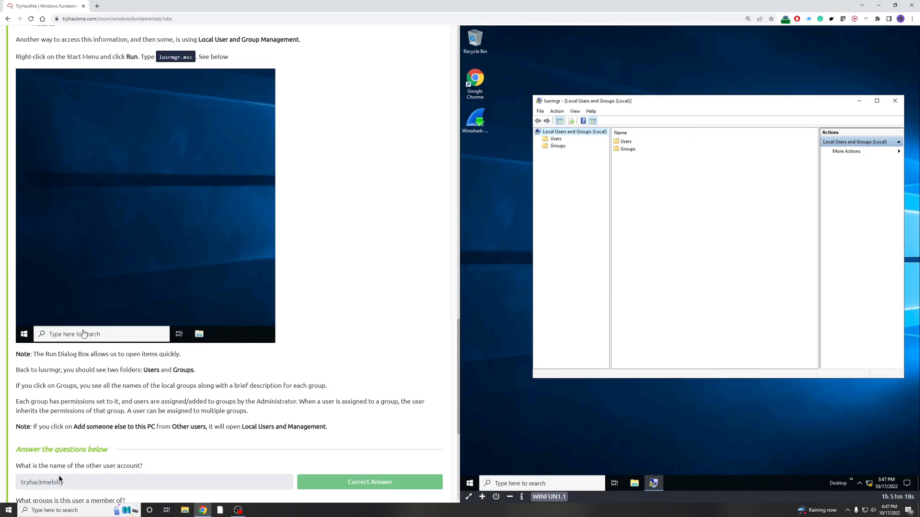
Step: View tryhackmebilly's Properties Member Of tab to see its group memberships
{"action": "scroll", "scroll_direction": "down", "scroll_amount": 3}
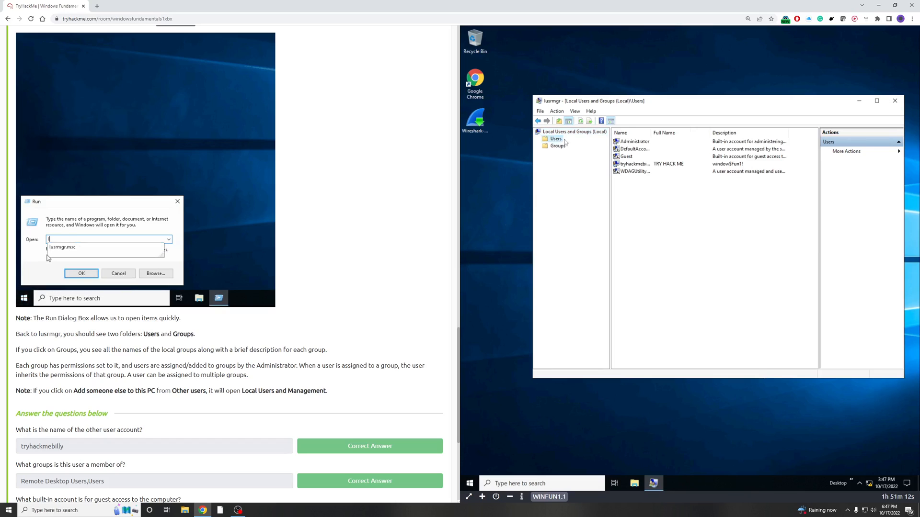
{"action": "type", "text": "lusrmgr.msc"}
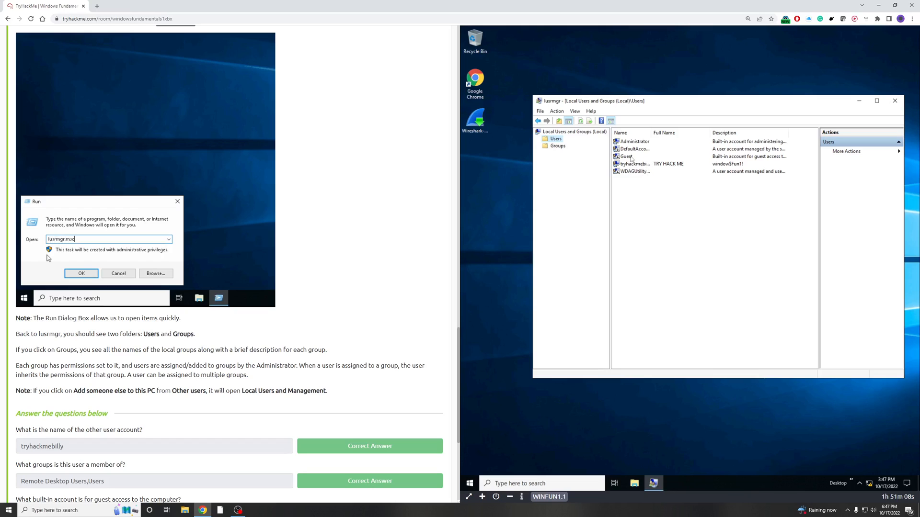
{"action": "left_click", "coordinate": [80, 274]}
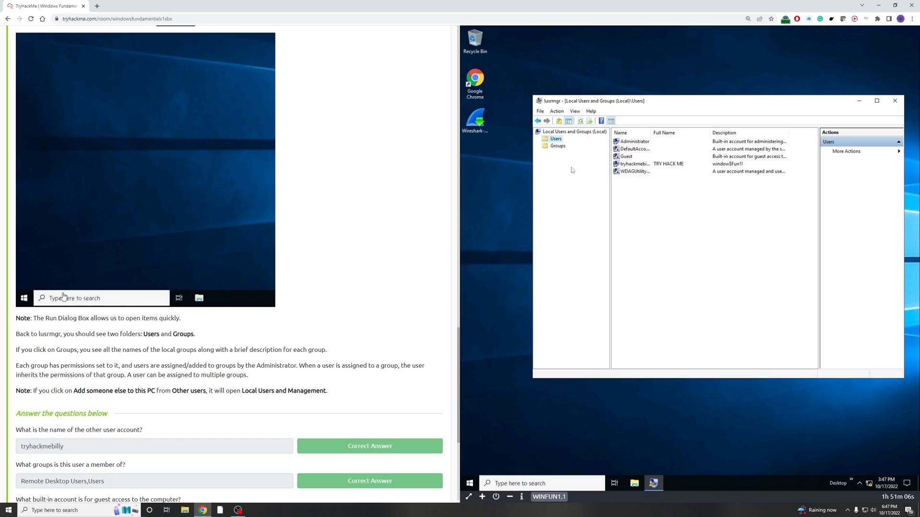
{"action": "right_click", "coordinate": [24, 298]}
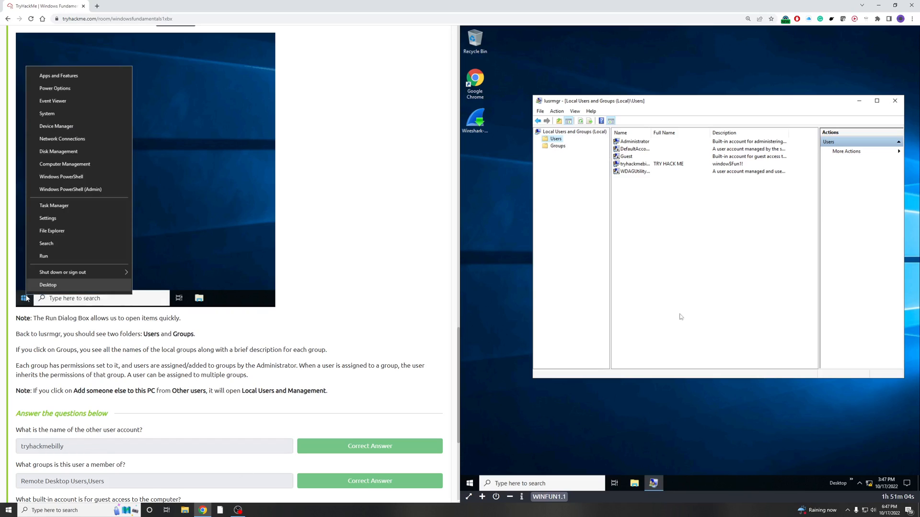
{"action": "left_click", "coordinate": [43, 255]}
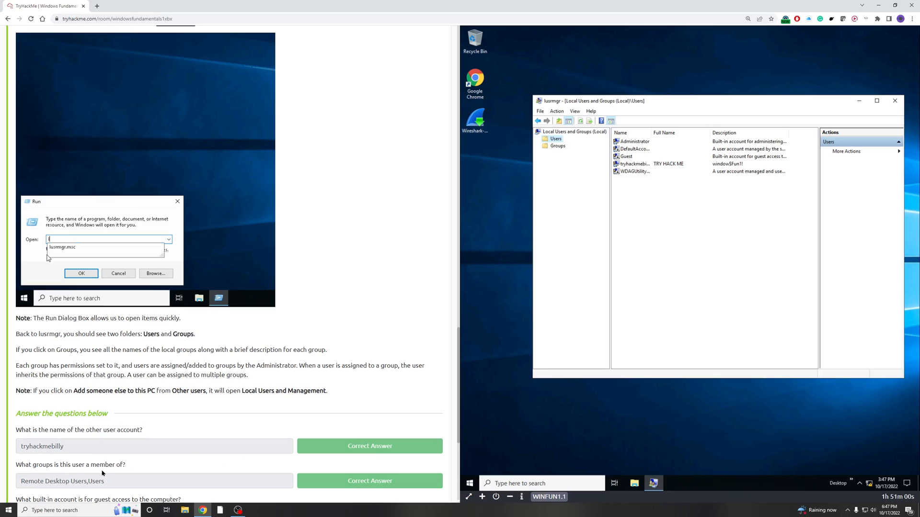
{"action": "type", "text": "lusr"}
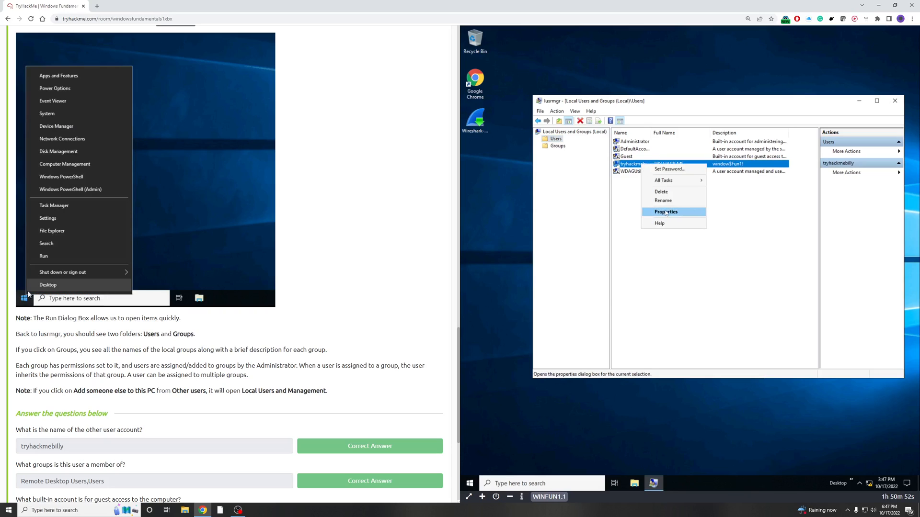
{"action": "left_click", "coordinate": [665, 212]}
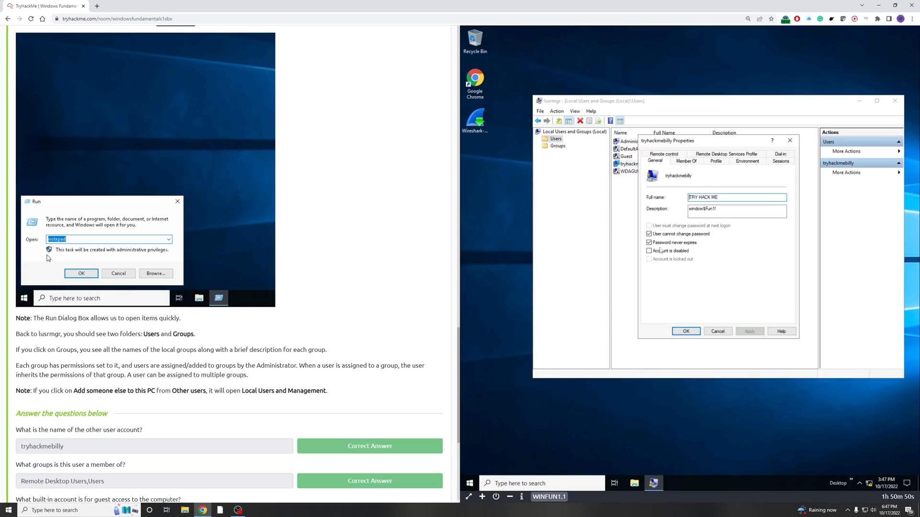
{"action": "left_click", "coordinate": [686, 161]}
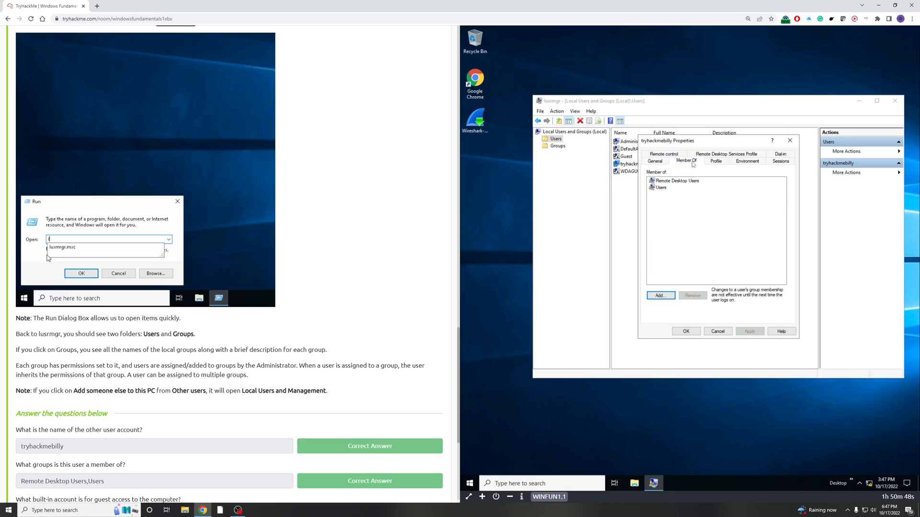
Step: Close the dialog and select the built-in Guest account in the local Users list
{"action": "type", "text": "lusrm"}
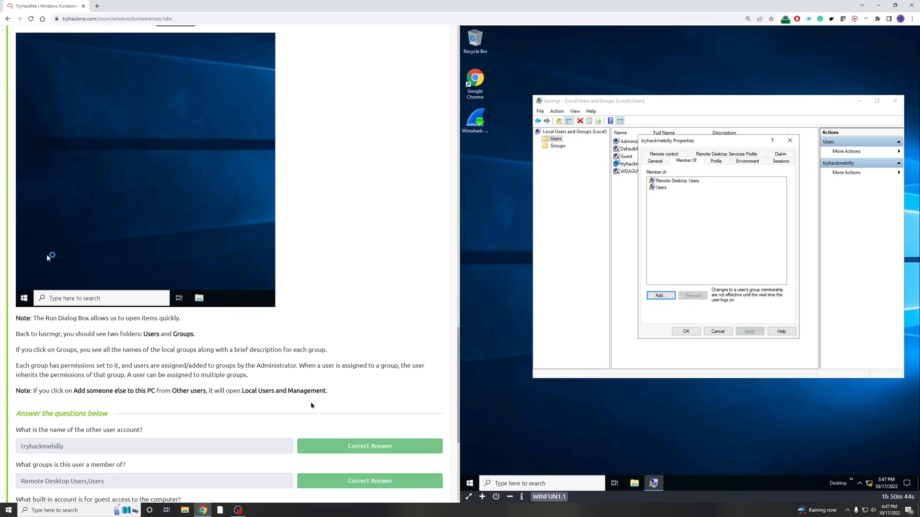
{"action": "scroll", "scroll_direction": "down", "scroll_amount": 3}
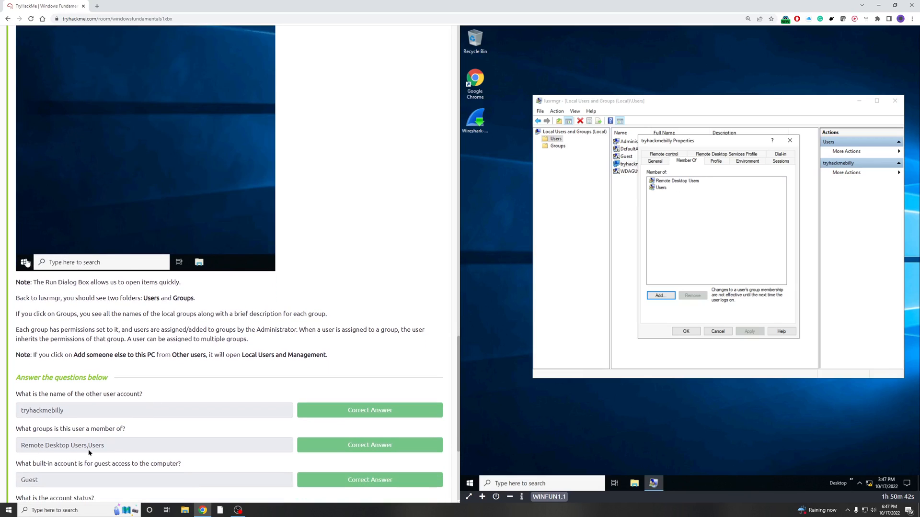
{"action": "right_click", "coordinate": [24, 261]}
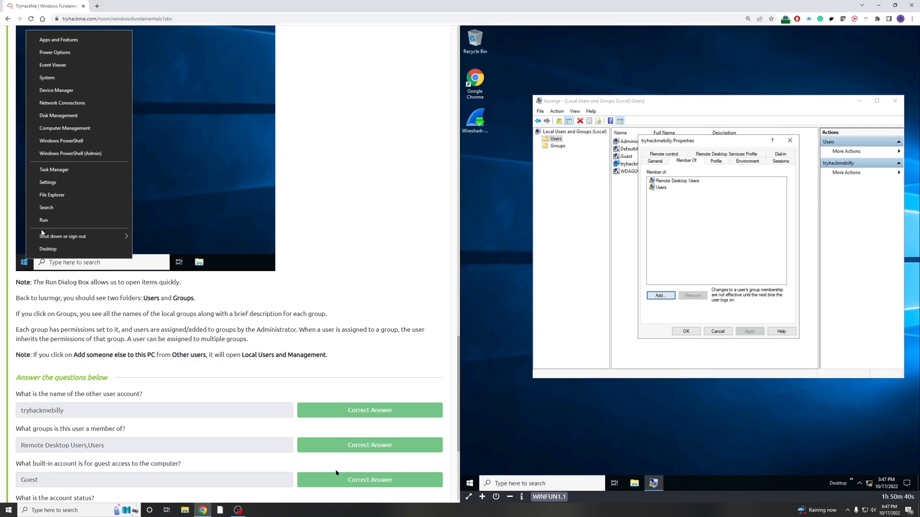
{"action": "left_click", "coordinate": [43, 220]}
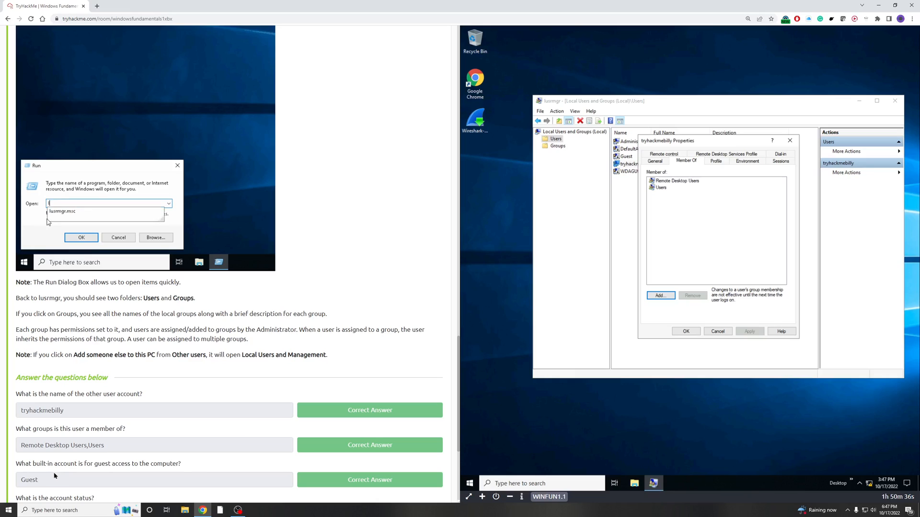
{"action": "type", "text": "lusrmg"}
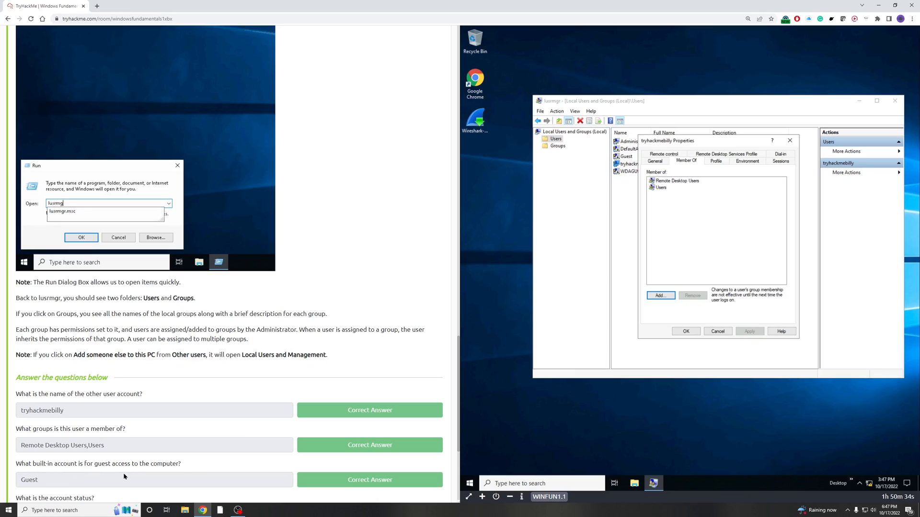
{"action": "left_click", "coordinate": [119, 238]}
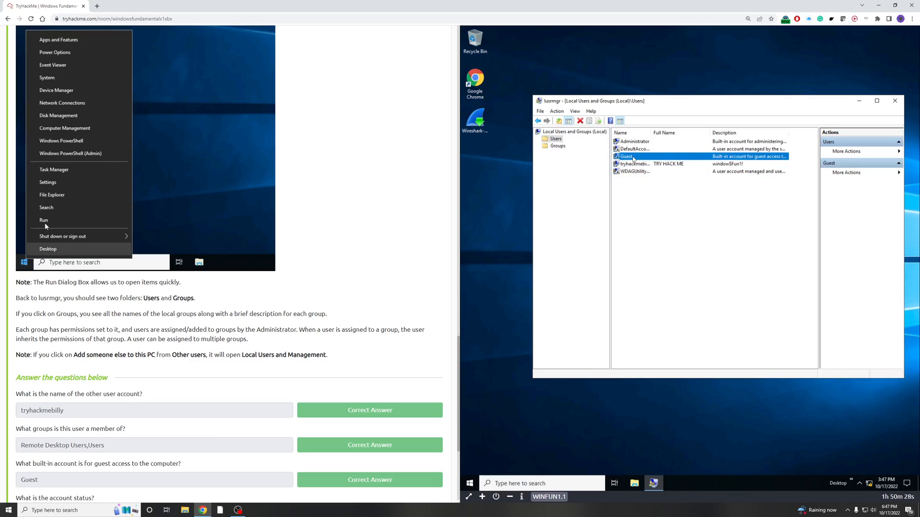
{"action": "left_click", "coordinate": [43, 221]}
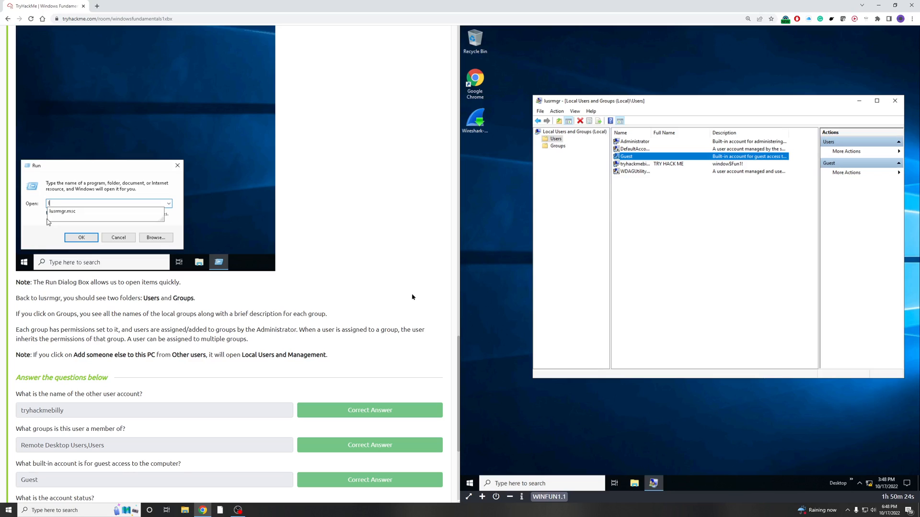
{"action": "type", "text": "lusrmgr"}
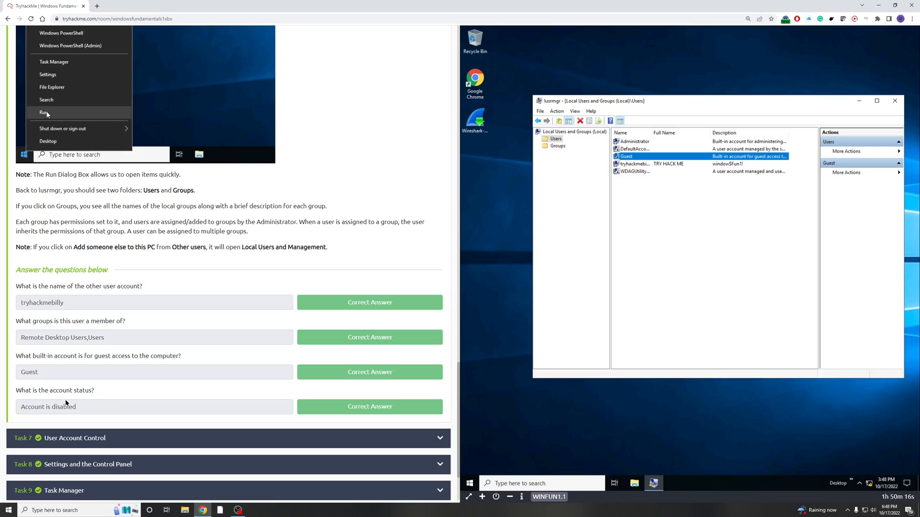
{"action": "left_click", "coordinate": [41, 113]}
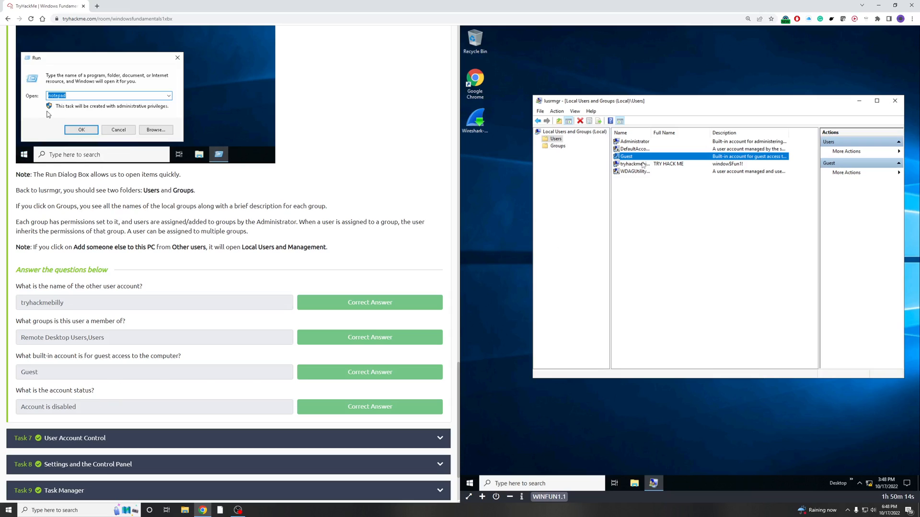
Step: Confirm Guest's properties show 'Account is disabled', then expand Task 7 User Account Control
{"action": "right_click", "coordinate": [625, 156]}
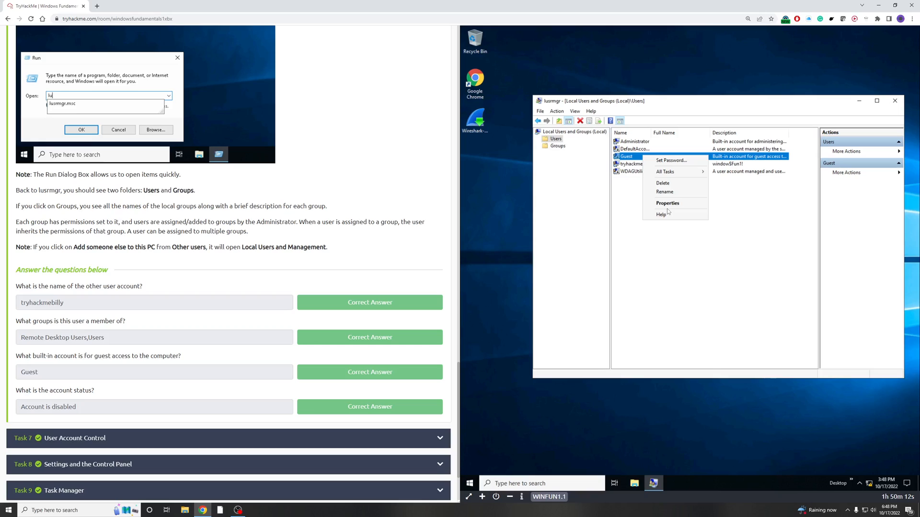
{"action": "left_click", "coordinate": [667, 203]}
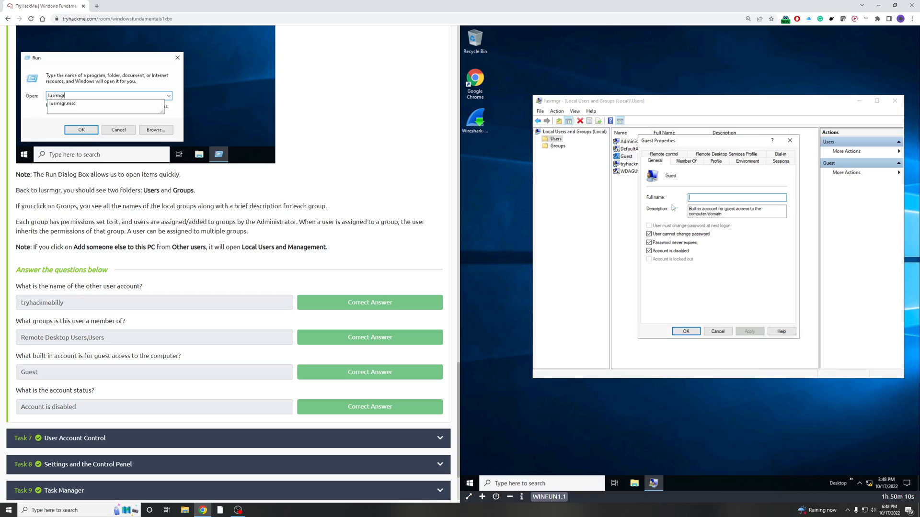
{"action": "left_click", "coordinate": [119, 130]}
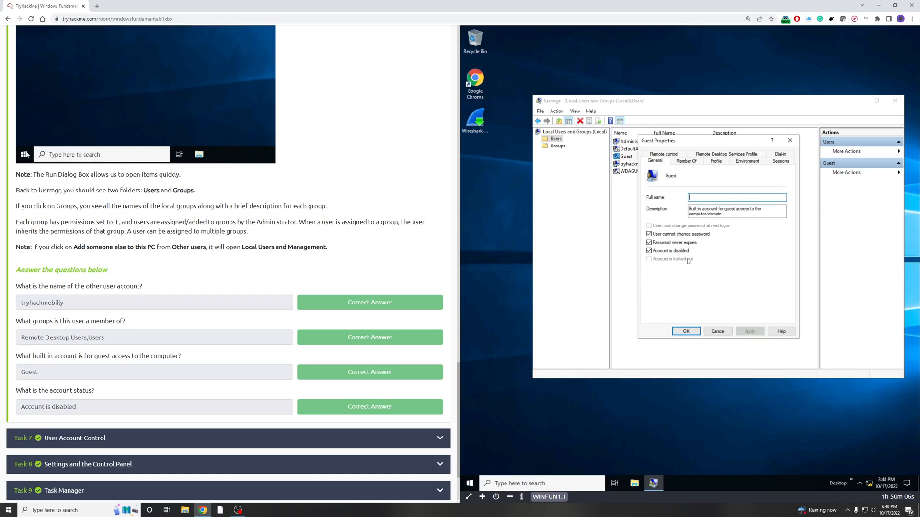
{"action": "right_click", "coordinate": [22, 154]}
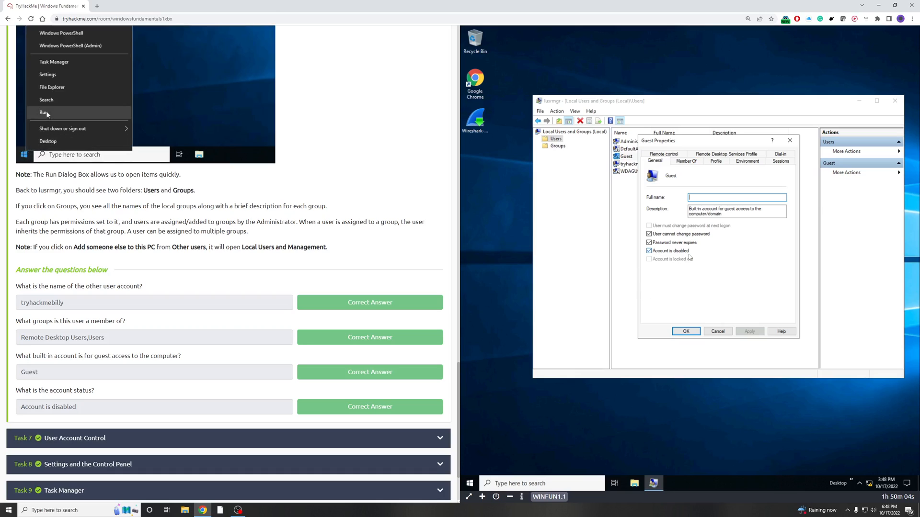
{"action": "left_click", "coordinate": [42, 113]}
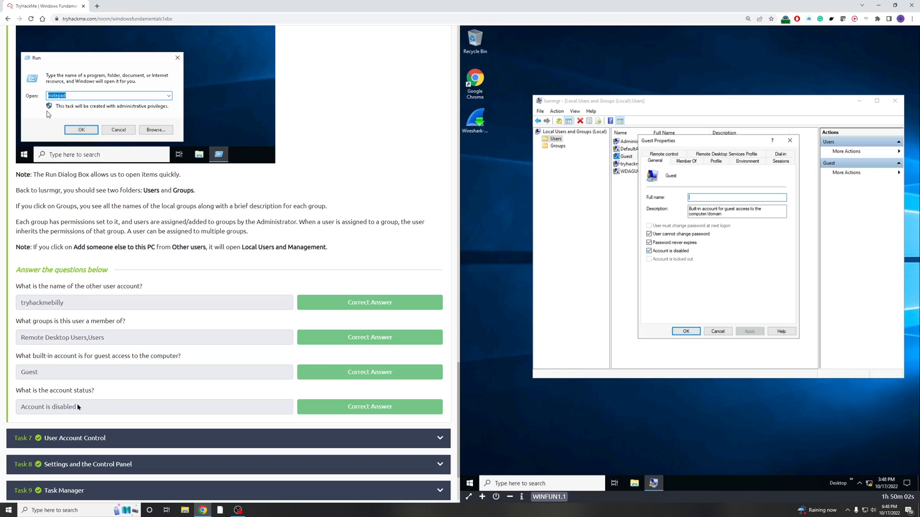
{"action": "type", "text": "lu"}
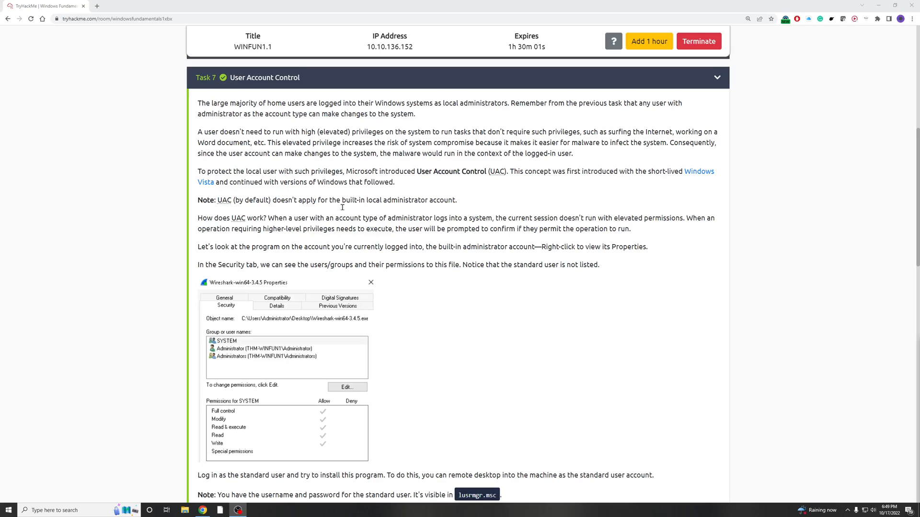
{"action": "mouse_move", "coordinate": [232, 90]}
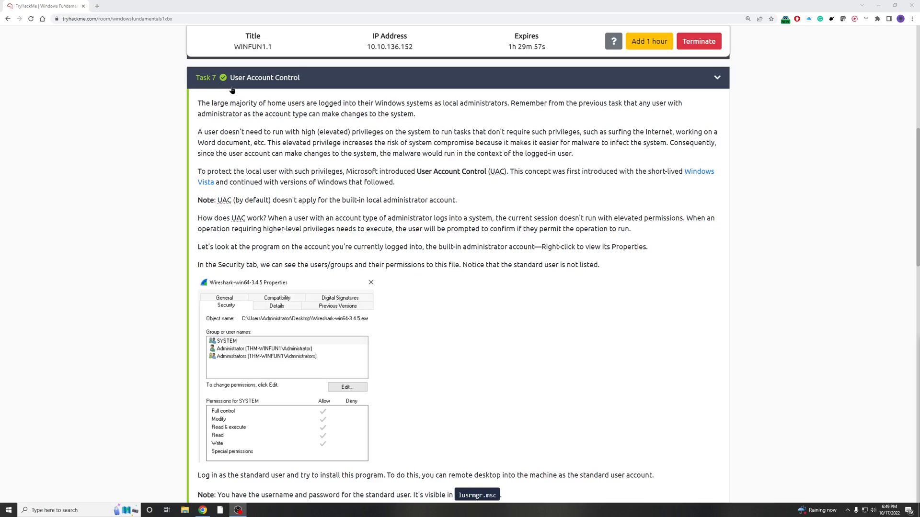
{"action": "mouse_move", "coordinate": [803, 114]}
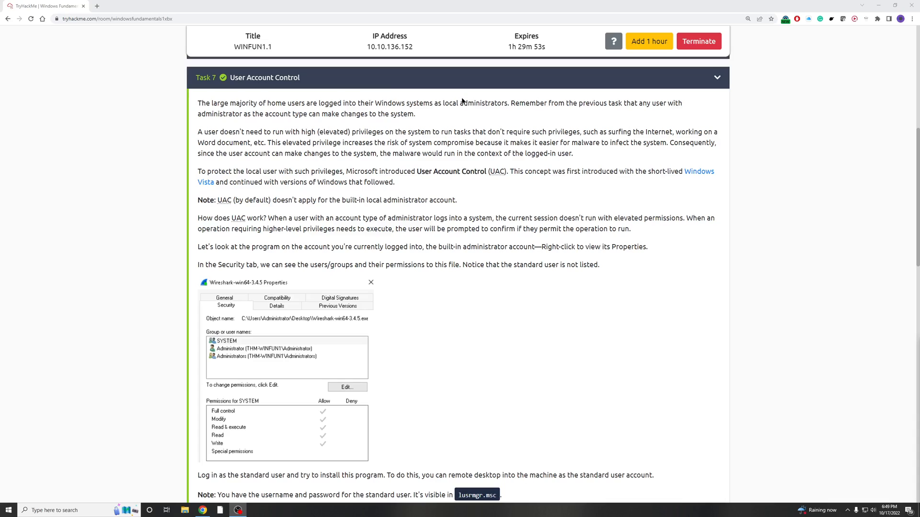
{"action": "mouse_move", "coordinate": [359, 170]}
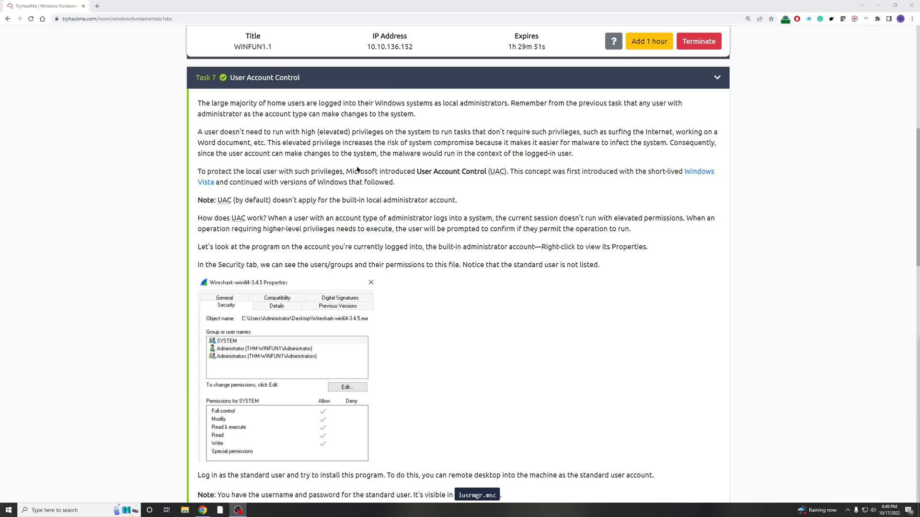
{"action": "mouse_move", "coordinate": [539, 97]}
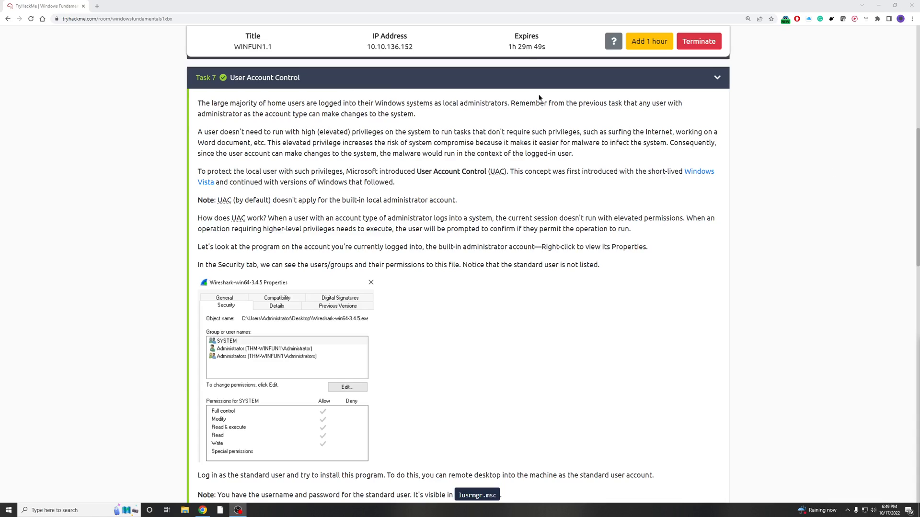
{"action": "mouse_move", "coordinate": [429, 176]}
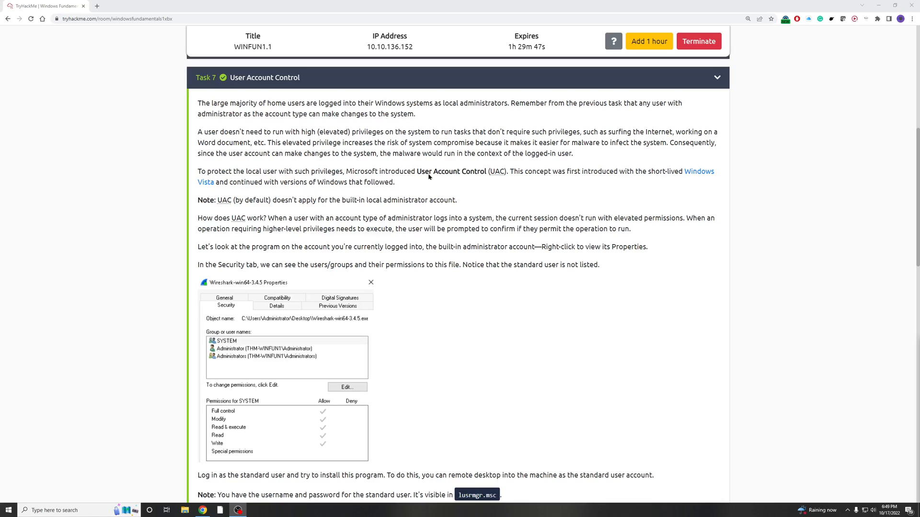
{"action": "mouse_move", "coordinate": [523, 185]}
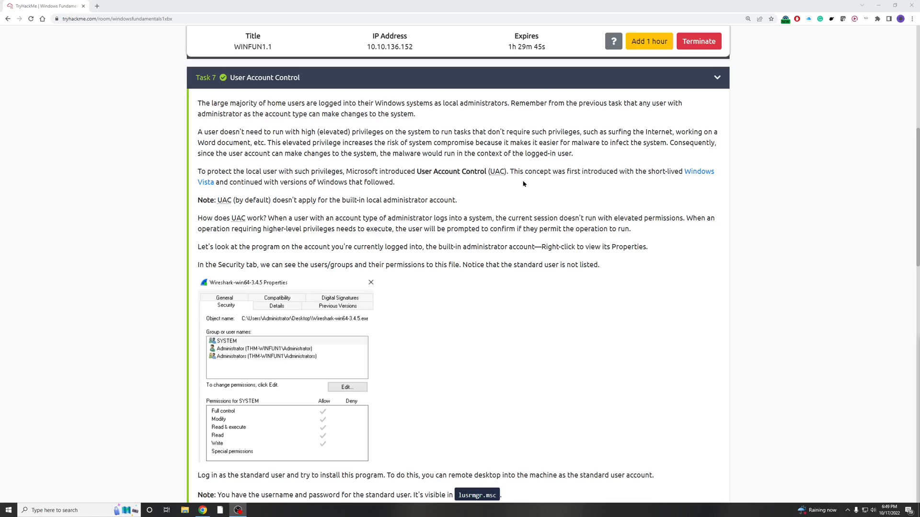
{"action": "mouse_move", "coordinate": [686, 192]}
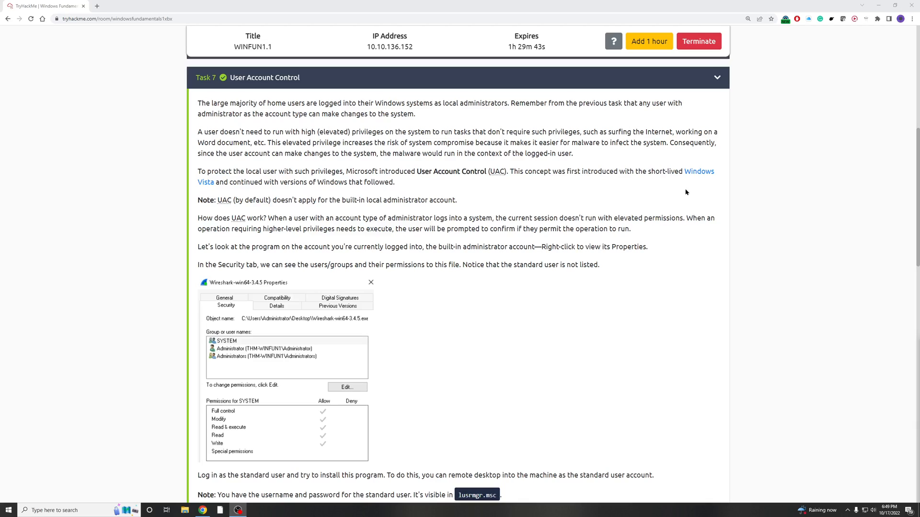
{"action": "mouse_move", "coordinate": [475, 199]}
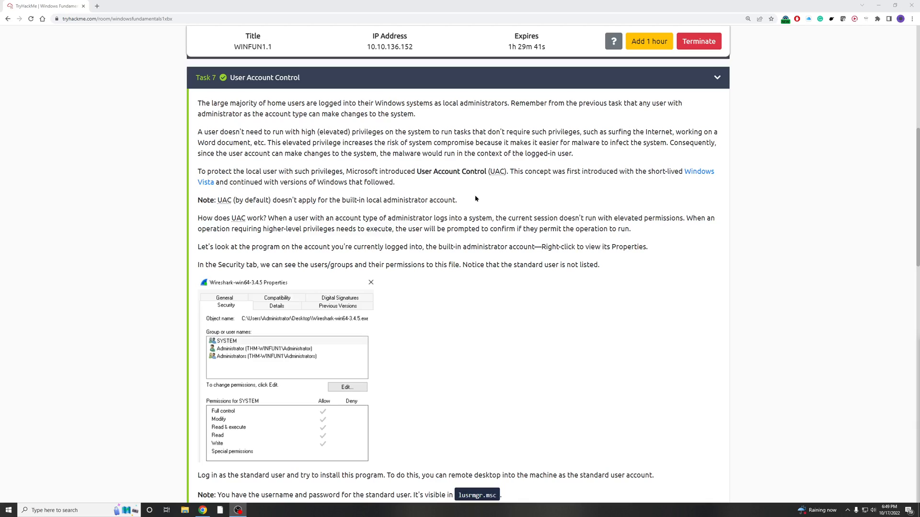
{"action": "mouse_move", "coordinate": [638, 245]}
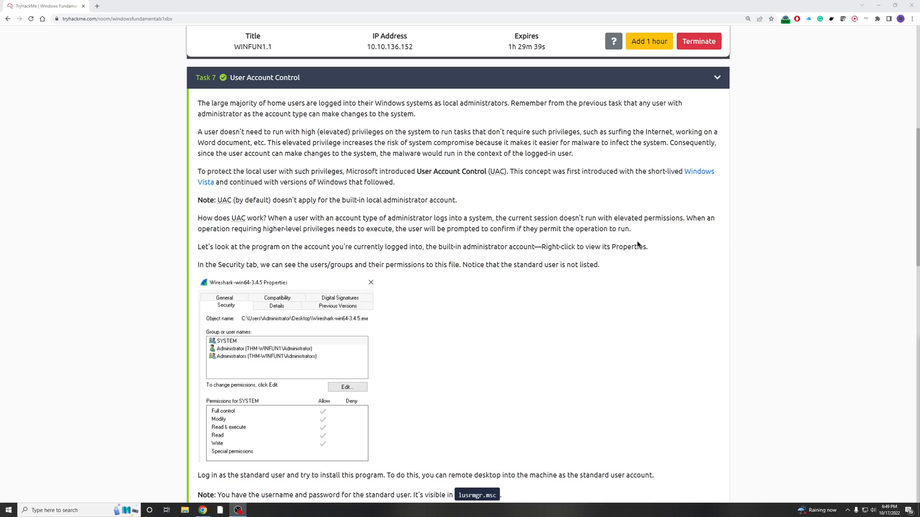
{"action": "mouse_move", "coordinate": [634, 247]}
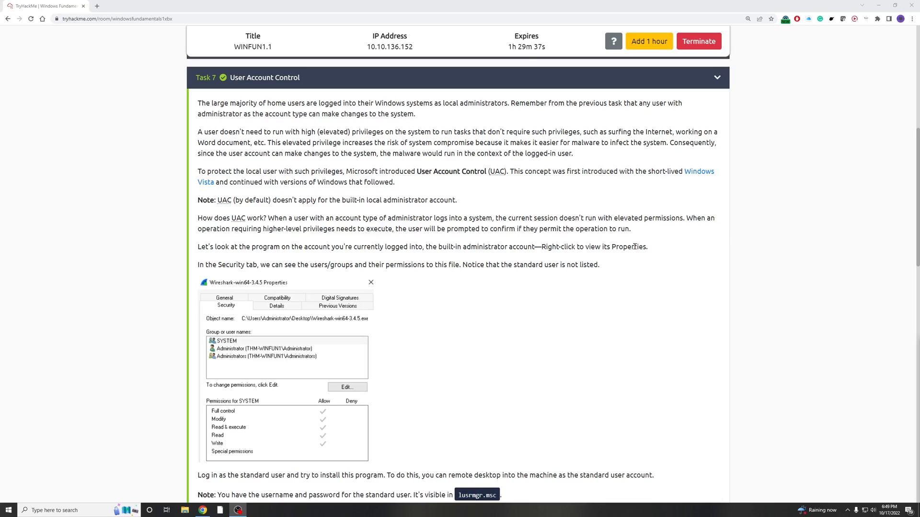
{"action": "mouse_move", "coordinate": [534, 180]}
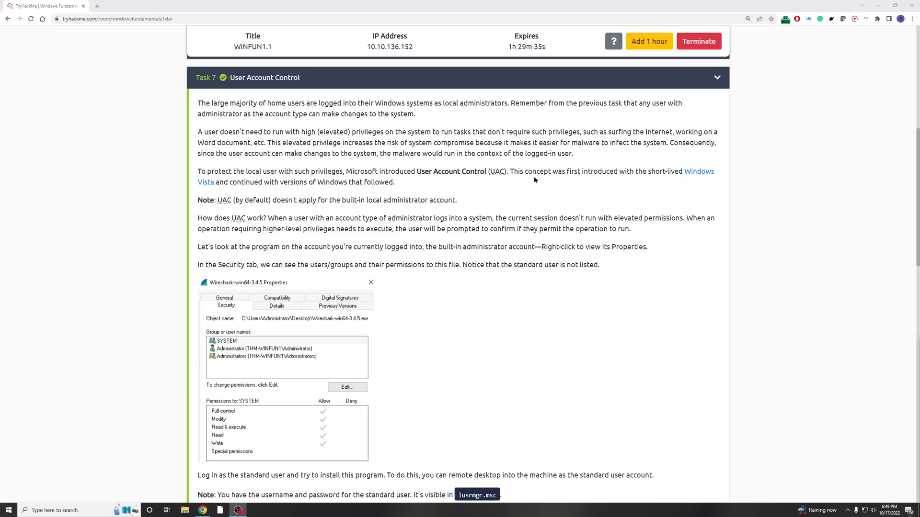
{"action": "mouse_move", "coordinate": [352, 219]}
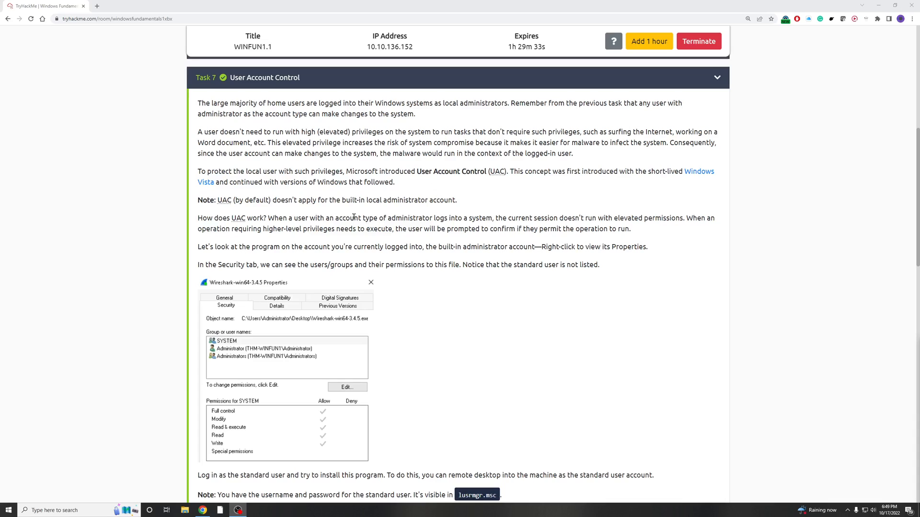
{"action": "scroll", "scroll_direction": "down", "scroll_amount": 3}
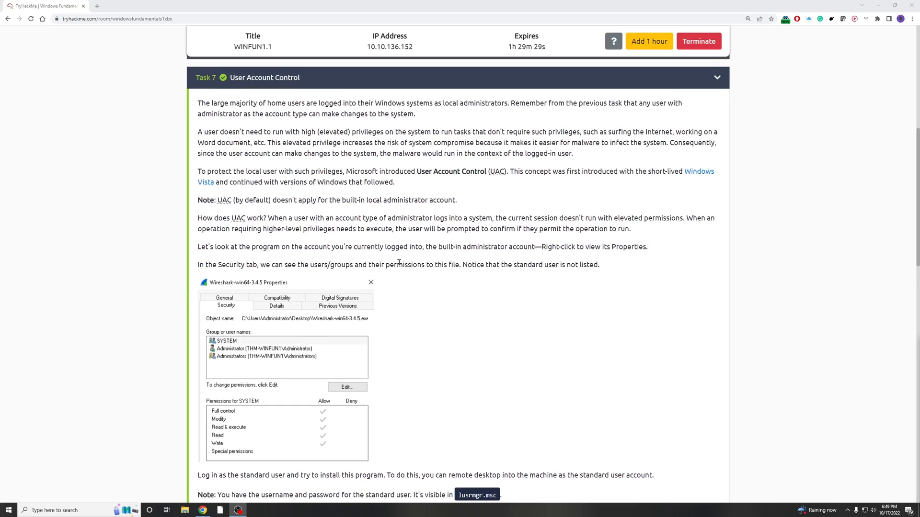
{"action": "scroll", "scroll_direction": "down", "scroll_amount": 3}
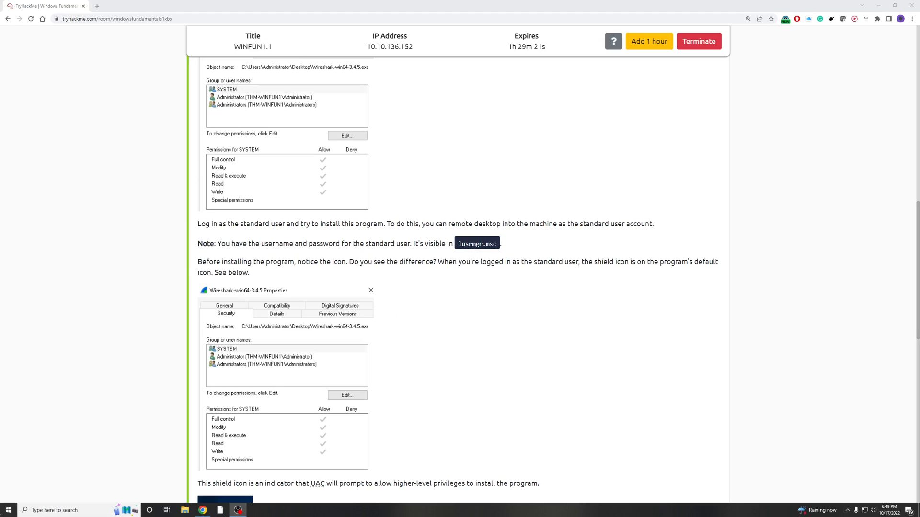
{"action": "scroll", "scroll_direction": "down", "scroll_amount": 3}
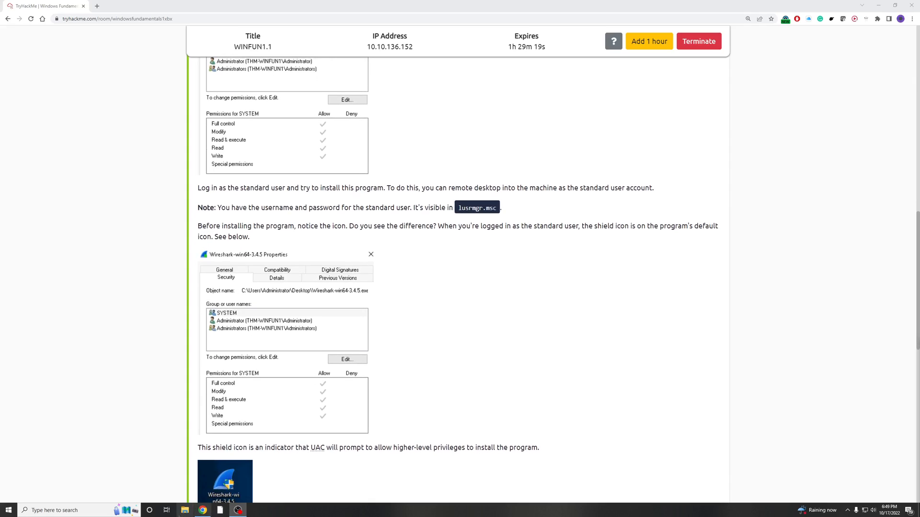
{"action": "scroll", "scroll_direction": "down", "scroll_amount": 3}
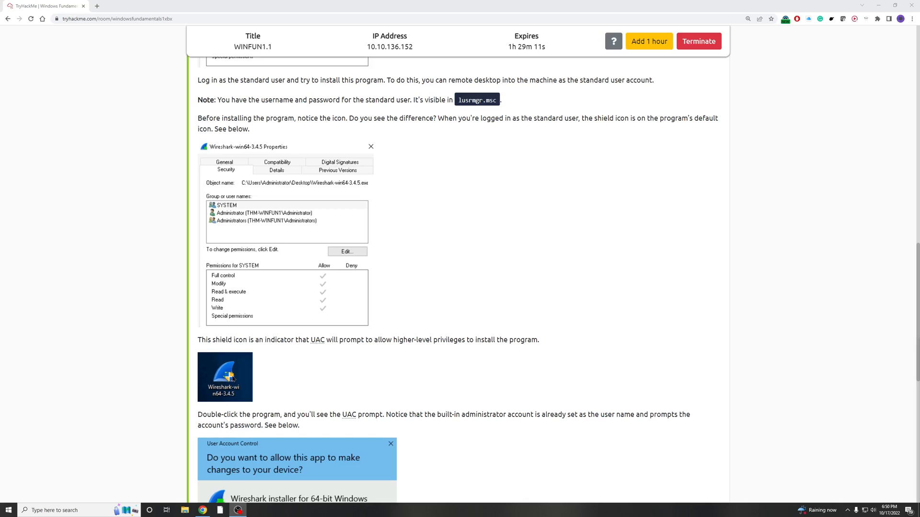
{"action": "mouse_move", "coordinate": [286, 349]}
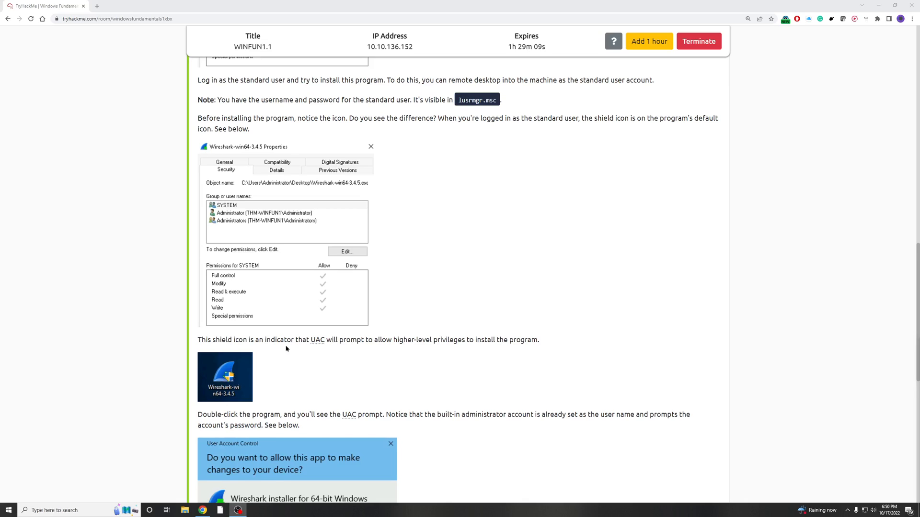
{"action": "scroll", "scroll_direction": "down", "scroll_amount": 3}
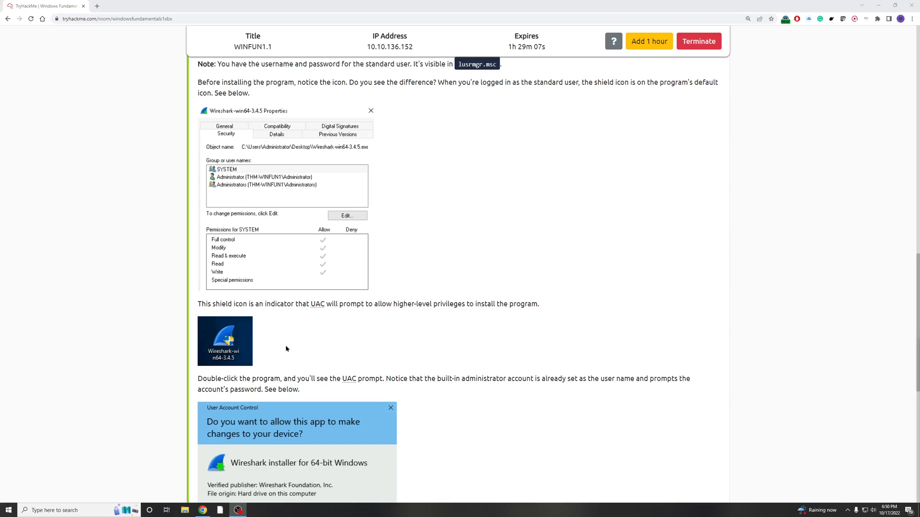
{"action": "scroll", "scroll_direction": "down", "scroll_amount": 3}
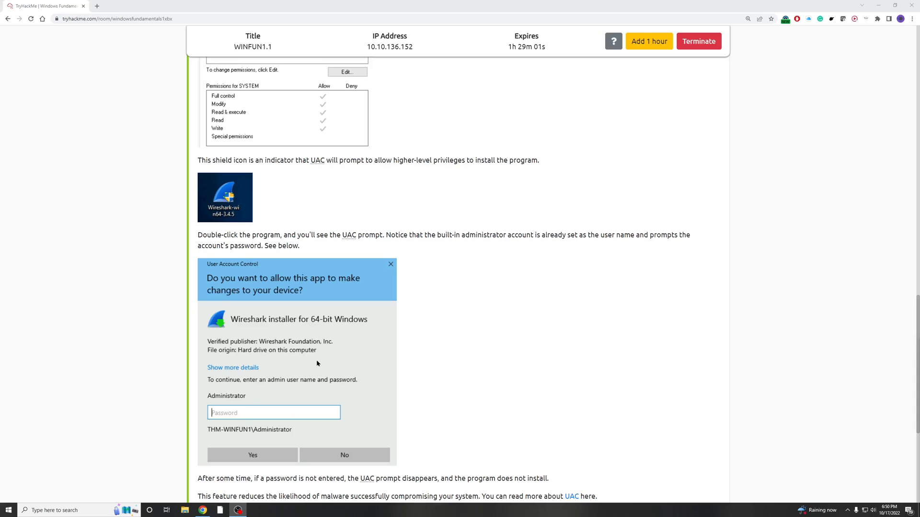
{"action": "scroll", "scroll_direction": "down", "scroll_amount": 3}
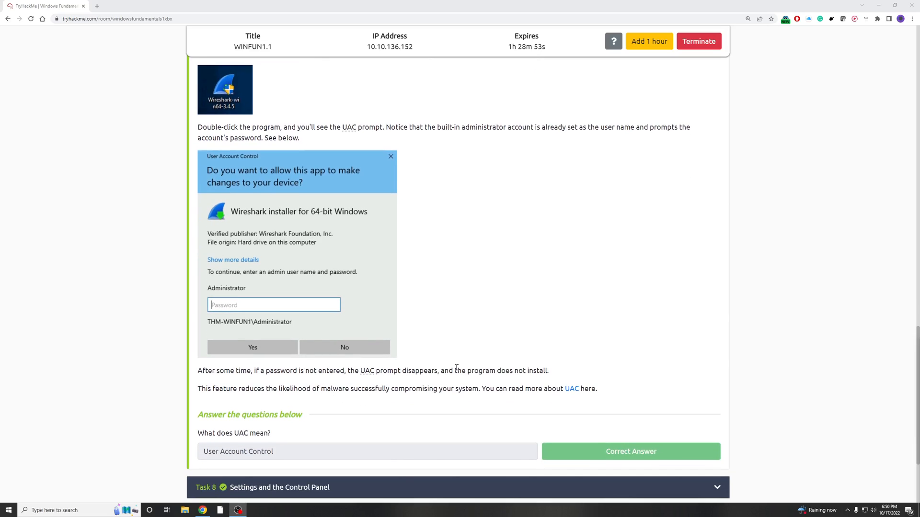
{"action": "mouse_move", "coordinate": [320, 437]}
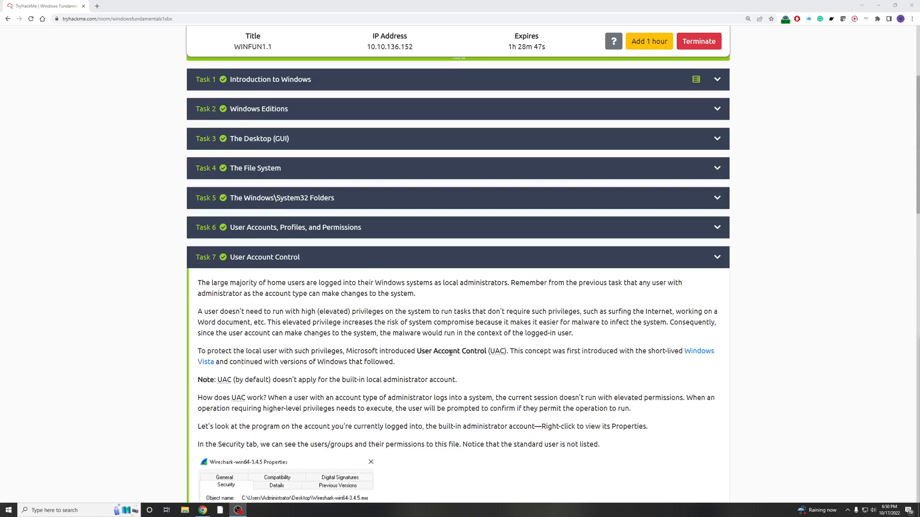
{"action": "mouse_move", "coordinate": [478, 368]}
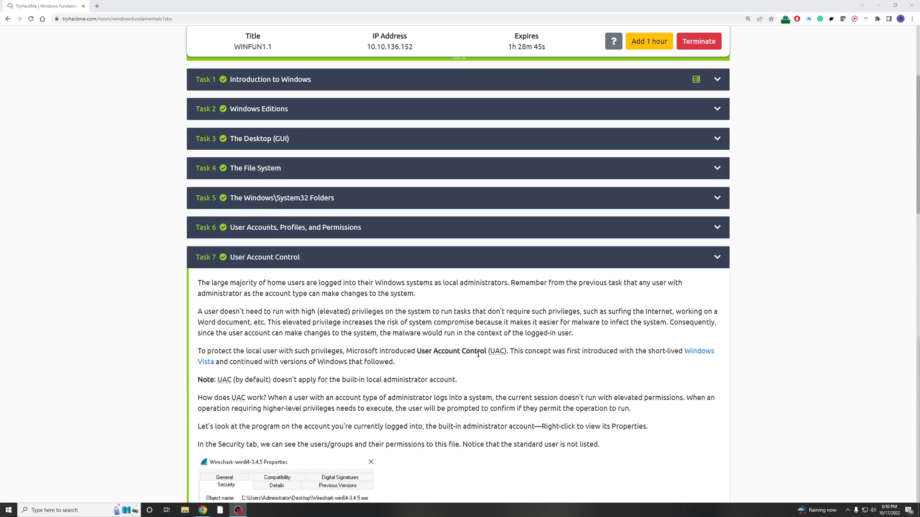
{"action": "scroll", "scroll_direction": "down", "scroll_amount": 3}
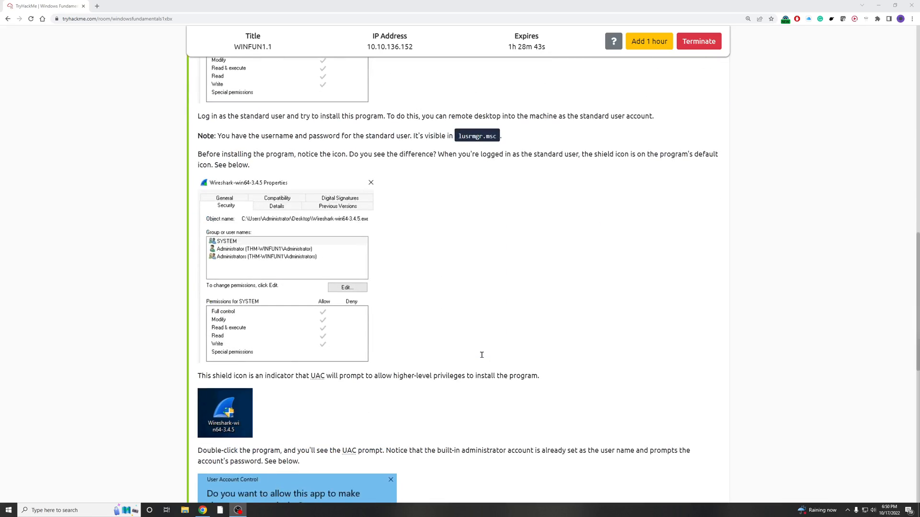
{"action": "scroll", "scroll_direction": "down", "scroll_amount": 3}
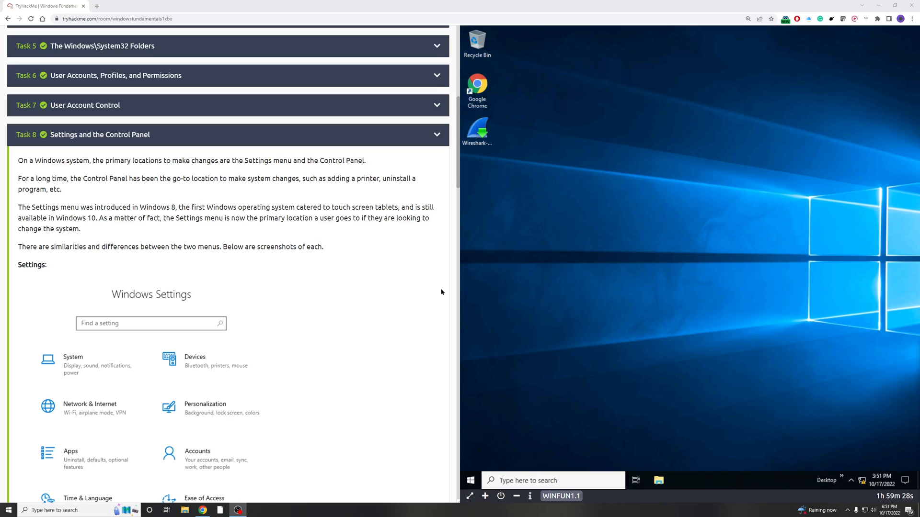
{"action": "mouse_move", "coordinate": [28, 146]}
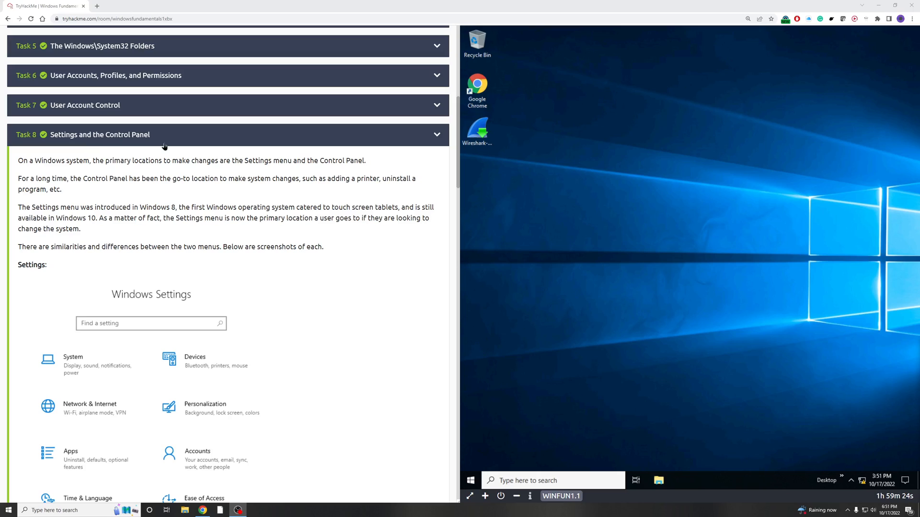
Step: Scroll through the Control Panel task reading and launch Windows Settings on the virtual machine
{"action": "scroll", "scroll_direction": "down", "scroll_amount": 3}
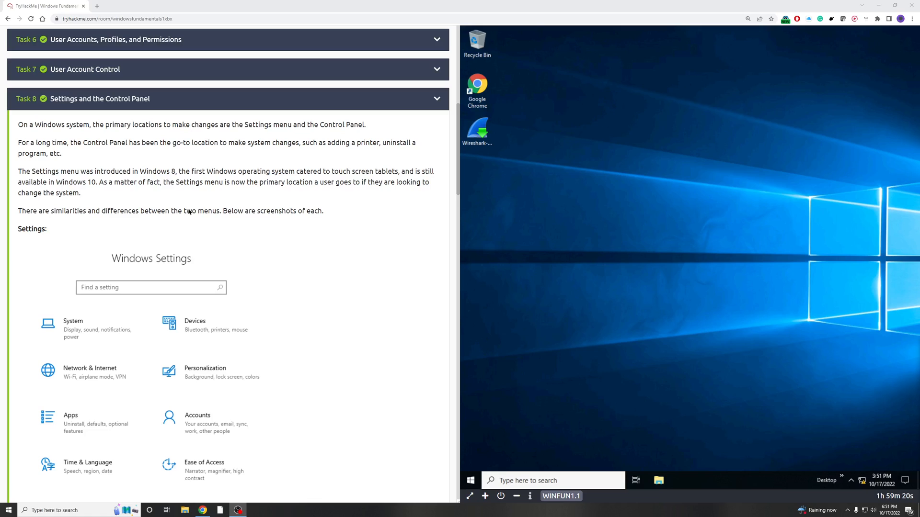
{"action": "mouse_move", "coordinate": [61, 269]}
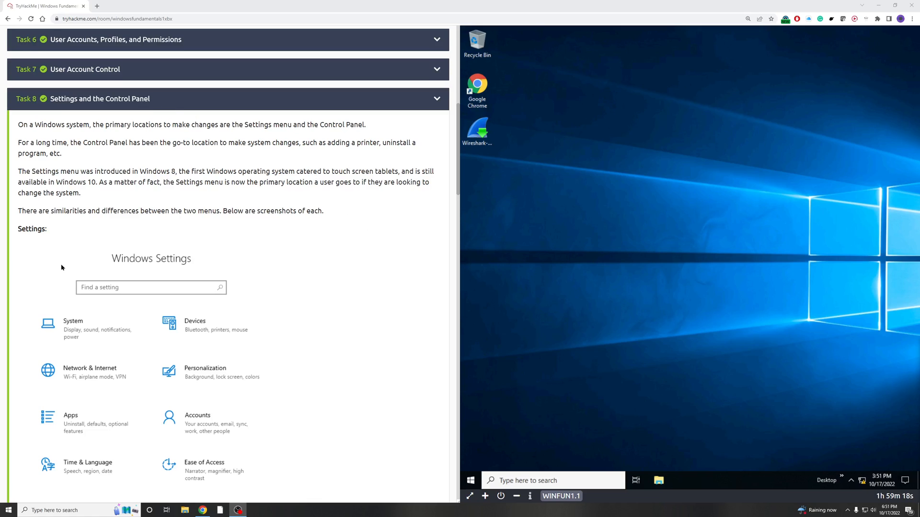
{"action": "scroll", "scroll_direction": "down", "scroll_amount": 3}
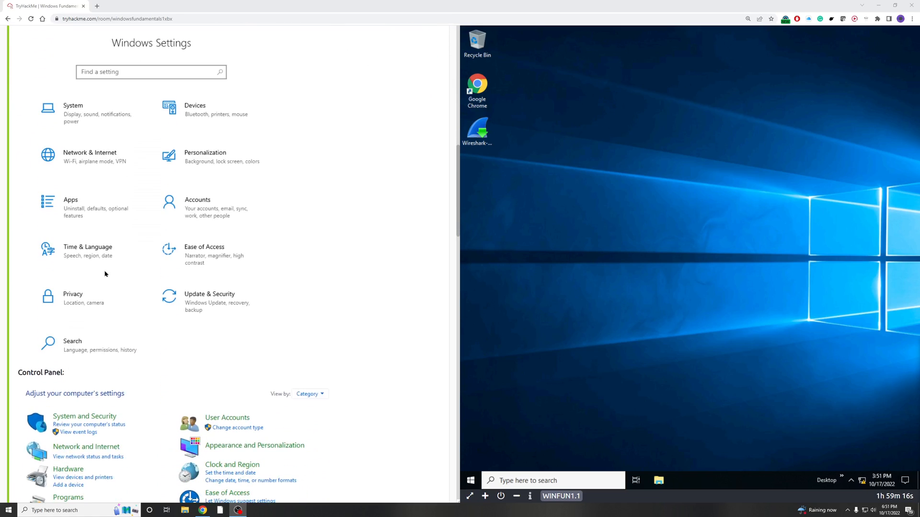
{"action": "scroll", "scroll_direction": "down", "scroll_amount": 3}
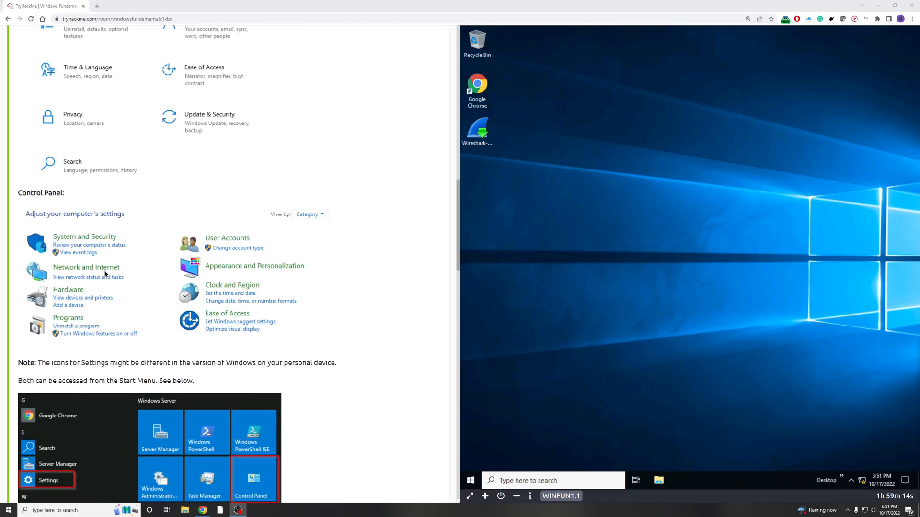
{"action": "mouse_move", "coordinate": [319, 248]}
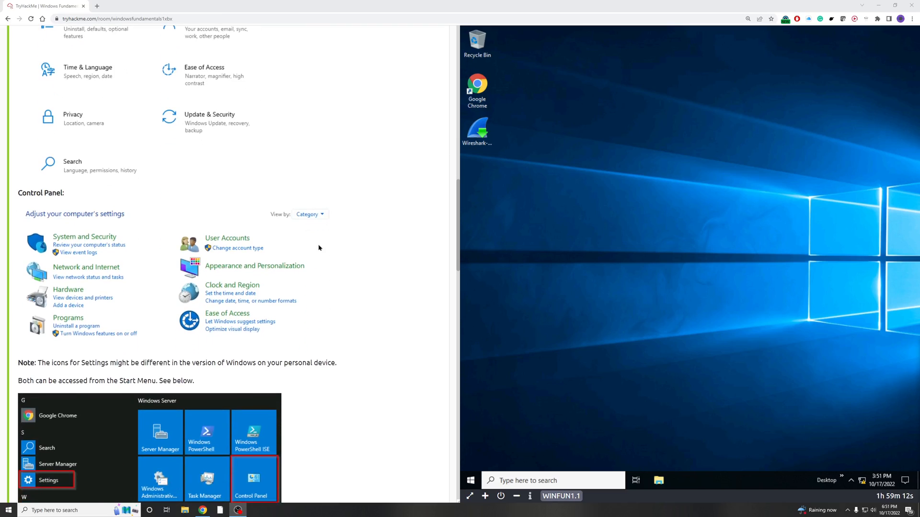
{"action": "scroll", "scroll_direction": "down", "scroll_amount": 3}
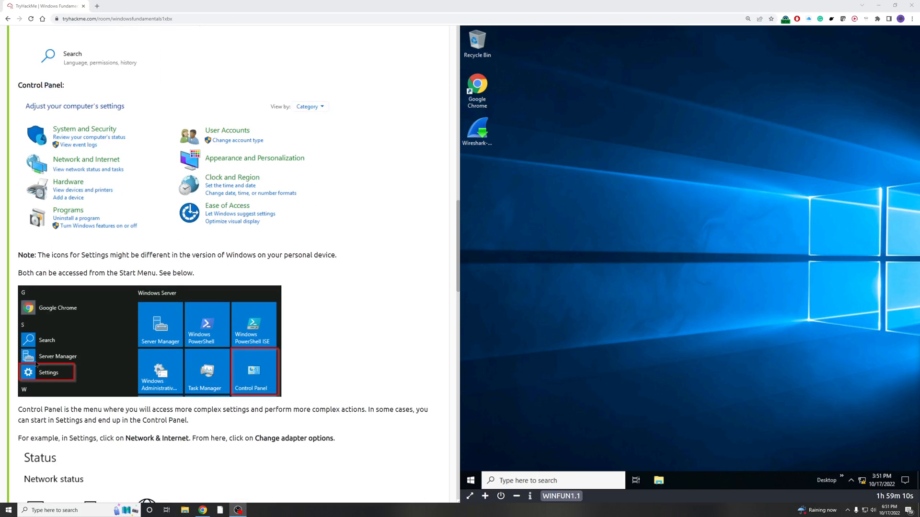
{"action": "scroll", "scroll_direction": "down", "scroll_amount": 3}
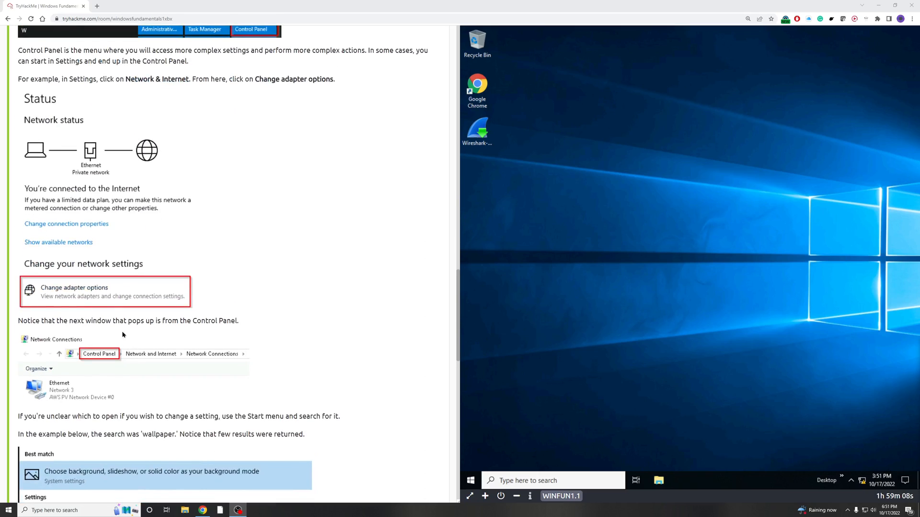
{"action": "mouse_move", "coordinate": [192, 97]}
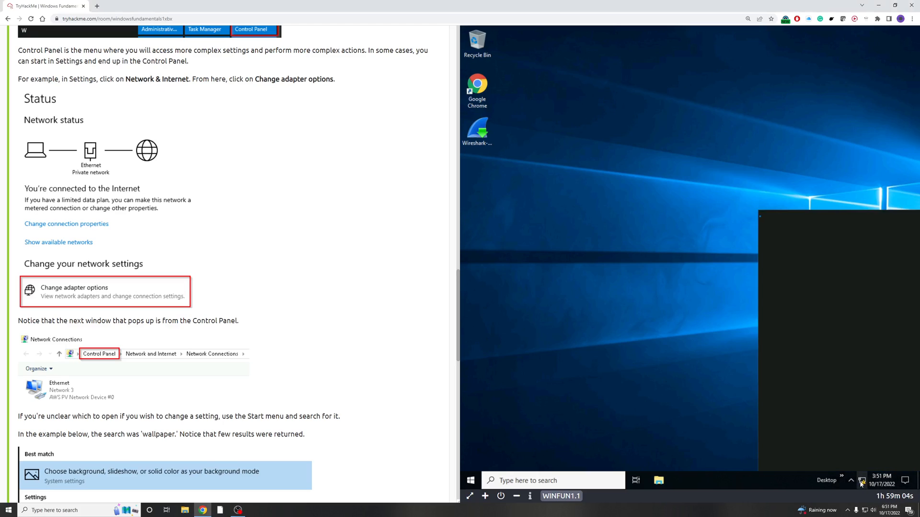
{"action": "left_click", "coordinate": [864, 481]}
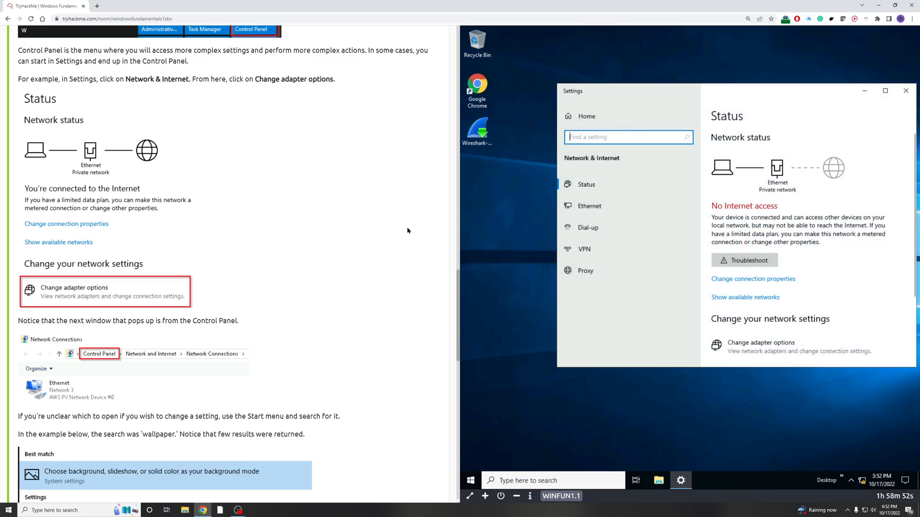
{"action": "mouse_move", "coordinate": [594, 165]}
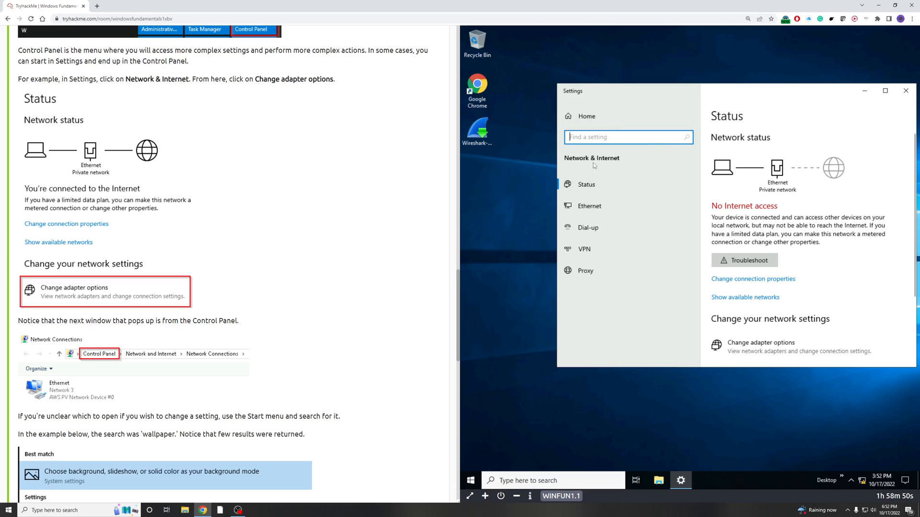
{"action": "scroll", "scroll_direction": "down", "scroll_amount": 3}
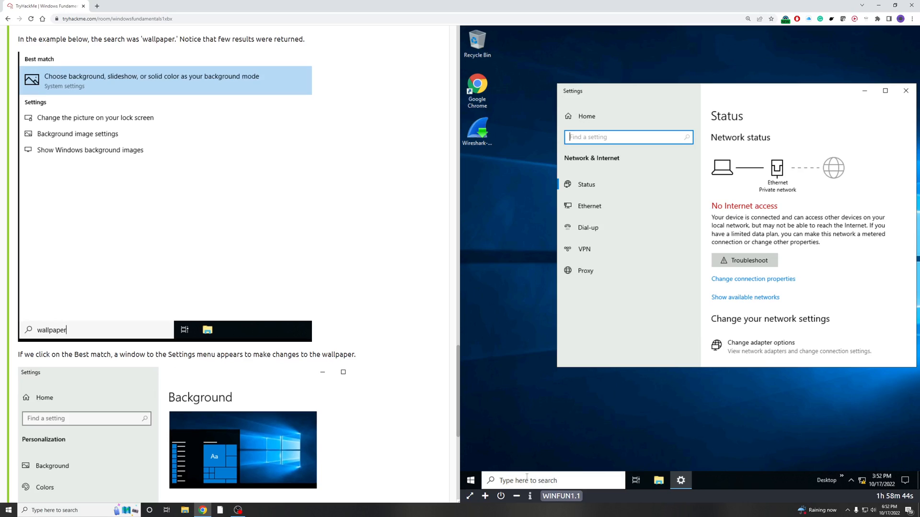
{"action": "type", "text": "wall"}
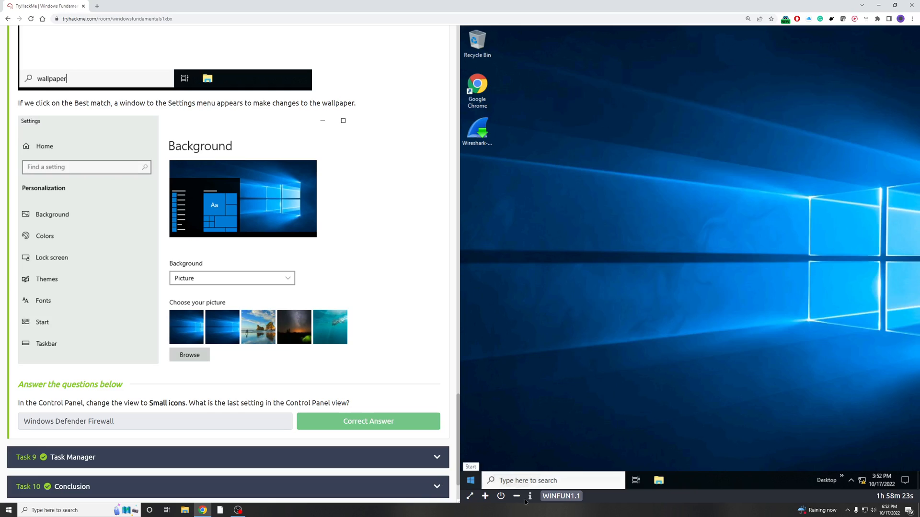
Step: Launch Control Panel from Start search ('con') and switch its view to Small icons
{"action": "type", "text": "control"}
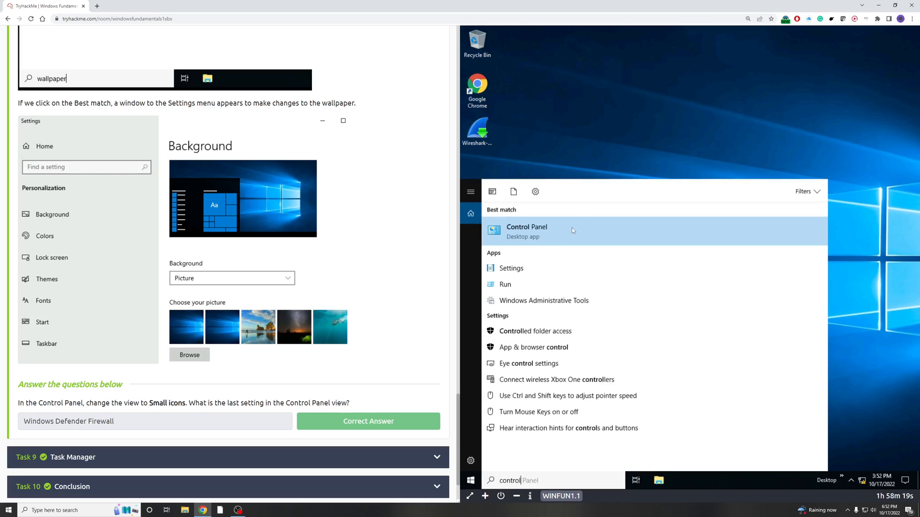
{"action": "left_click", "coordinate": [527, 231]}
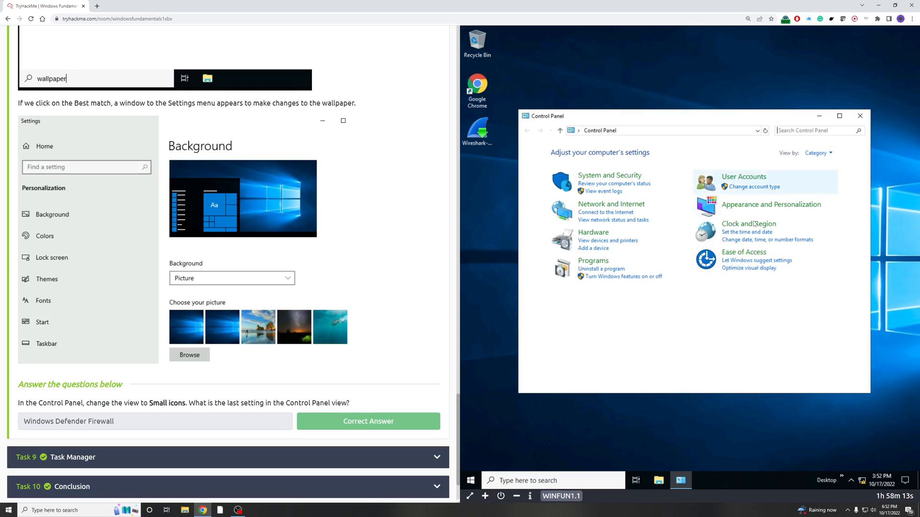
{"action": "left_click", "coordinate": [816, 152]}
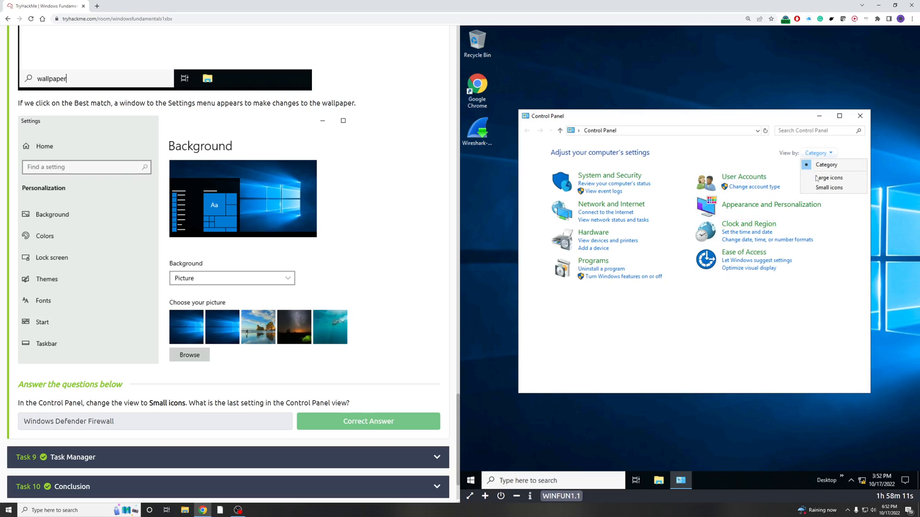
{"action": "left_click", "coordinate": [829, 188]}
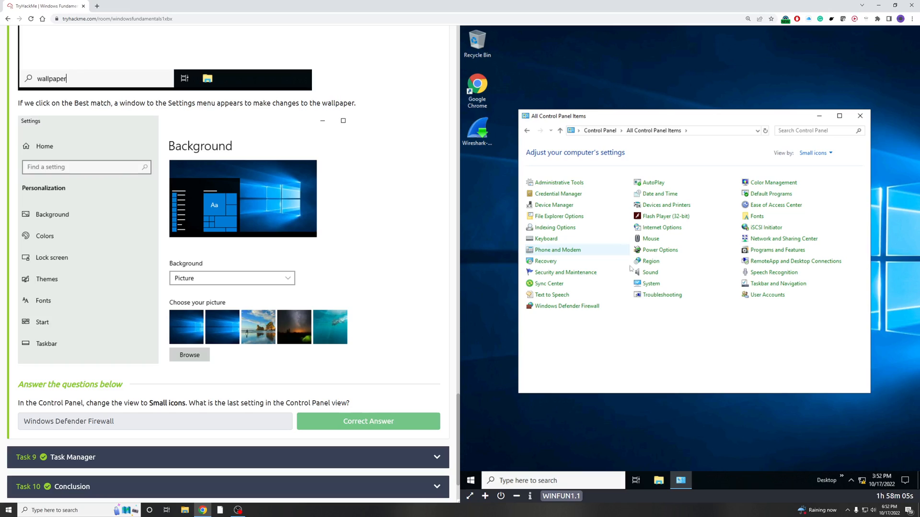
{"action": "mouse_move", "coordinate": [306, 398]}
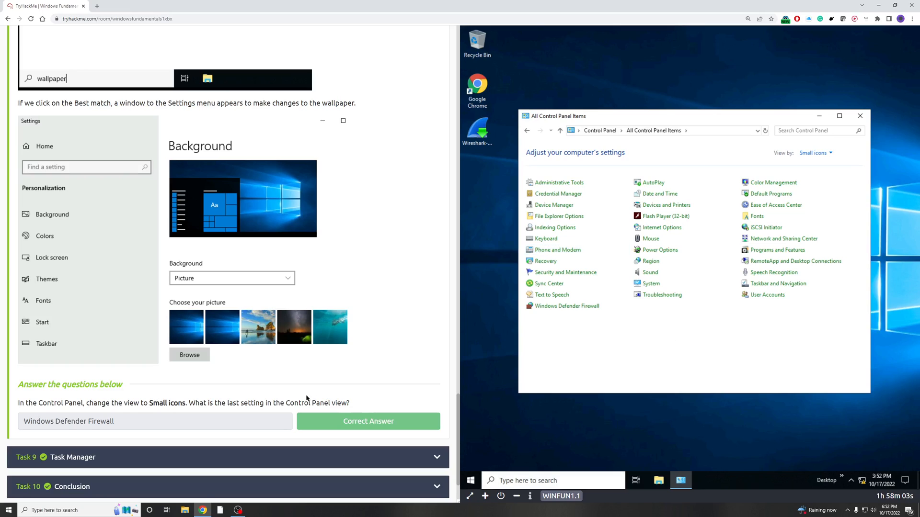
{"action": "mouse_move", "coordinate": [331, 406]}
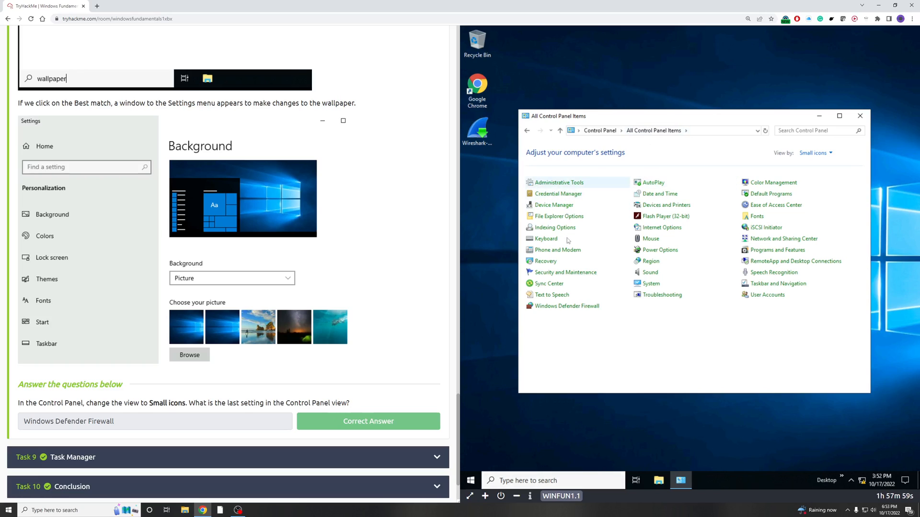
{"action": "mouse_move", "coordinate": [556, 311]}
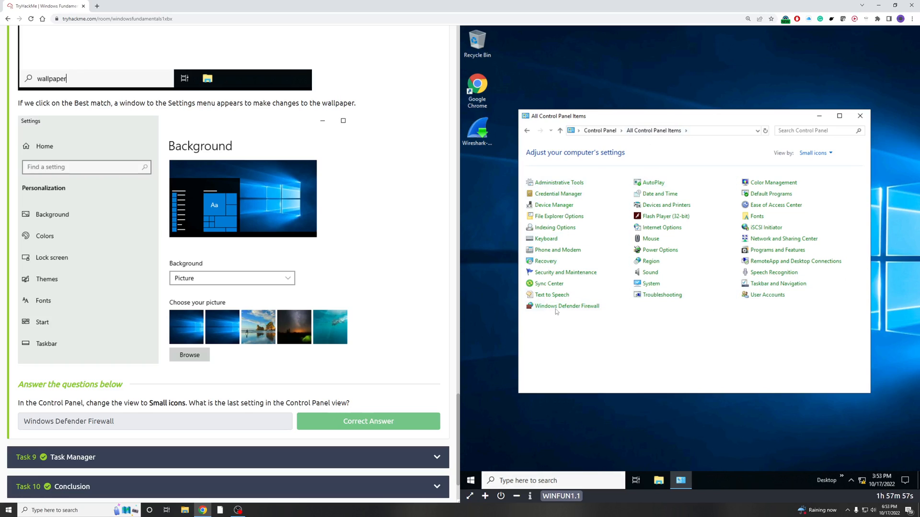
{"action": "mouse_move", "coordinate": [93, 428]}
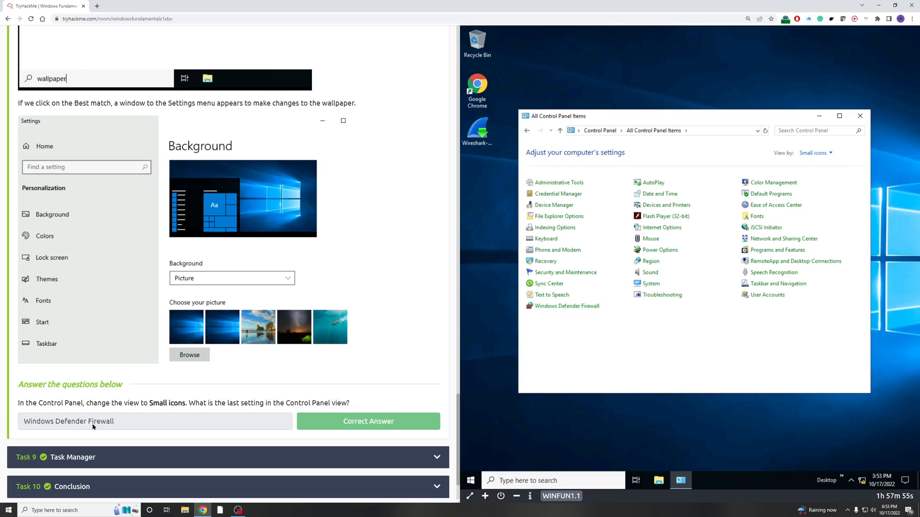
{"action": "mouse_move", "coordinate": [363, 420]}
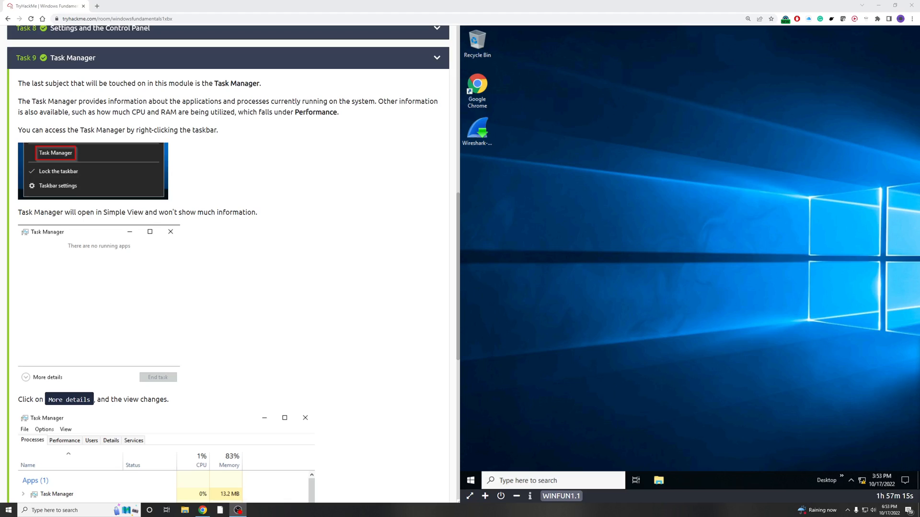
{"action": "mouse_move", "coordinate": [61, 82]}
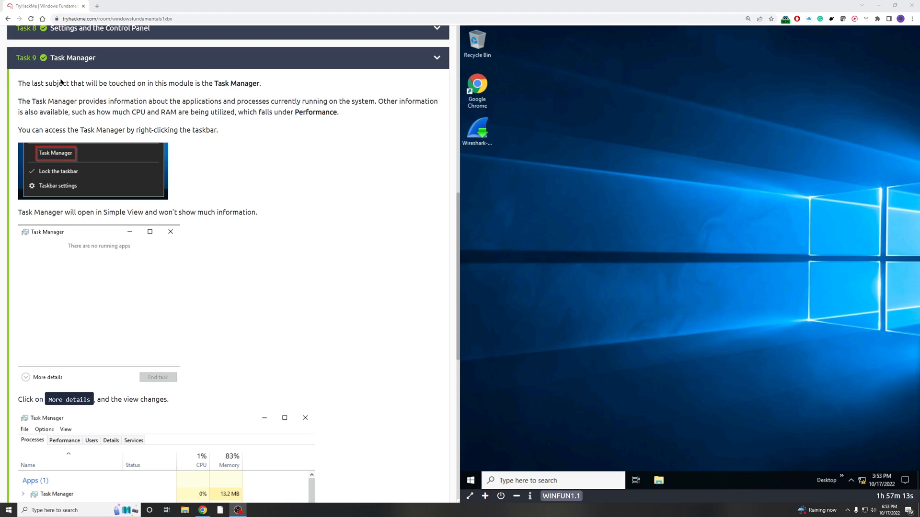
{"action": "mouse_move", "coordinate": [72, 69]}
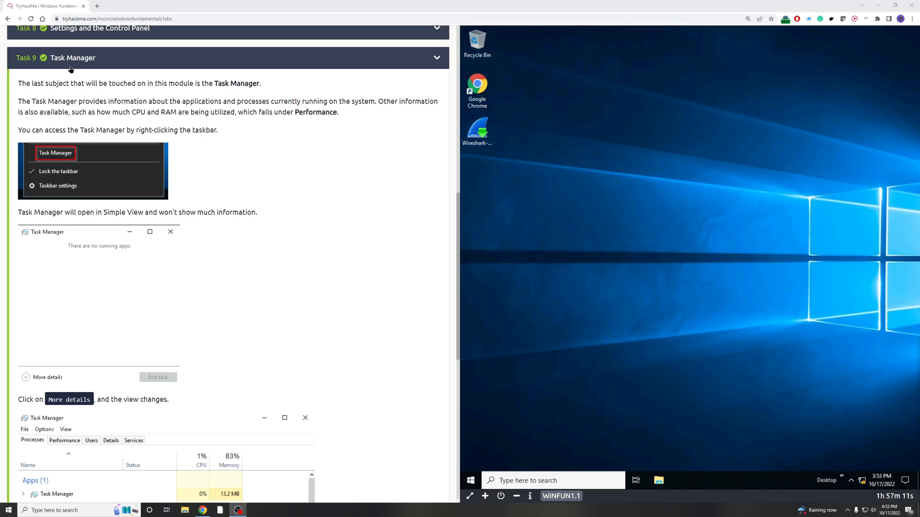
{"action": "mouse_move", "coordinate": [63, 92]}
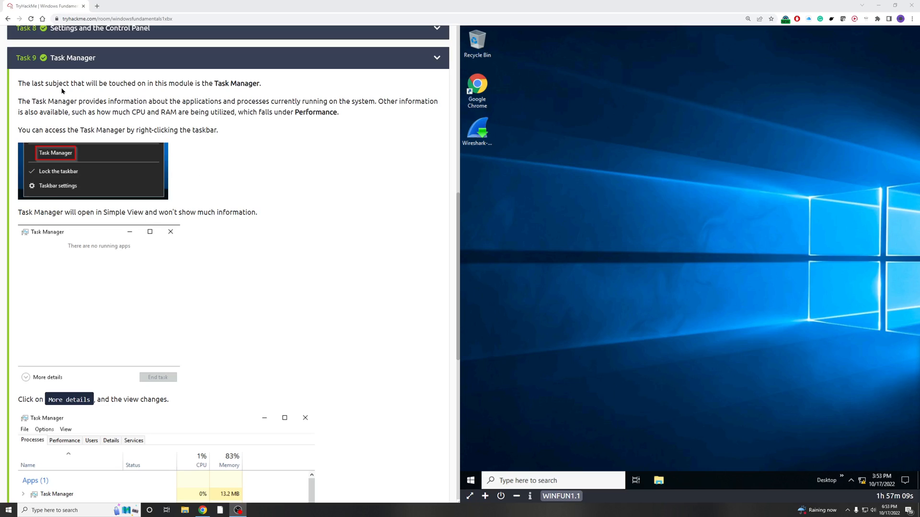
{"action": "mouse_move", "coordinate": [301, 104]}
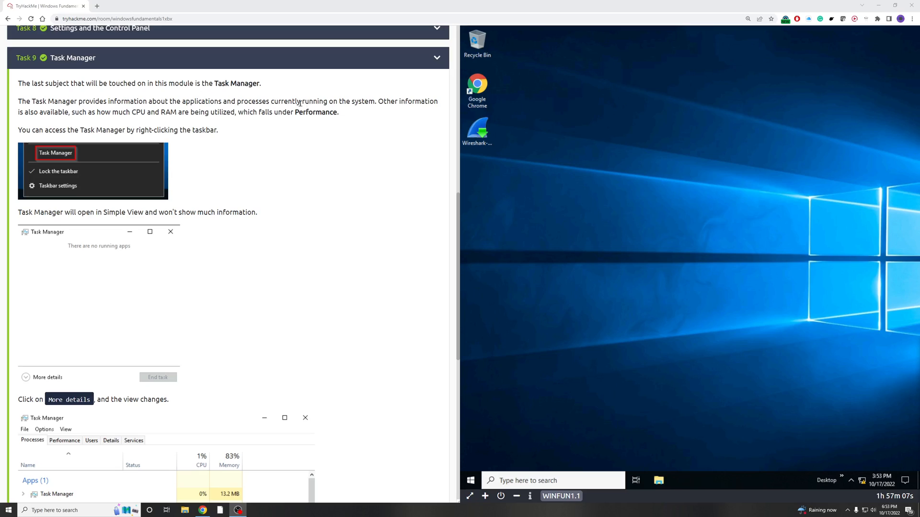
{"action": "mouse_move", "coordinate": [136, 117]}
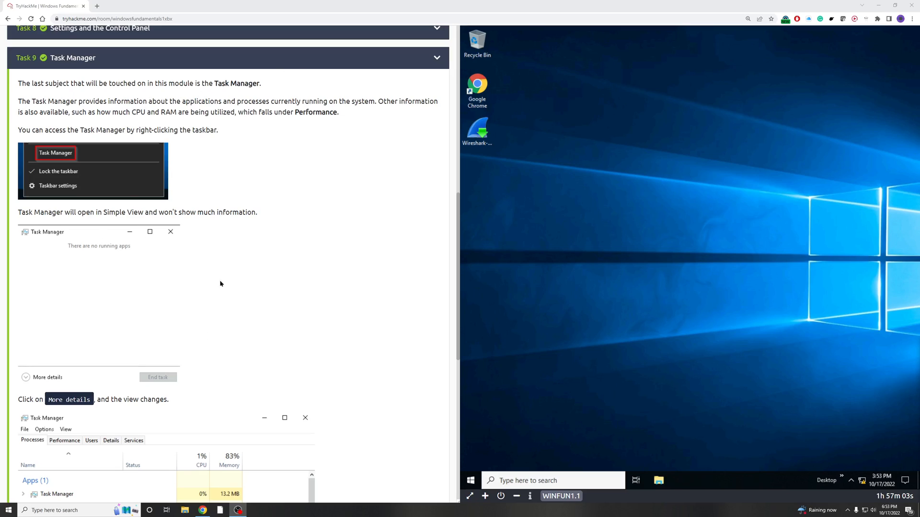
{"action": "mouse_move", "coordinate": [249, 296]}
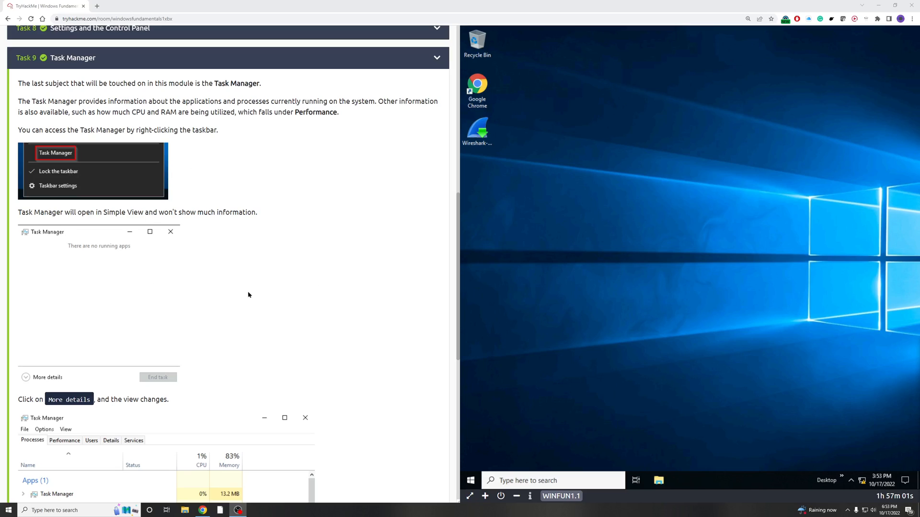
{"action": "mouse_move", "coordinate": [821, 295]}
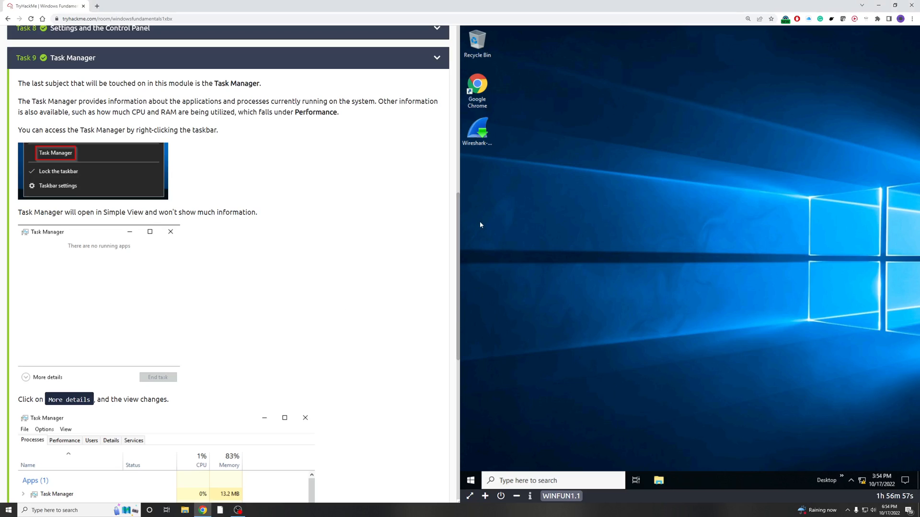
{"action": "mouse_move", "coordinate": [343, 285]}
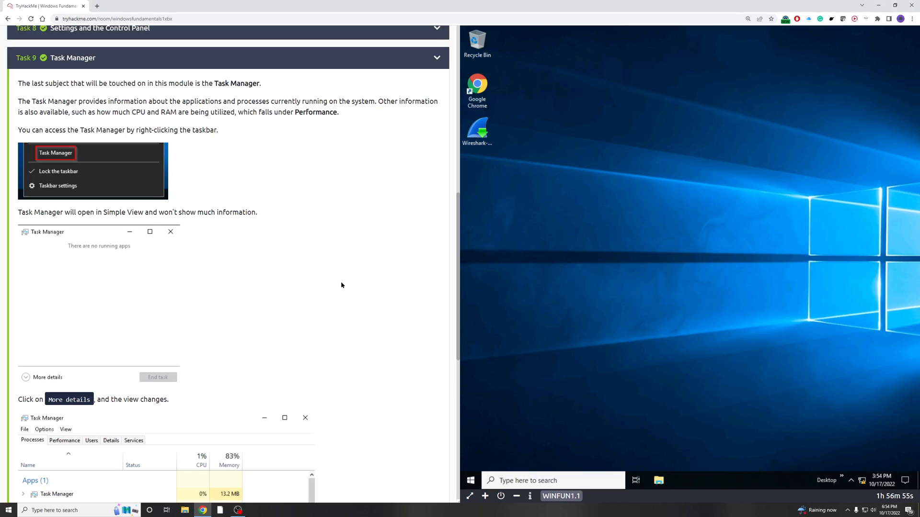
{"action": "mouse_move", "coordinate": [415, 218]}
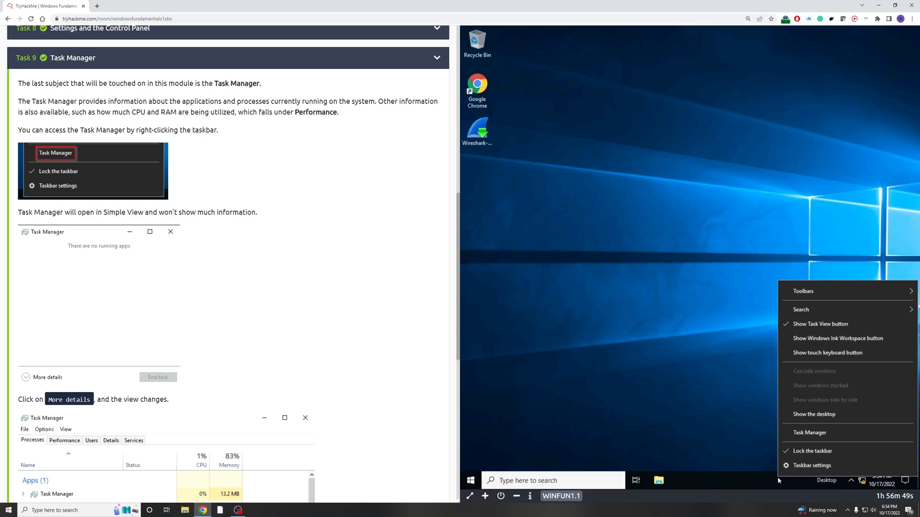
{"action": "mouse_move", "coordinate": [807, 450]}
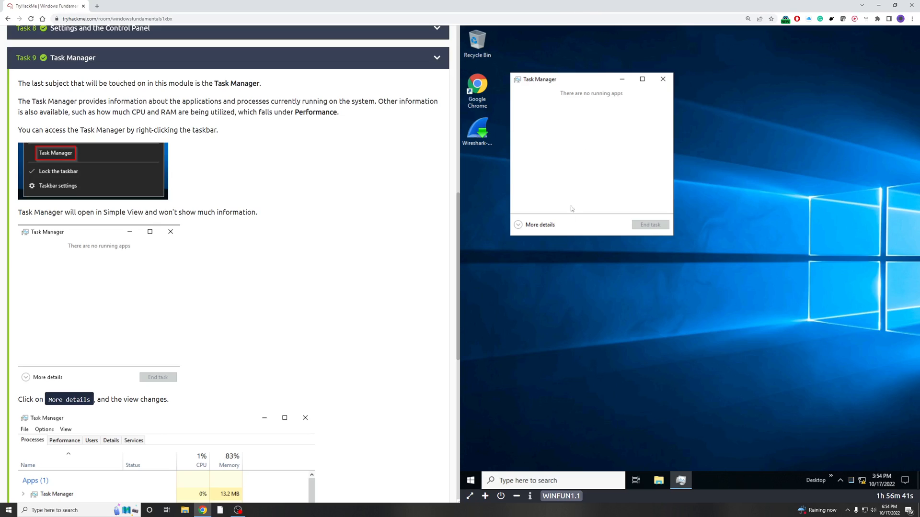
Step: Expand Task Manager to its detailed process view and scroll the room page to the Conclusion task
{"action": "left_click", "coordinate": [540, 224]}
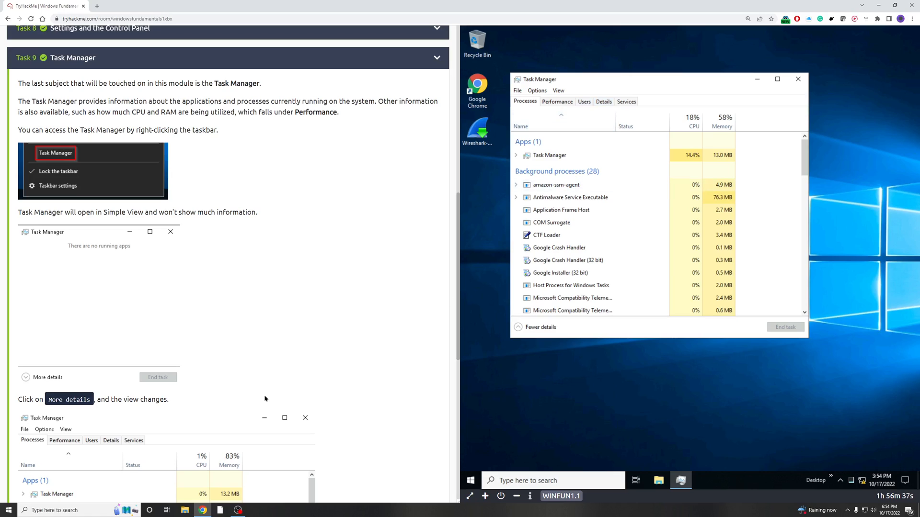
{"action": "scroll", "scroll_direction": "down", "scroll_amount": 3}
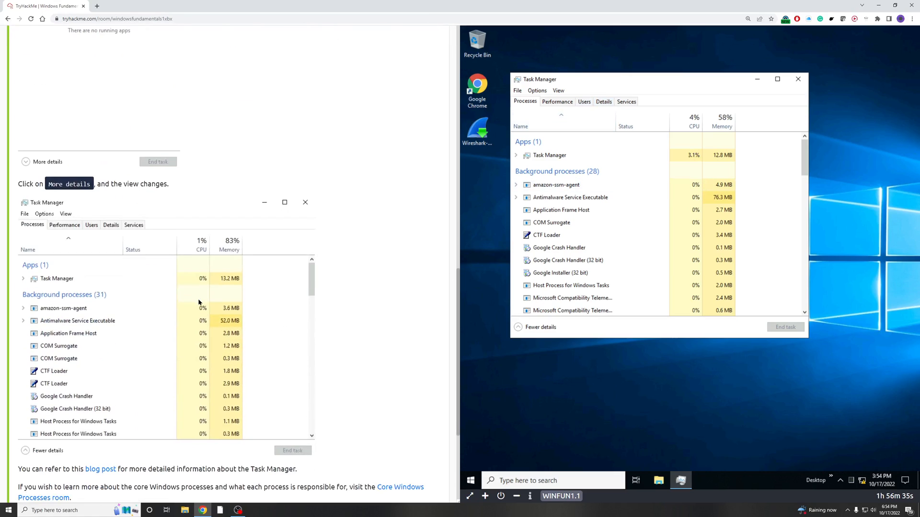
{"action": "scroll", "scroll_direction": "down", "scroll_amount": 3}
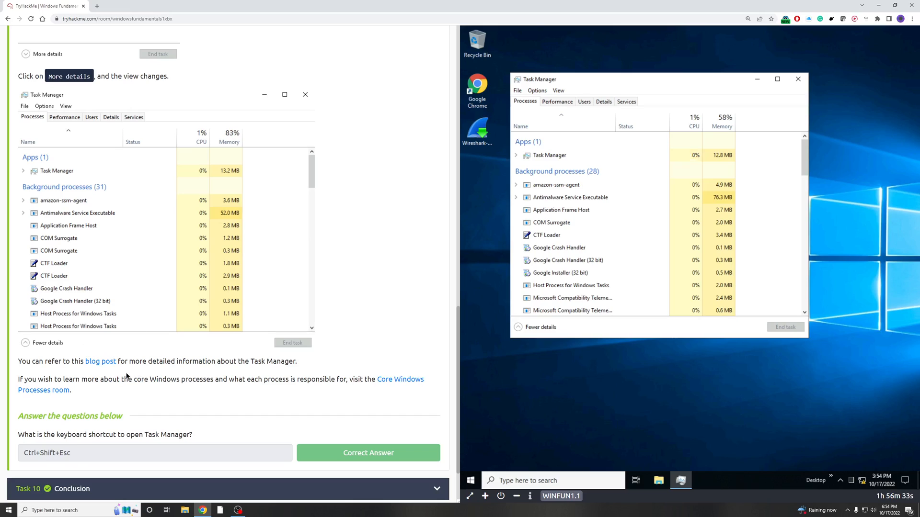
{"action": "mouse_move", "coordinate": [115, 346]}
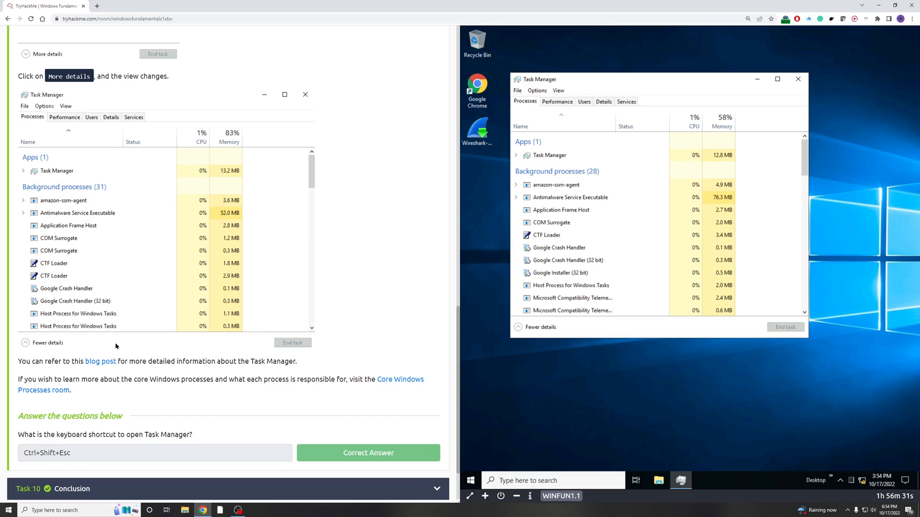
{"action": "mouse_move", "coordinate": [134, 332]}
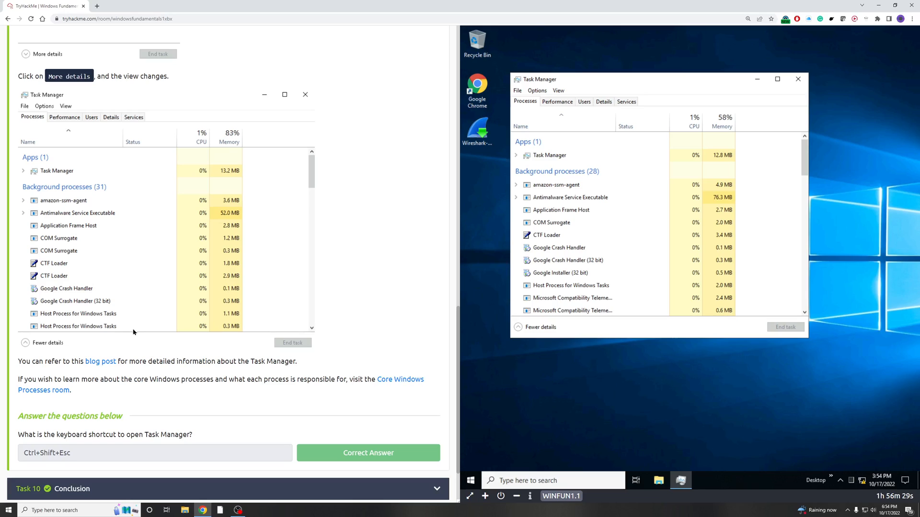
{"action": "scroll", "scroll_direction": "down", "scroll_amount": 3}
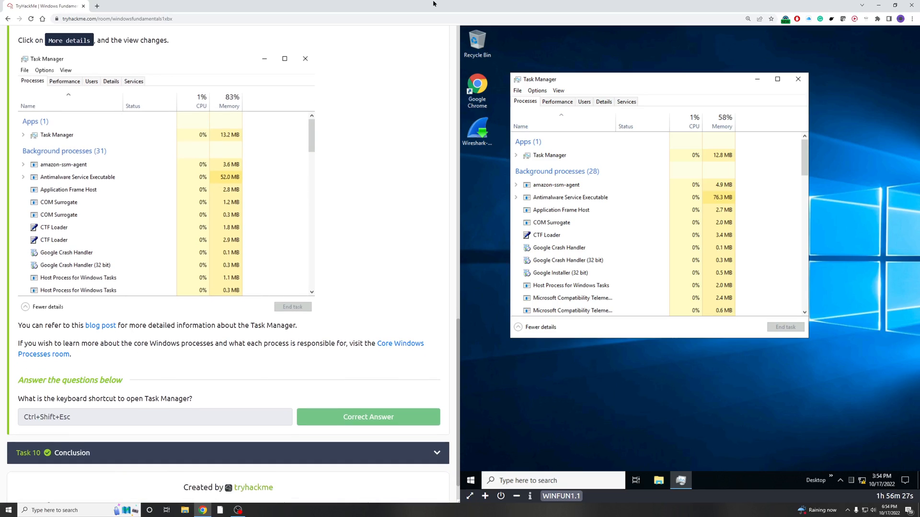
{"action": "mouse_move", "coordinate": [60, 394]}
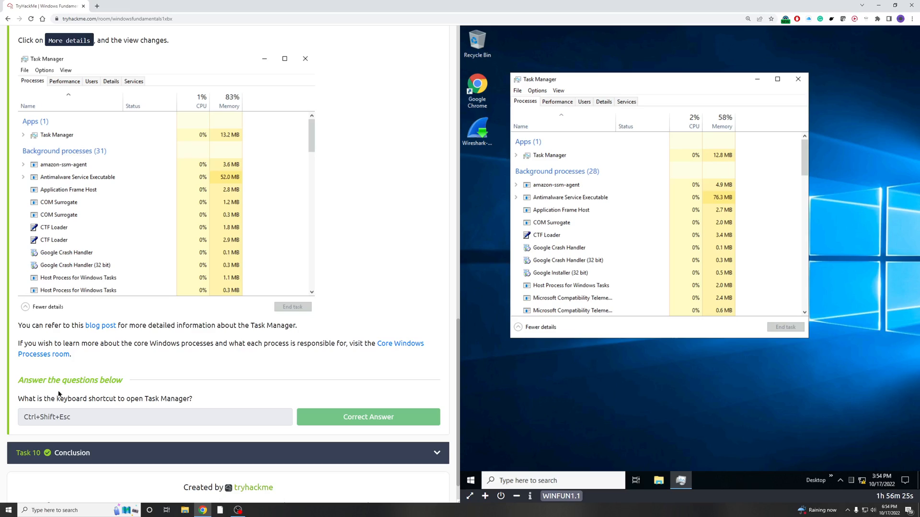
{"action": "mouse_move", "coordinate": [165, 410]}
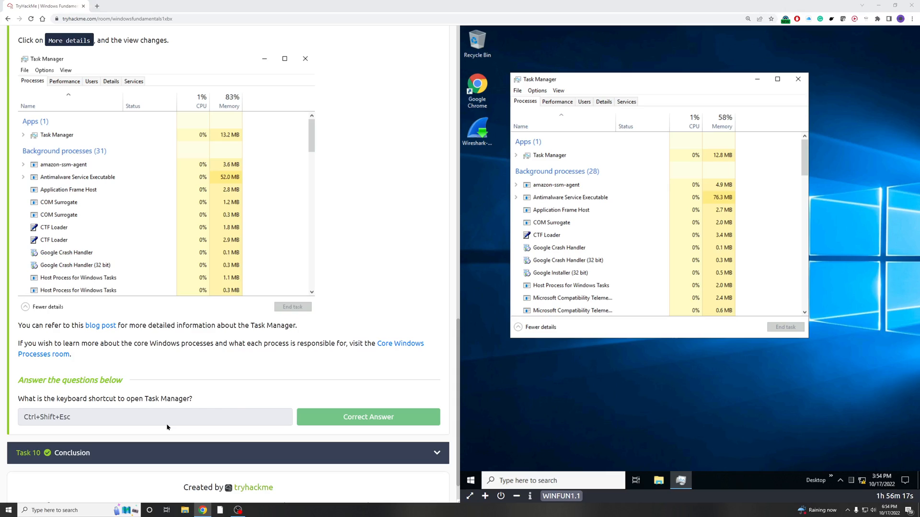
{"action": "left_click", "coordinate": [7, 511]}
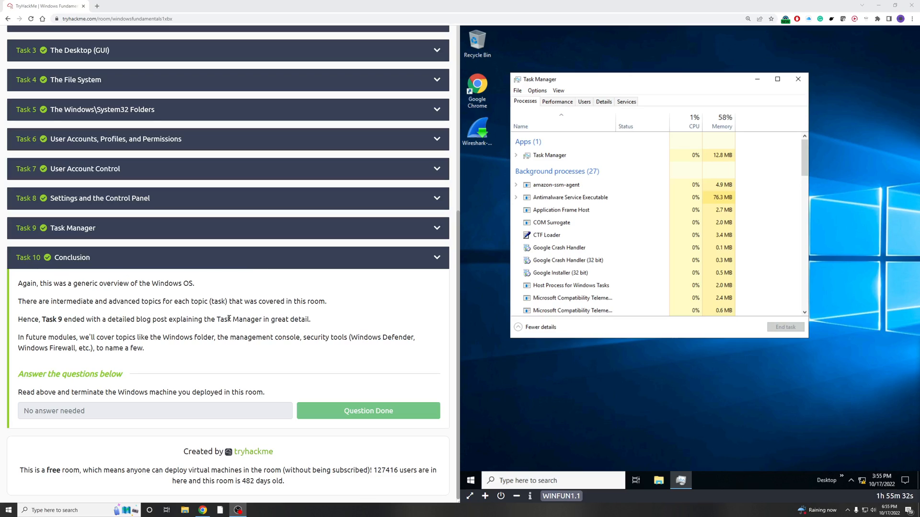
{"action": "mouse_move", "coordinate": [148, 345]}
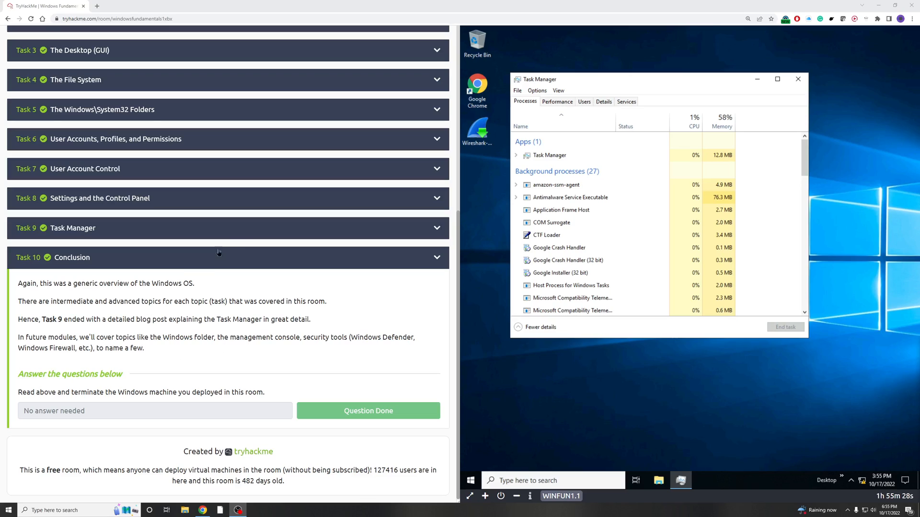
{"action": "mouse_move", "coordinate": [171, 370]}
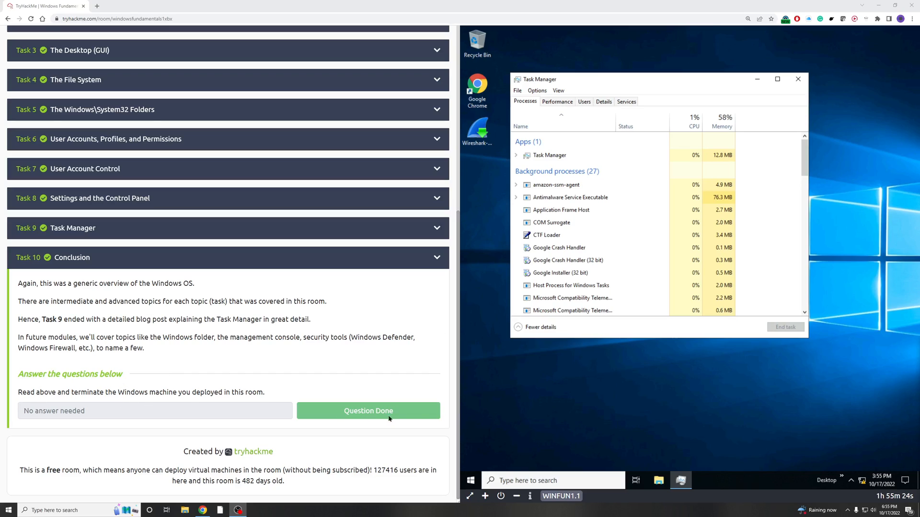
{"action": "mouse_move", "coordinate": [355, 412]}
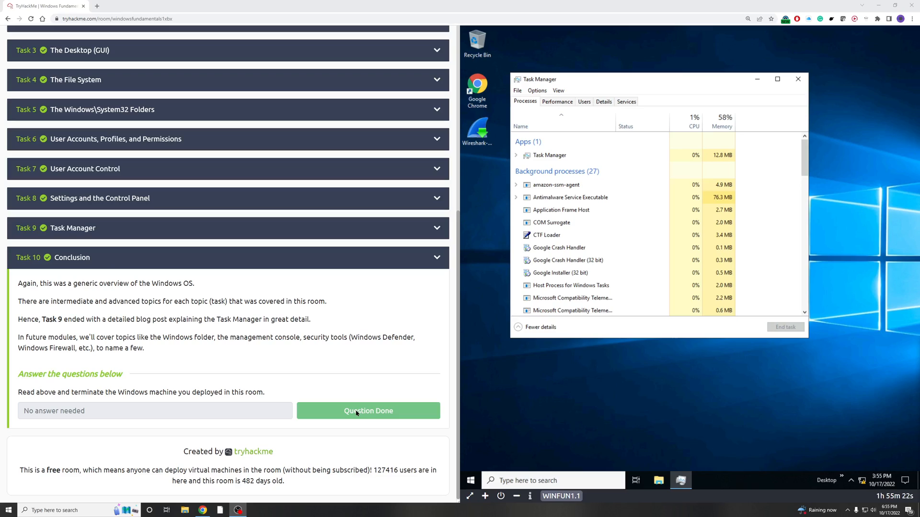